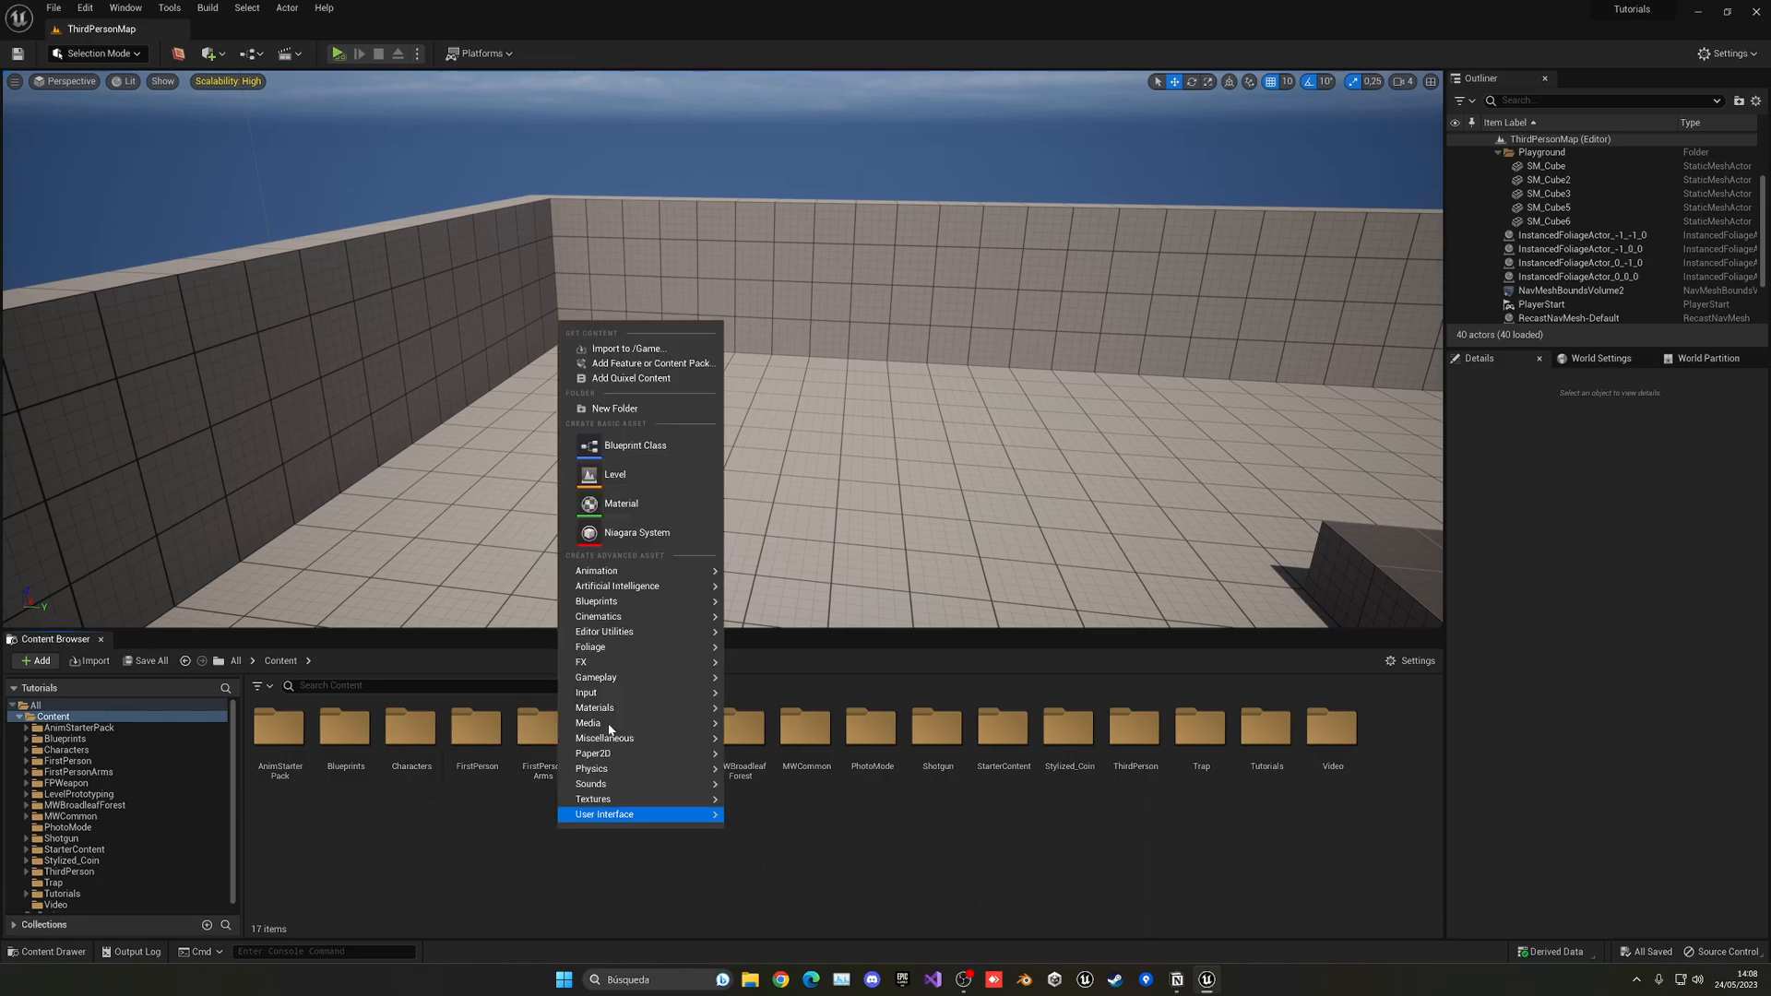
Create a new Actor Blueprint class asset and name it BP_Spline
{"action": "left_click", "coordinate": [634, 445]}
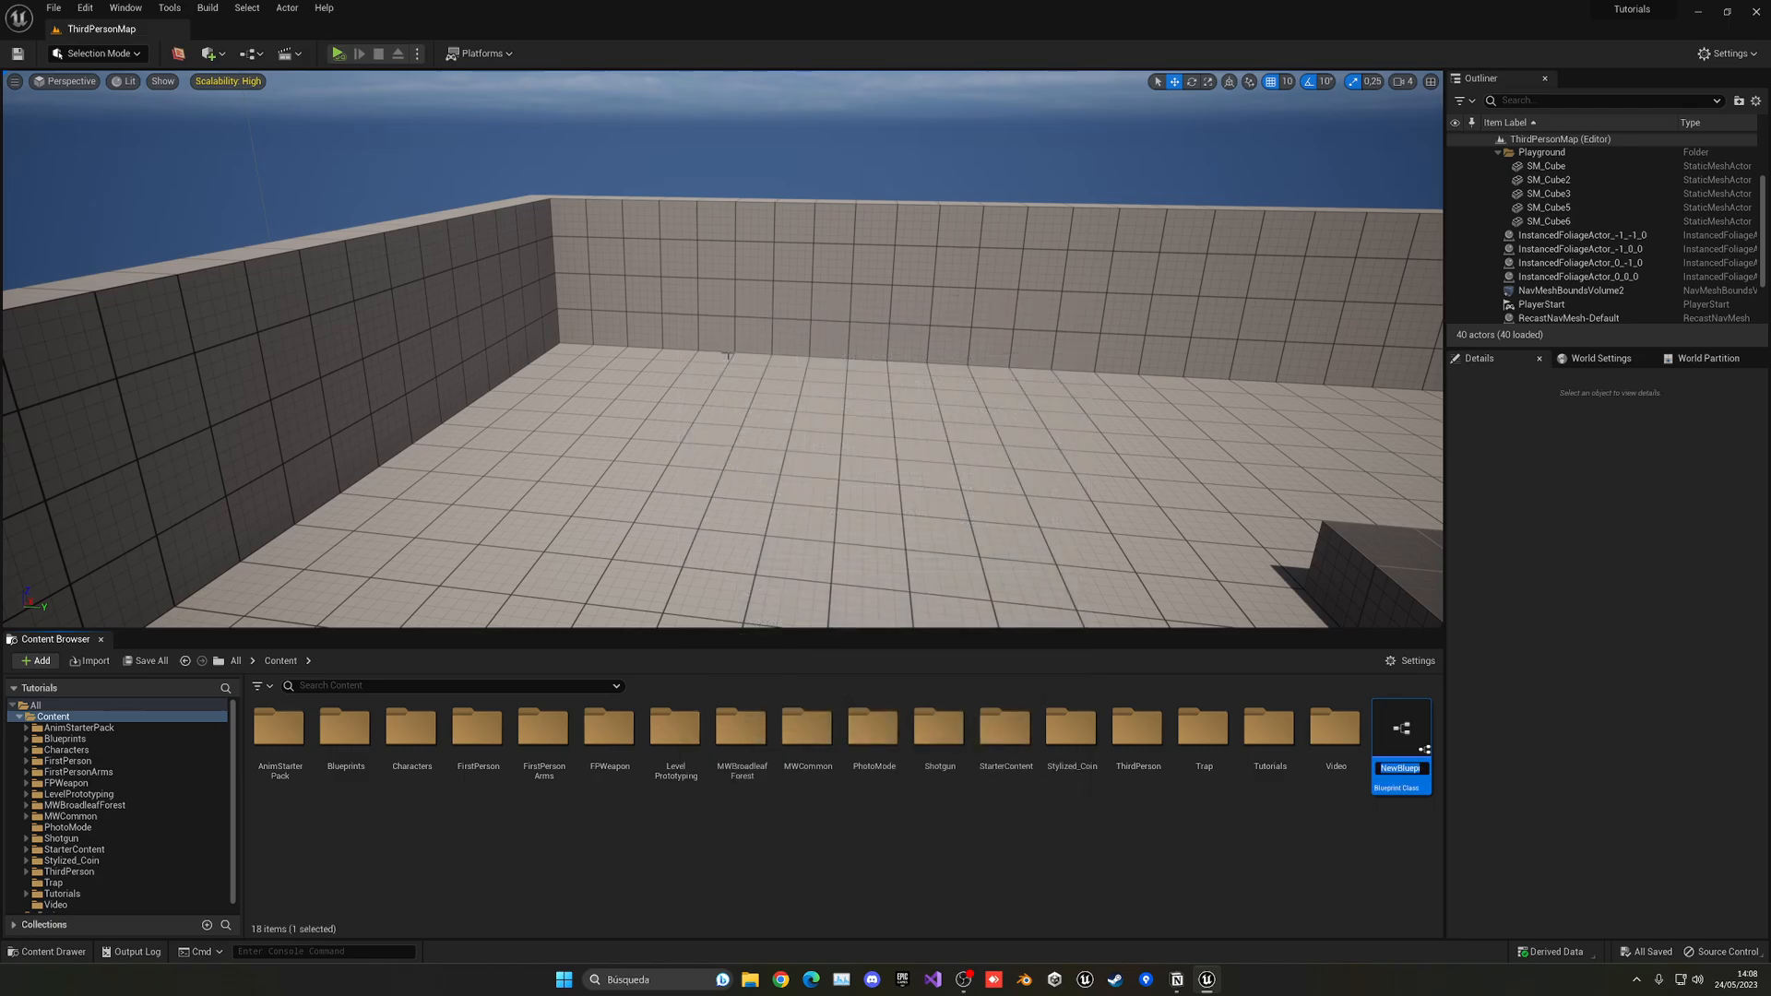
{"action": "type", "text": "BP_Sp"}
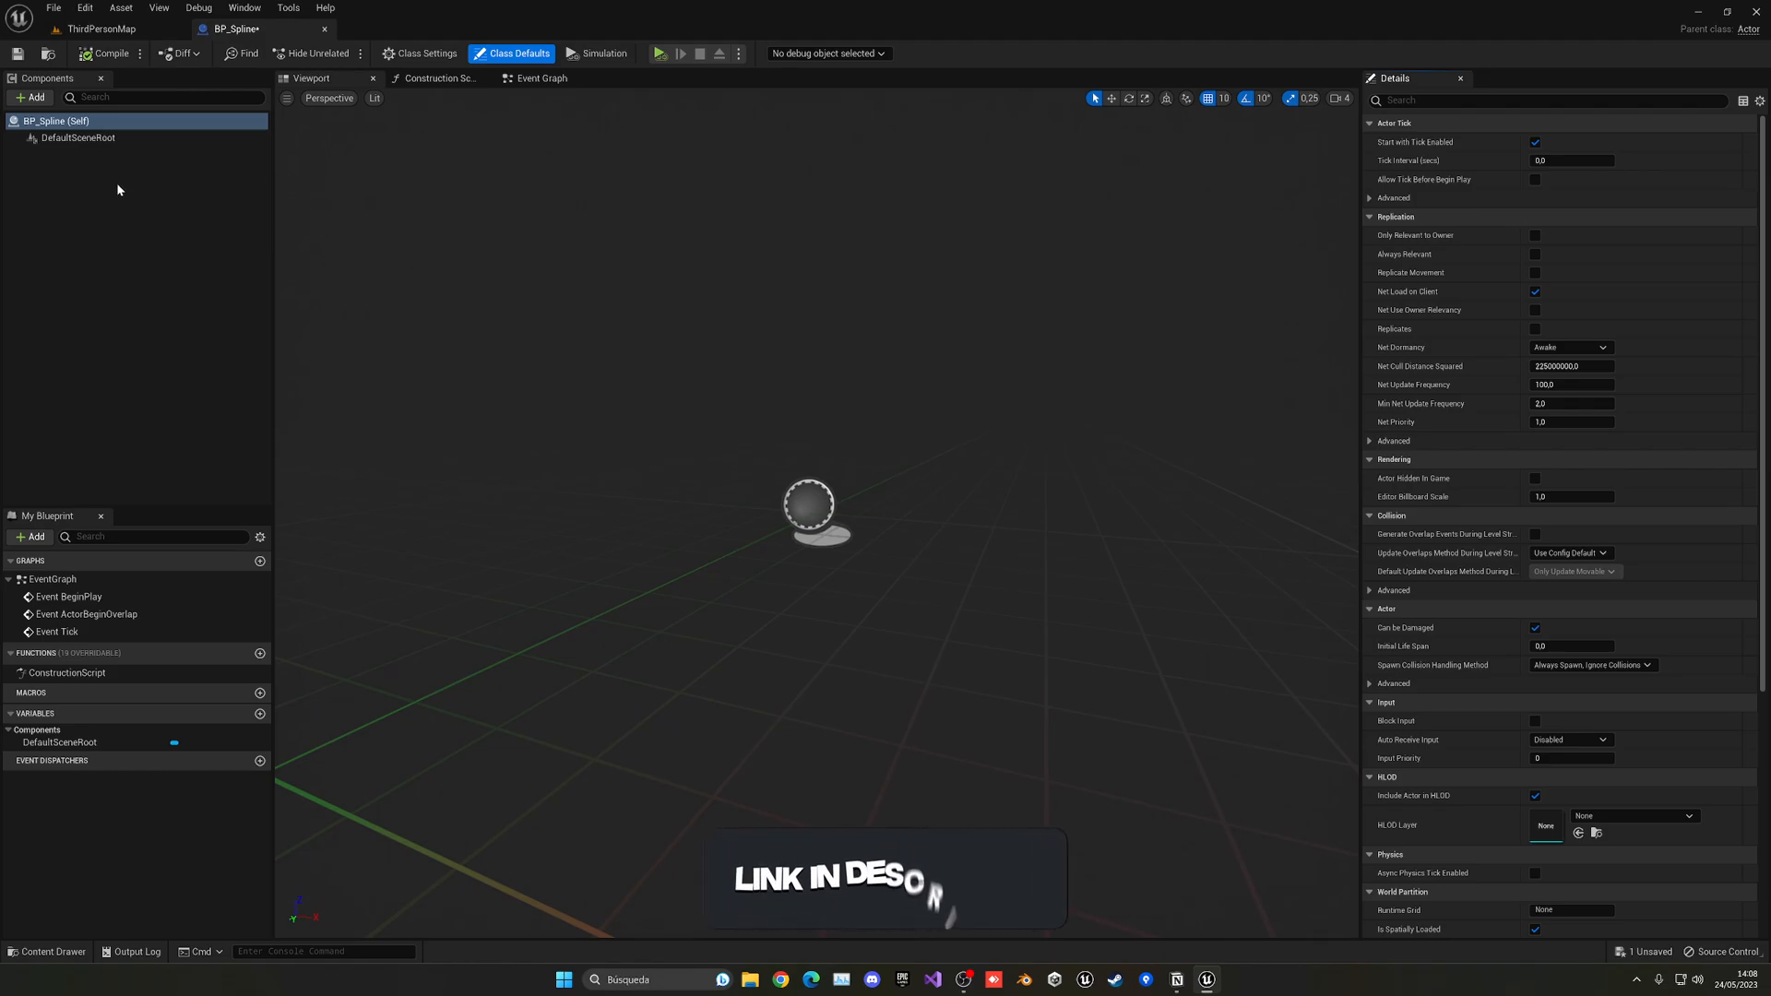
Search the component list for 'spline' and add a Spline component to BP_Spline
{"action": "left_click", "coordinate": [31, 96]}
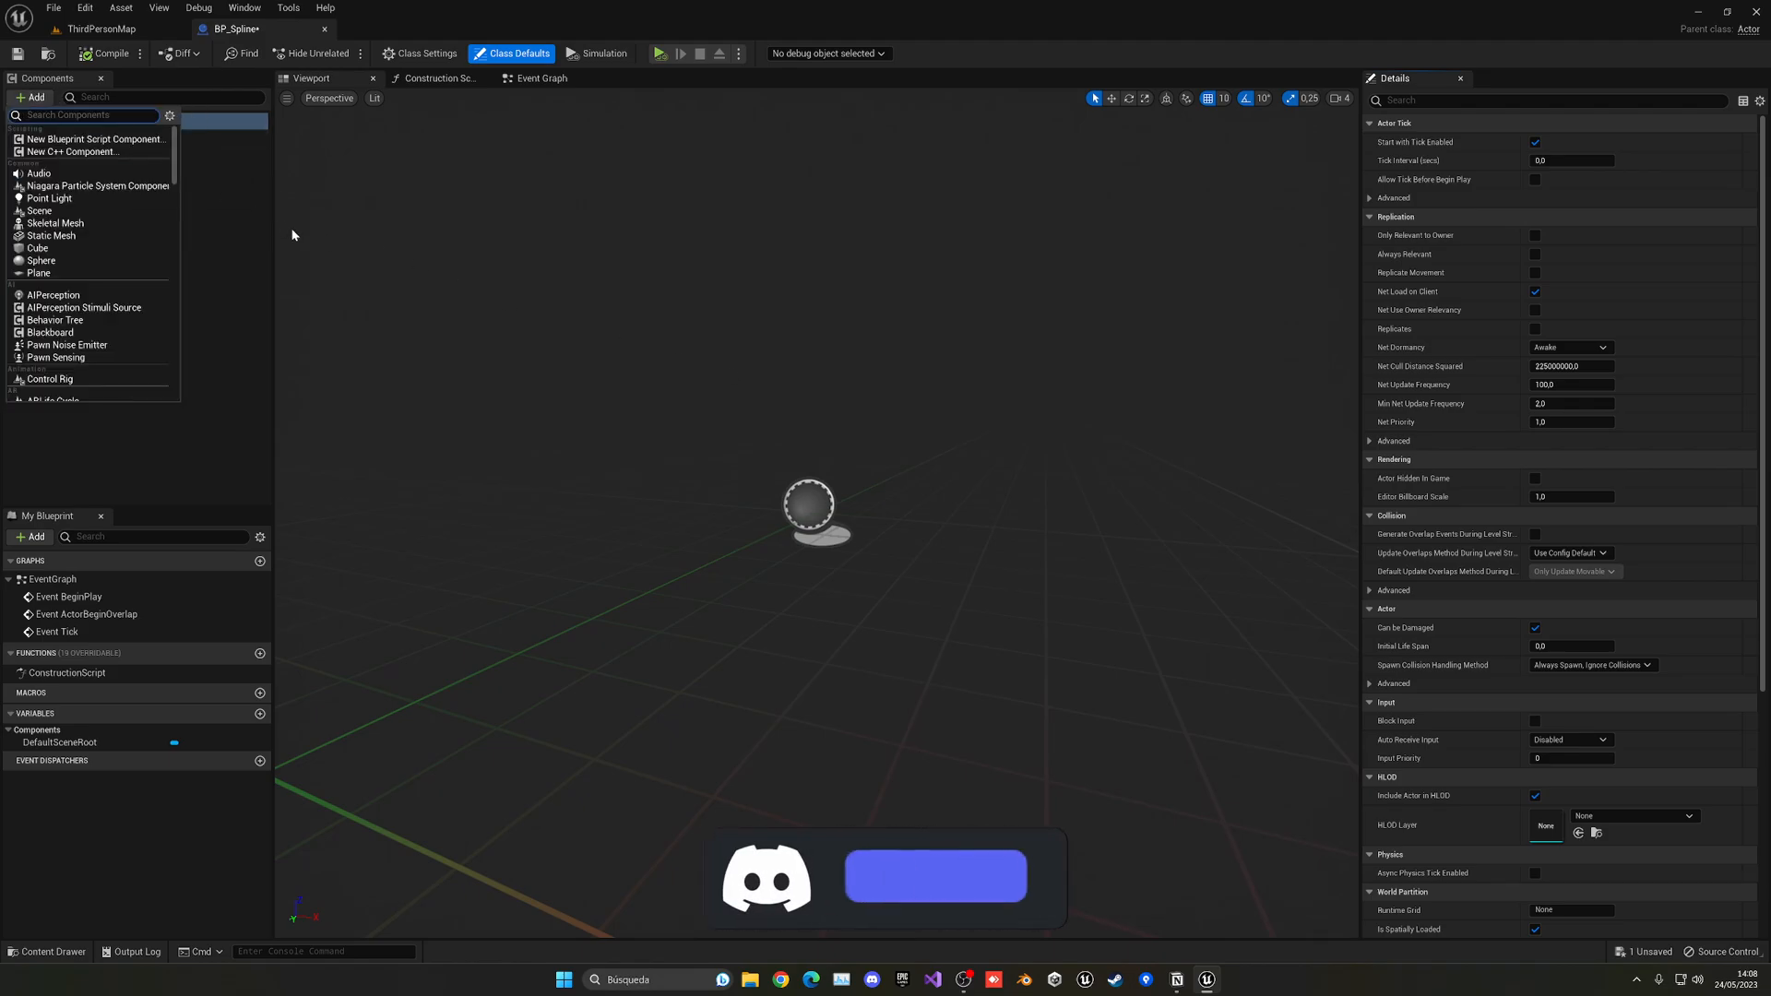
{"action": "type", "text": "spline"}
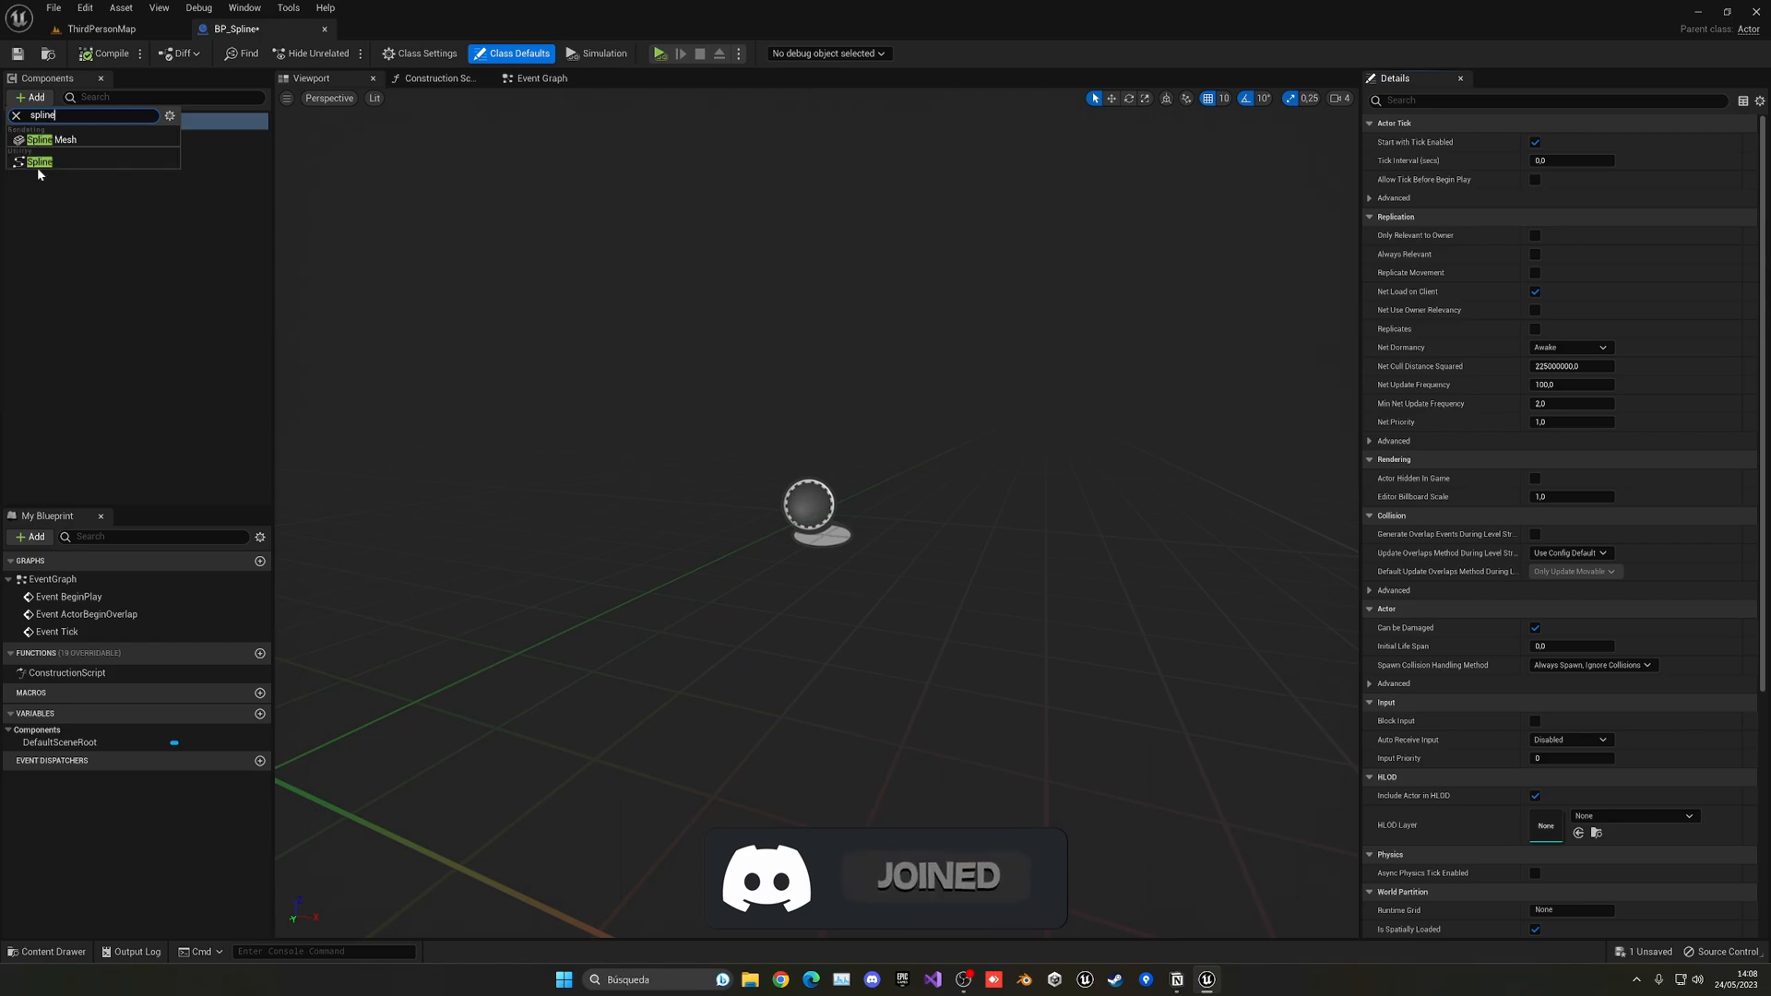
{"action": "left_click", "coordinate": [40, 162]}
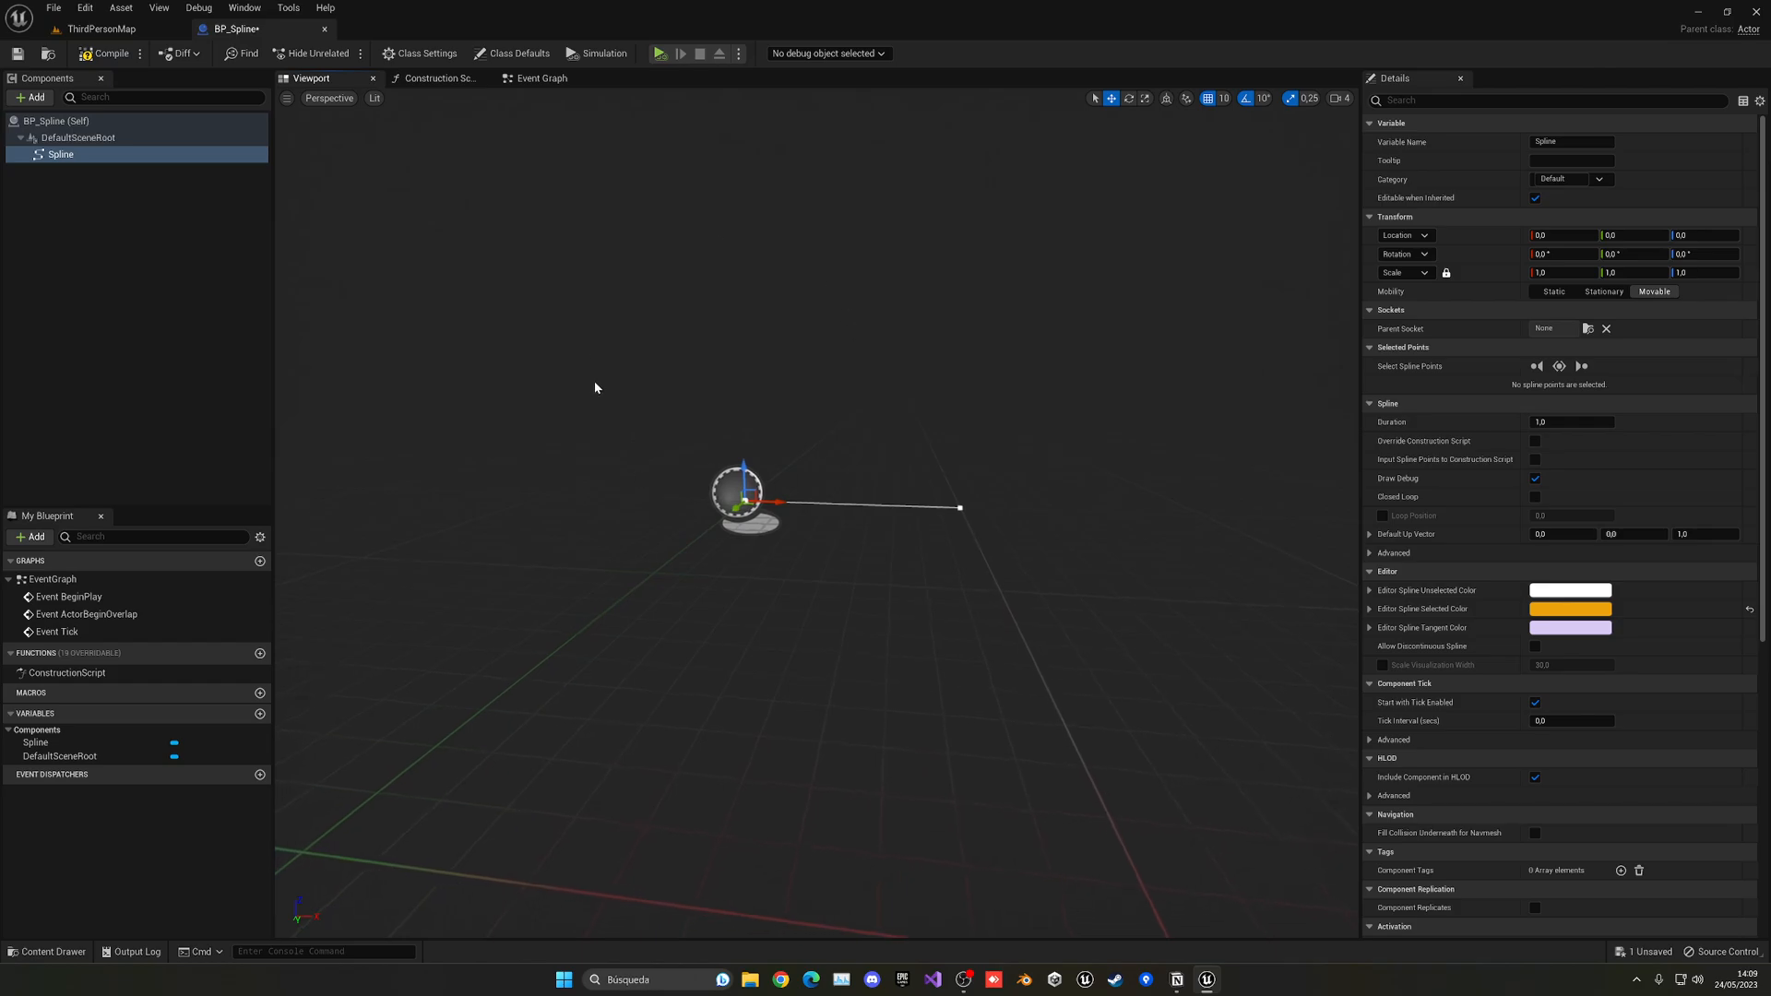
{"action": "mouse_move", "coordinate": [164, 267]}
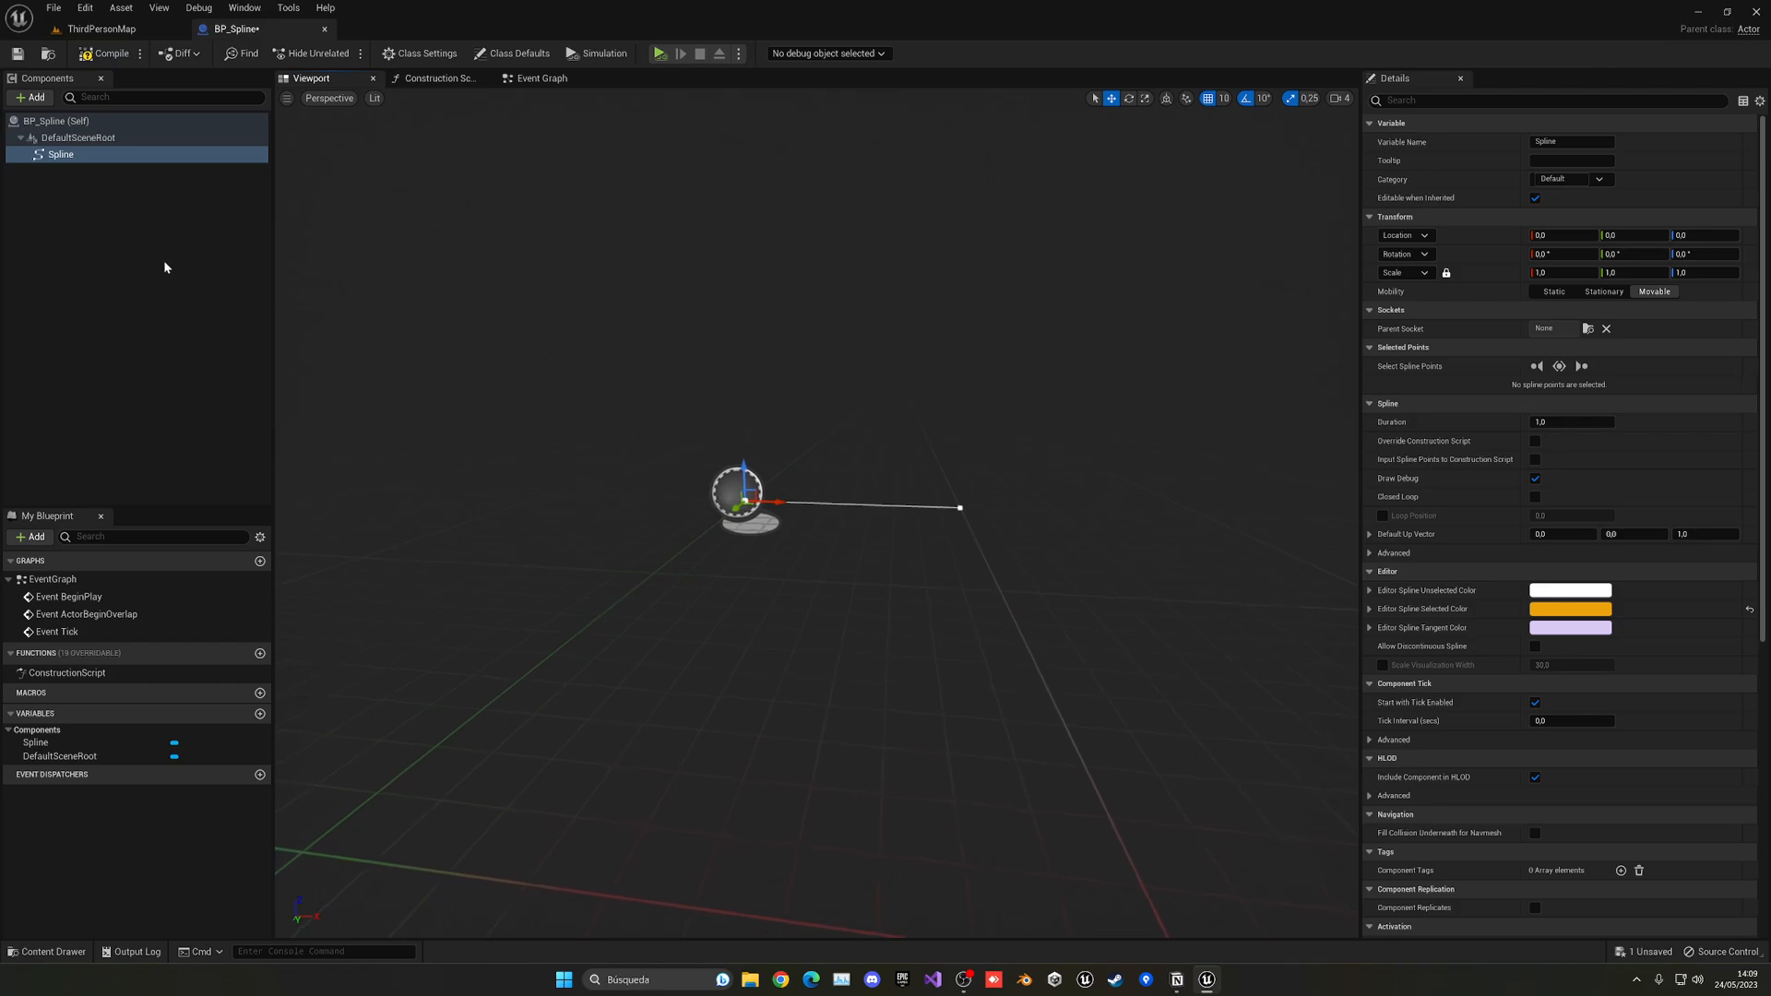
Add a Skeletal Mesh component under DefaultSceneRoot and rename it Character
{"action": "left_click", "coordinate": [77, 136]}
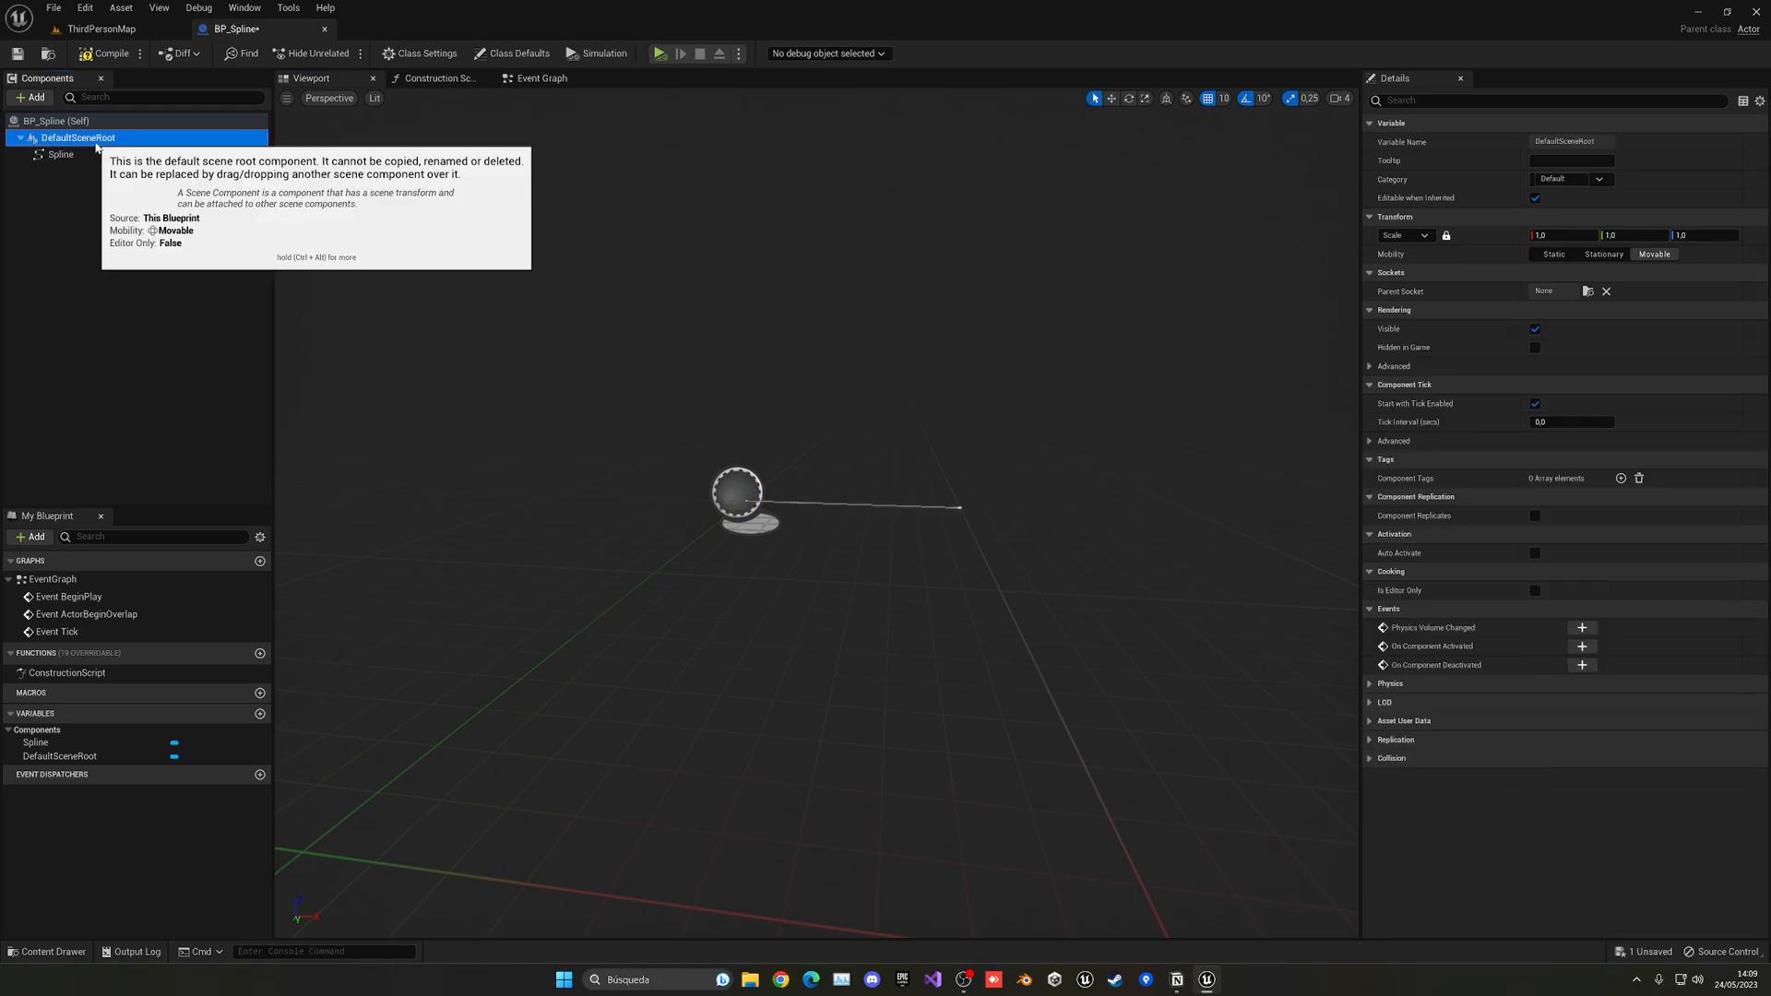
{"action": "left_click", "coordinate": [30, 96]}
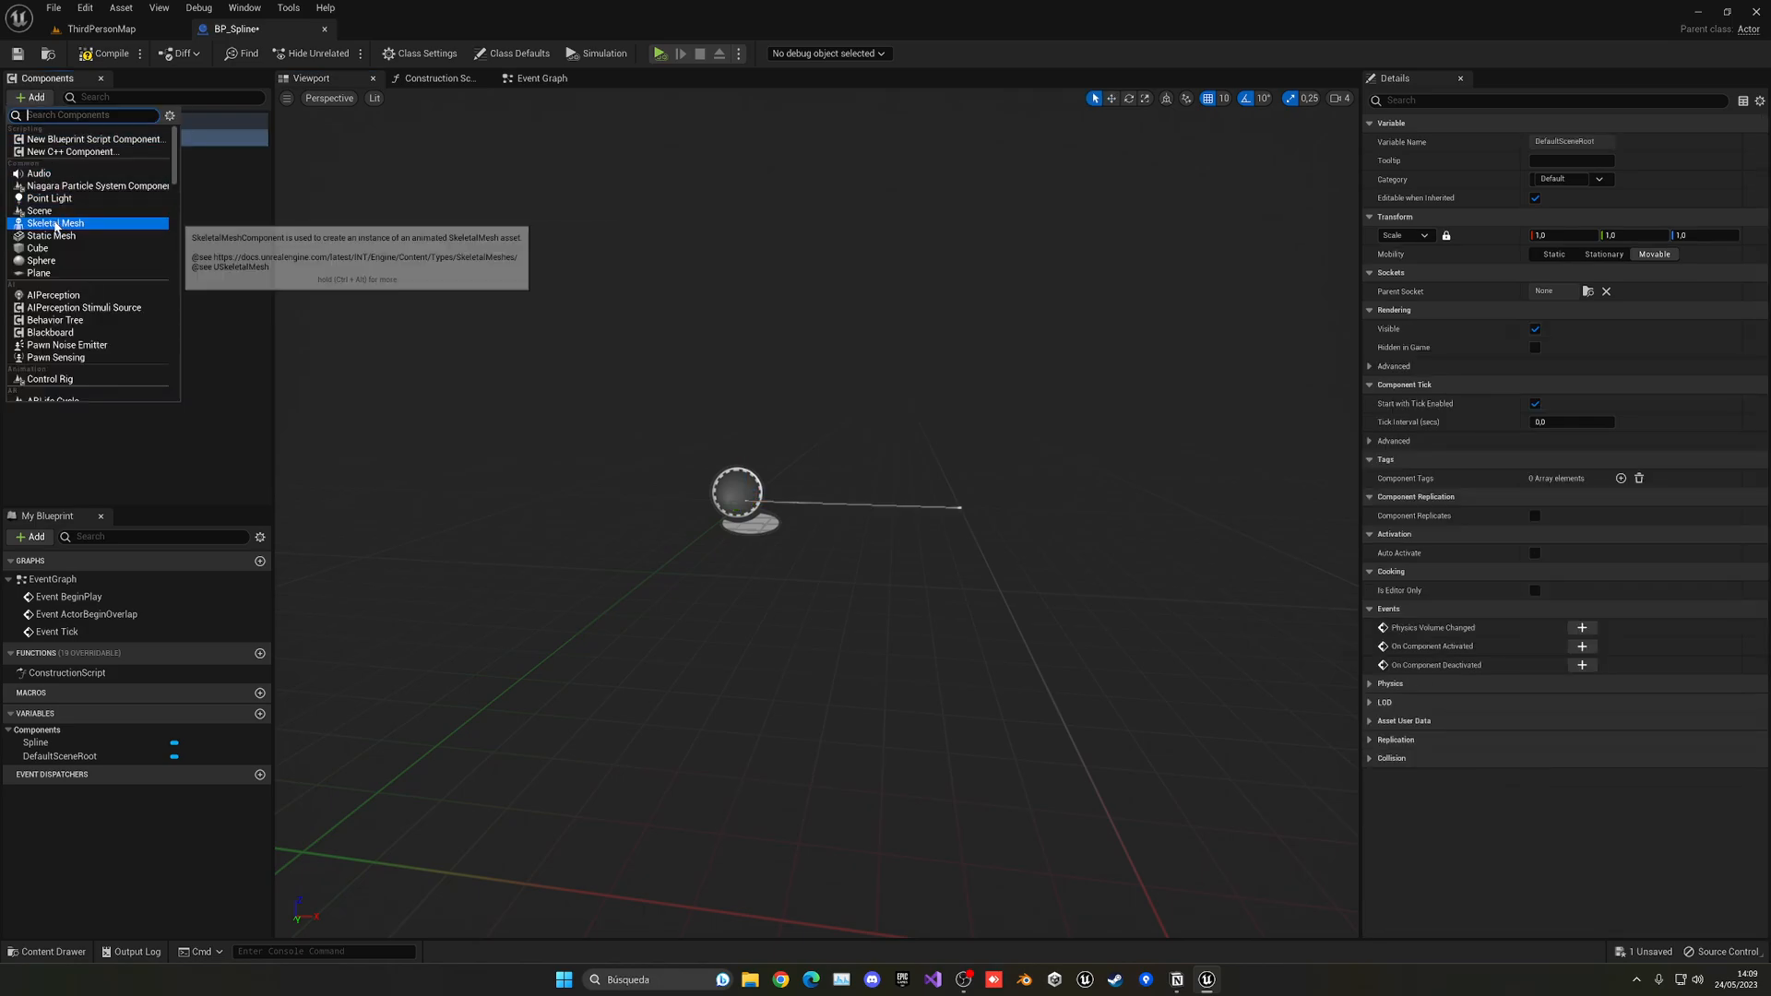
{"action": "left_click", "coordinate": [51, 222]}
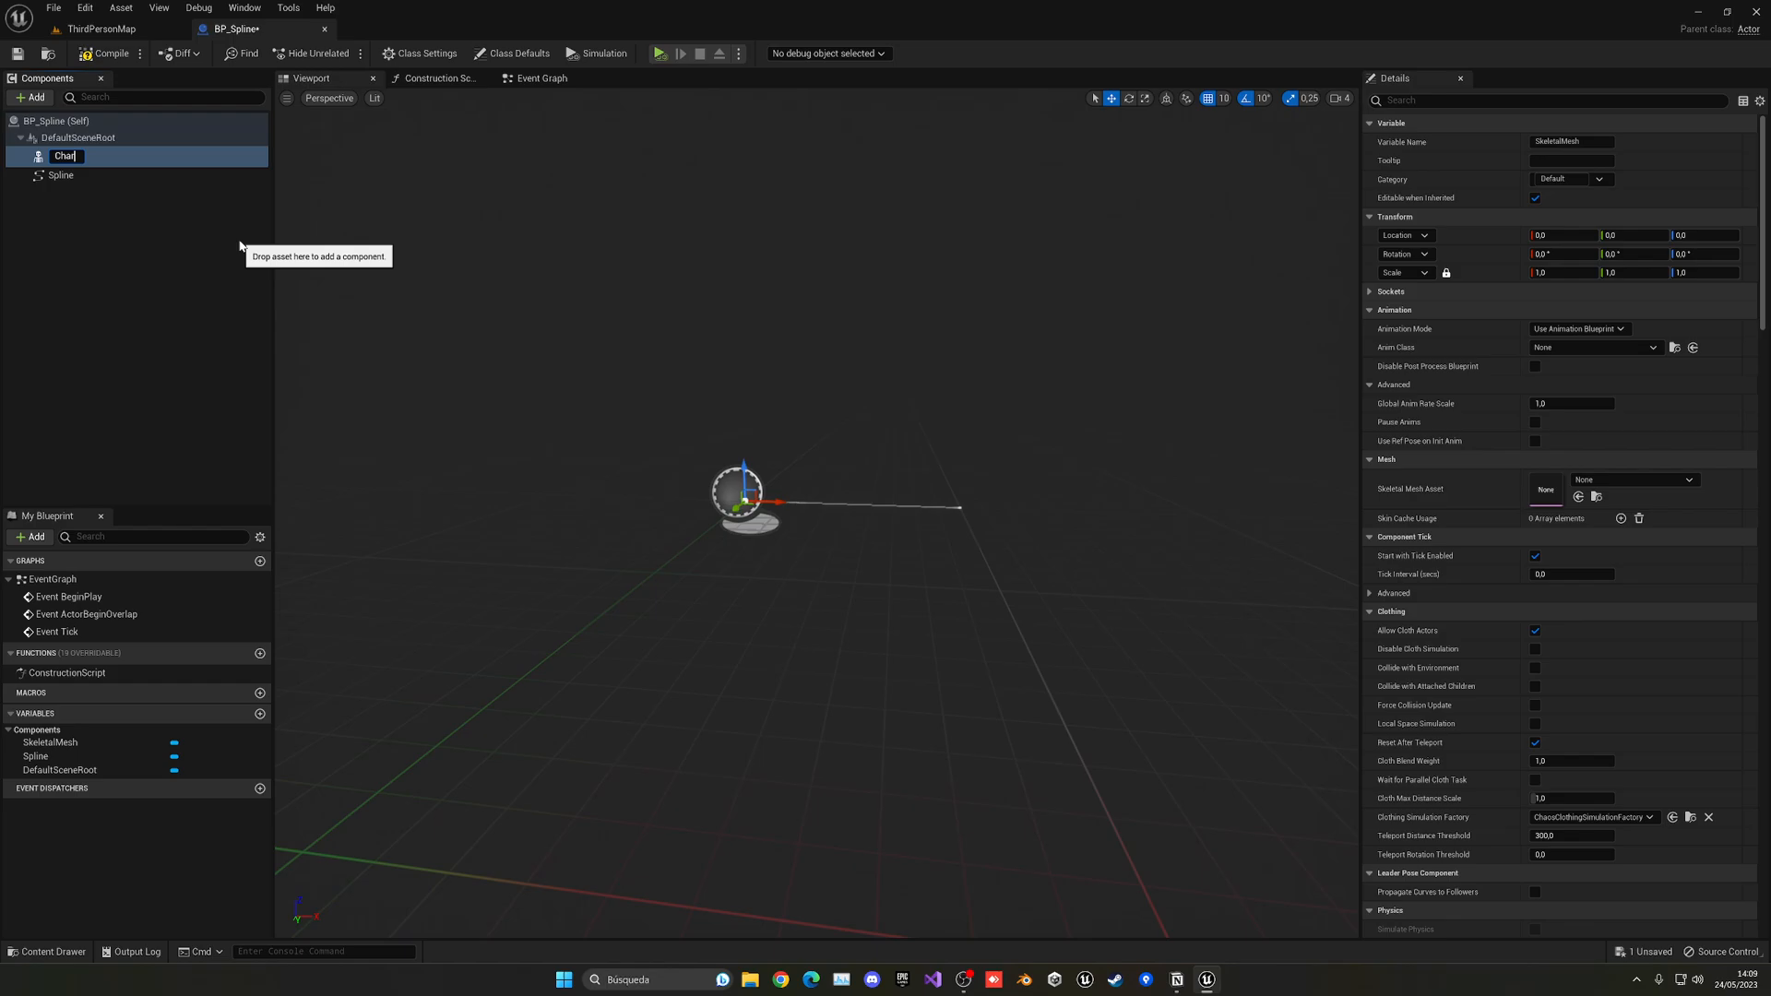
{"action": "type", "text": "Character"}
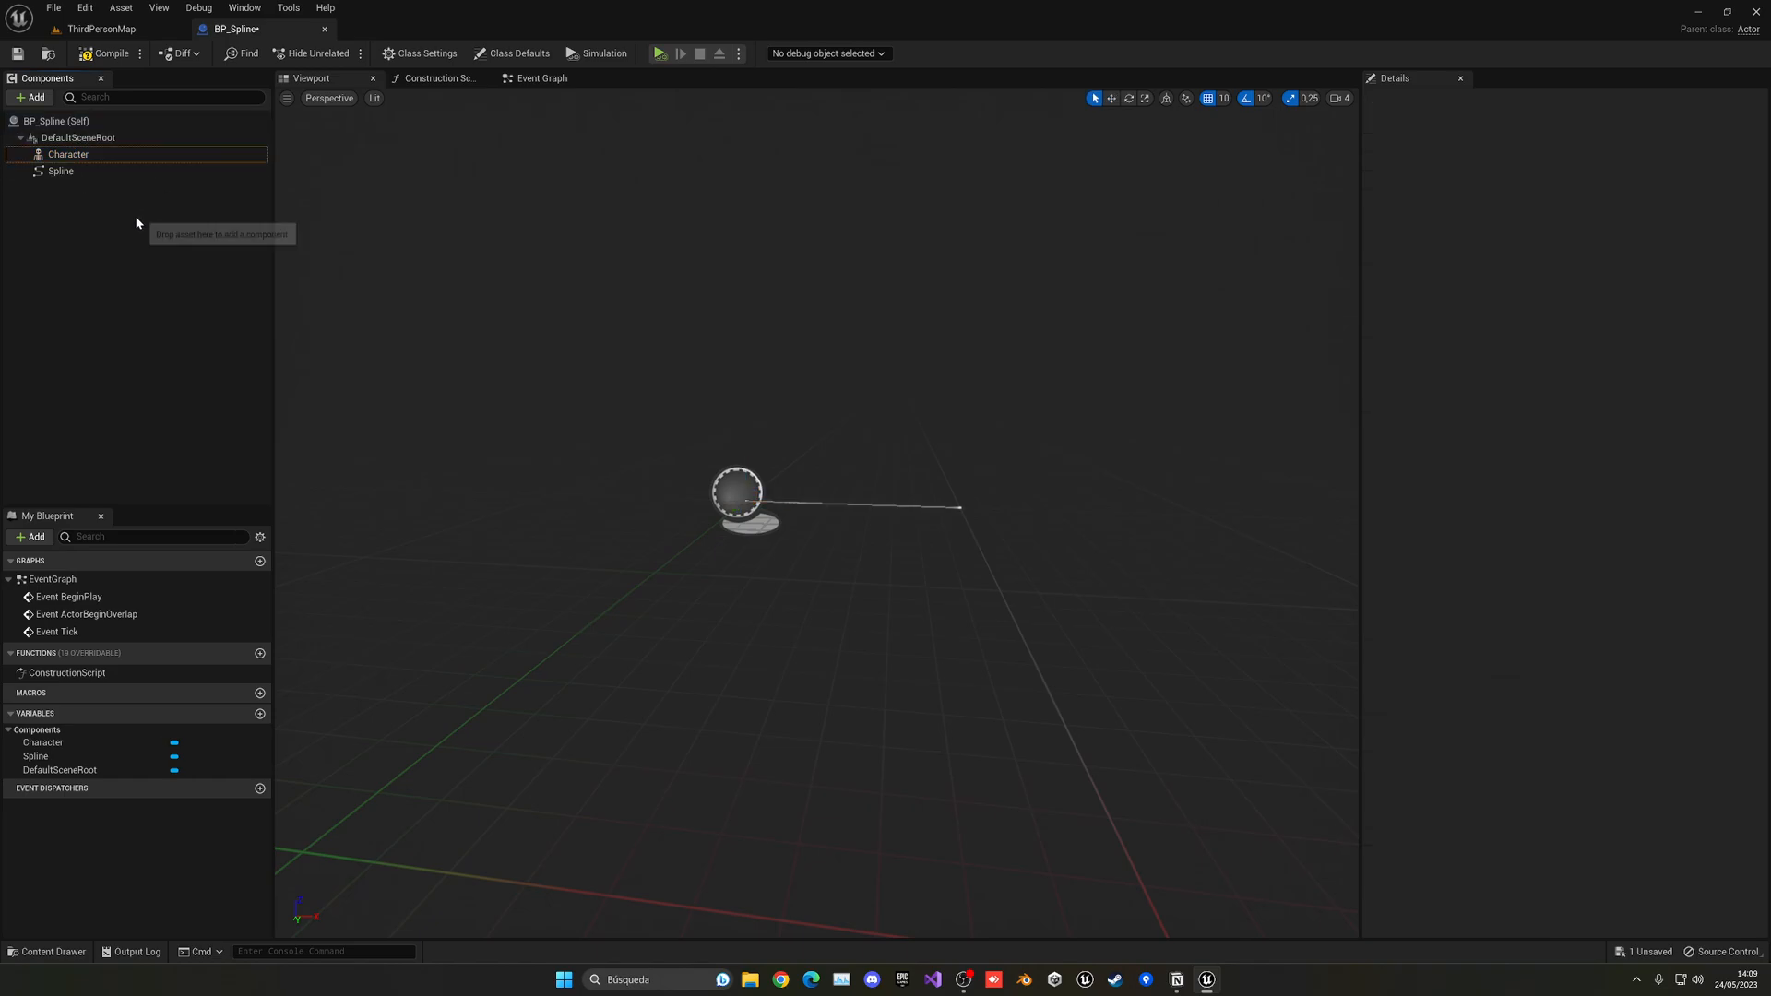
{"action": "left_click", "coordinate": [68, 154]}
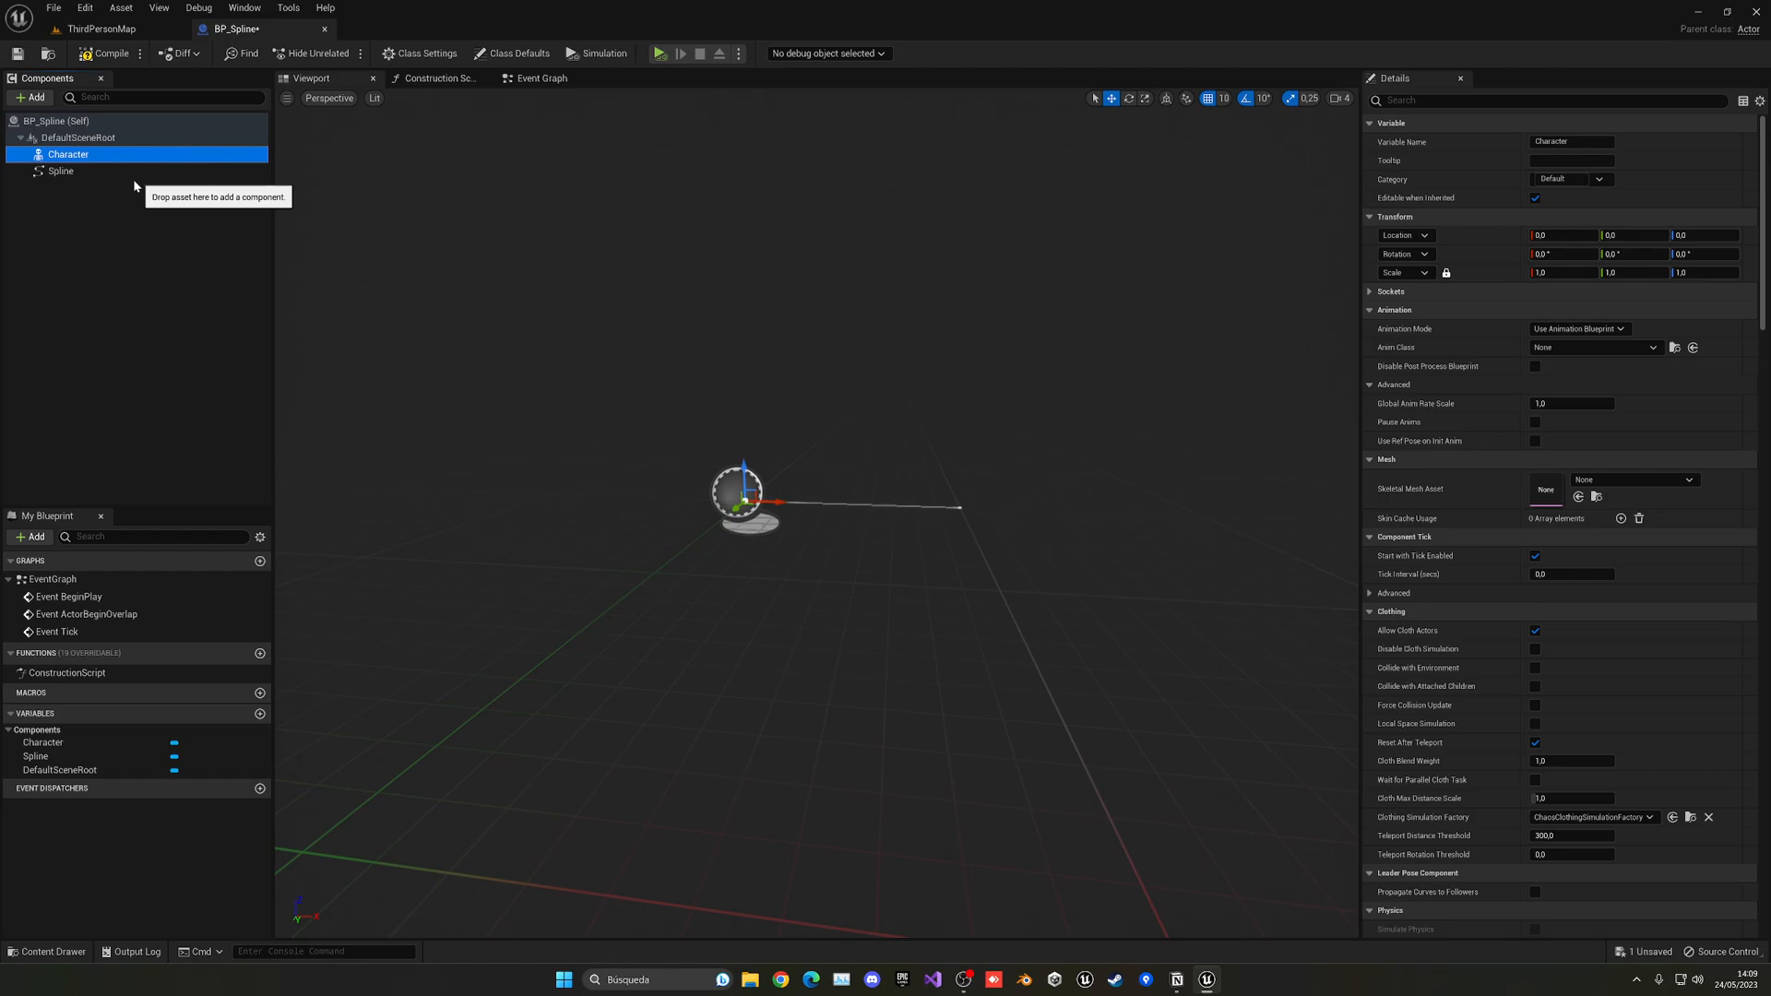
{"action": "mouse_move", "coordinate": [136, 180]}
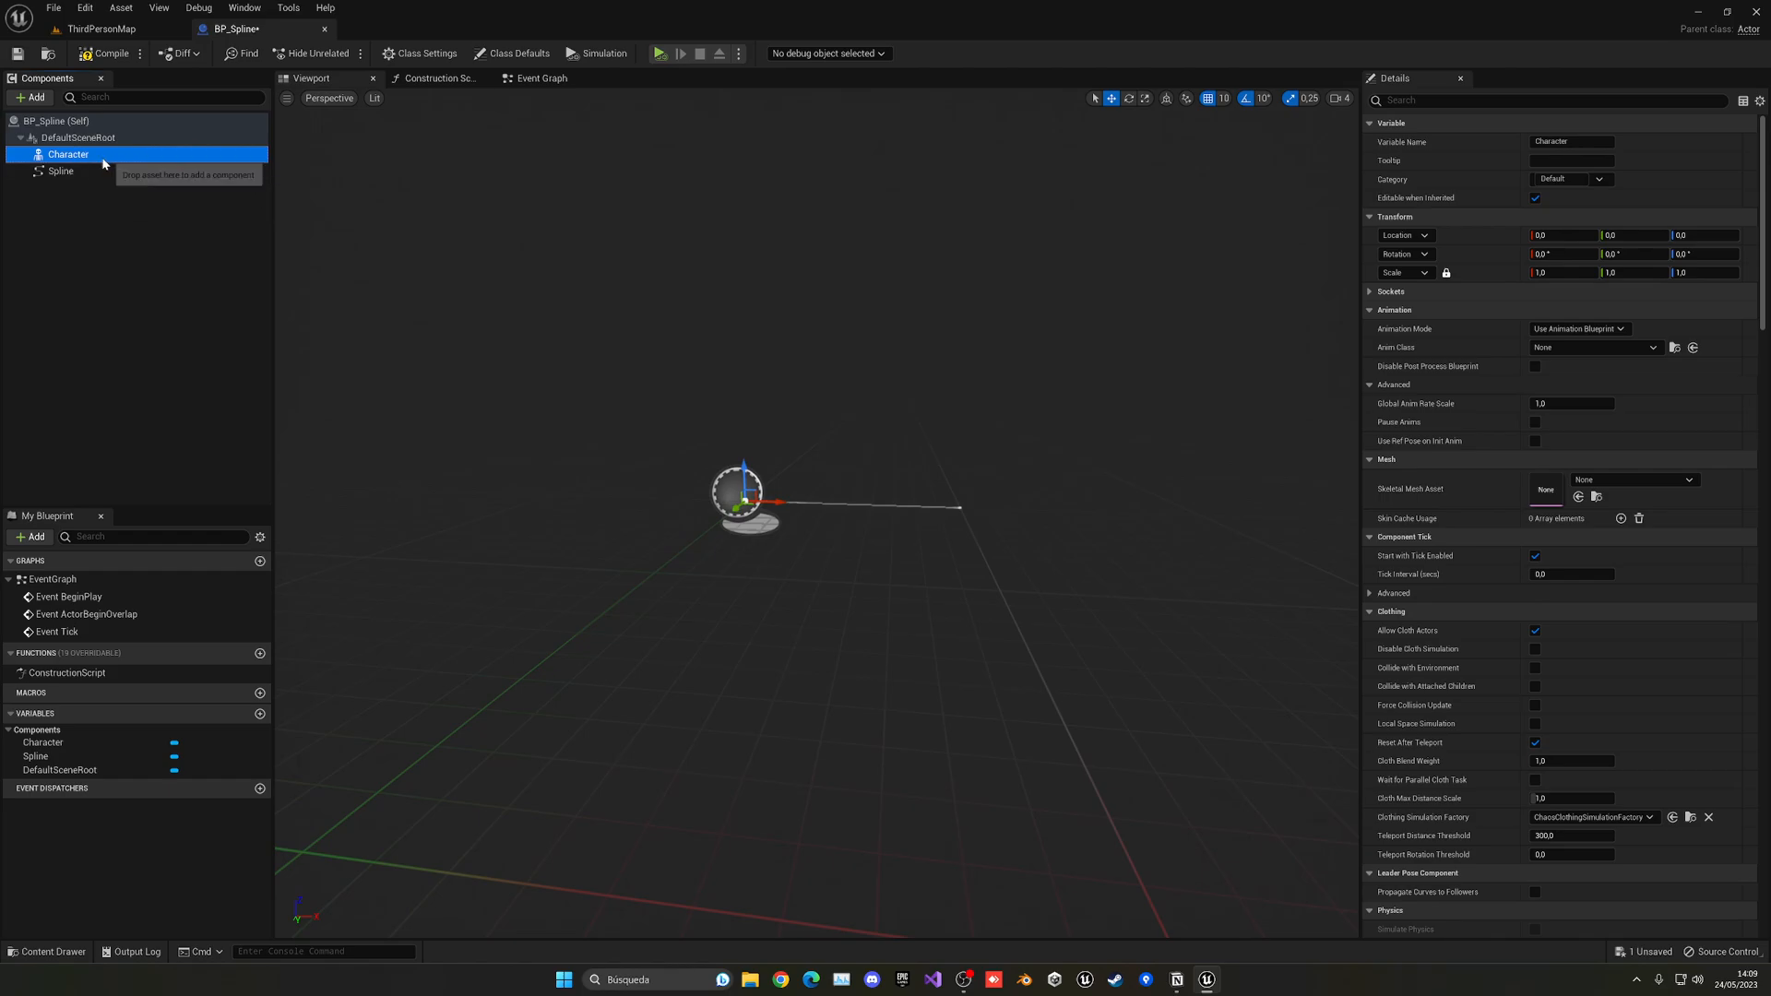
Assign SKM_Quinn_Simple to Character and set Location Z to -89 and Rotation Z to -90
{"action": "left_click", "coordinate": [1681, 479]}
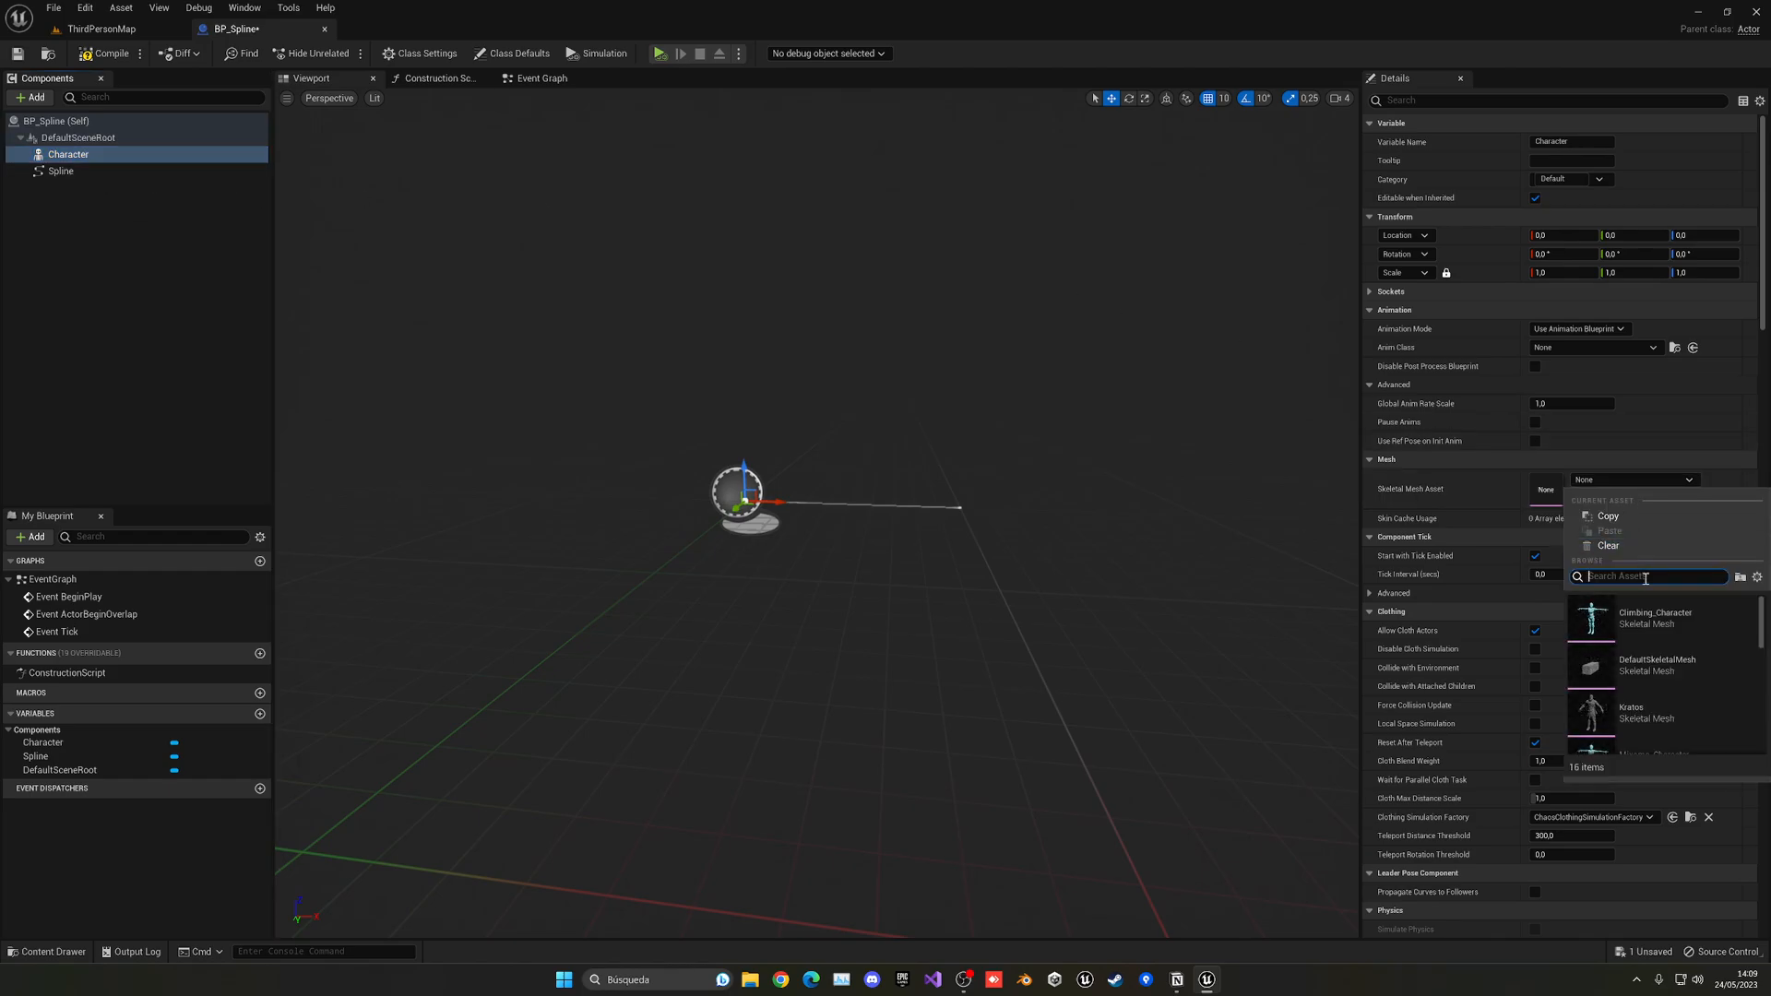
{"action": "type", "text": "quin"}
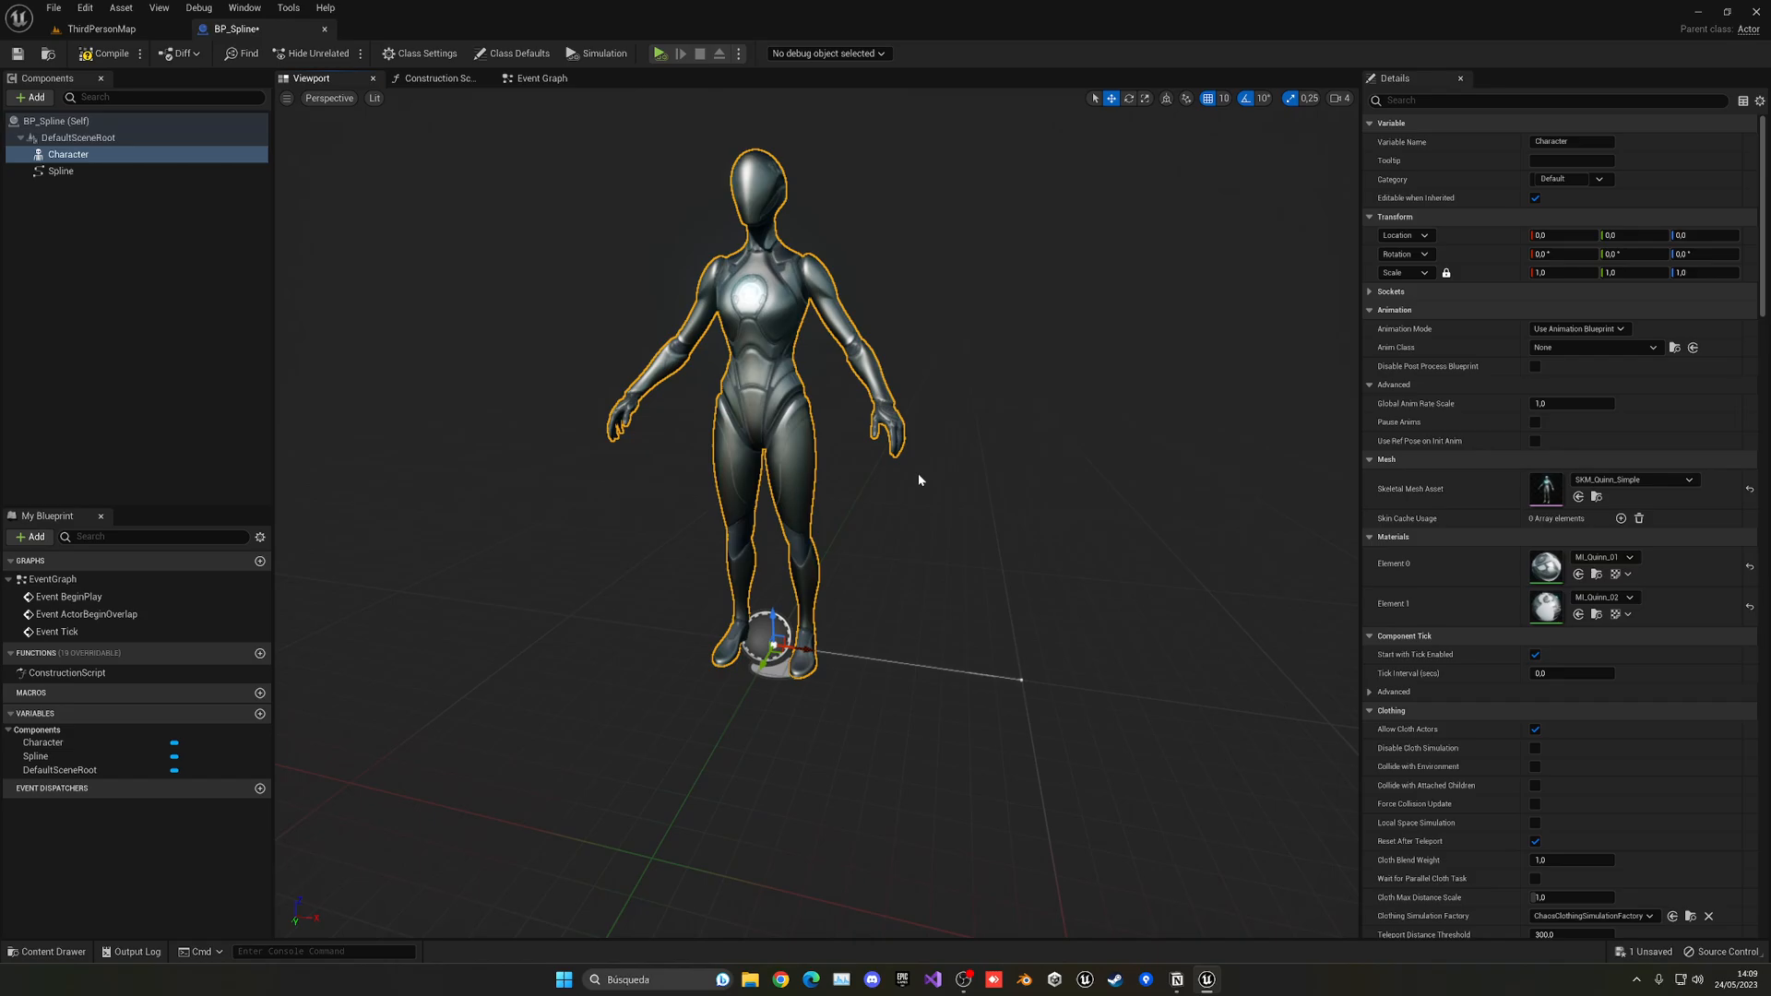
{"action": "left_click", "coordinate": [1706, 235]}
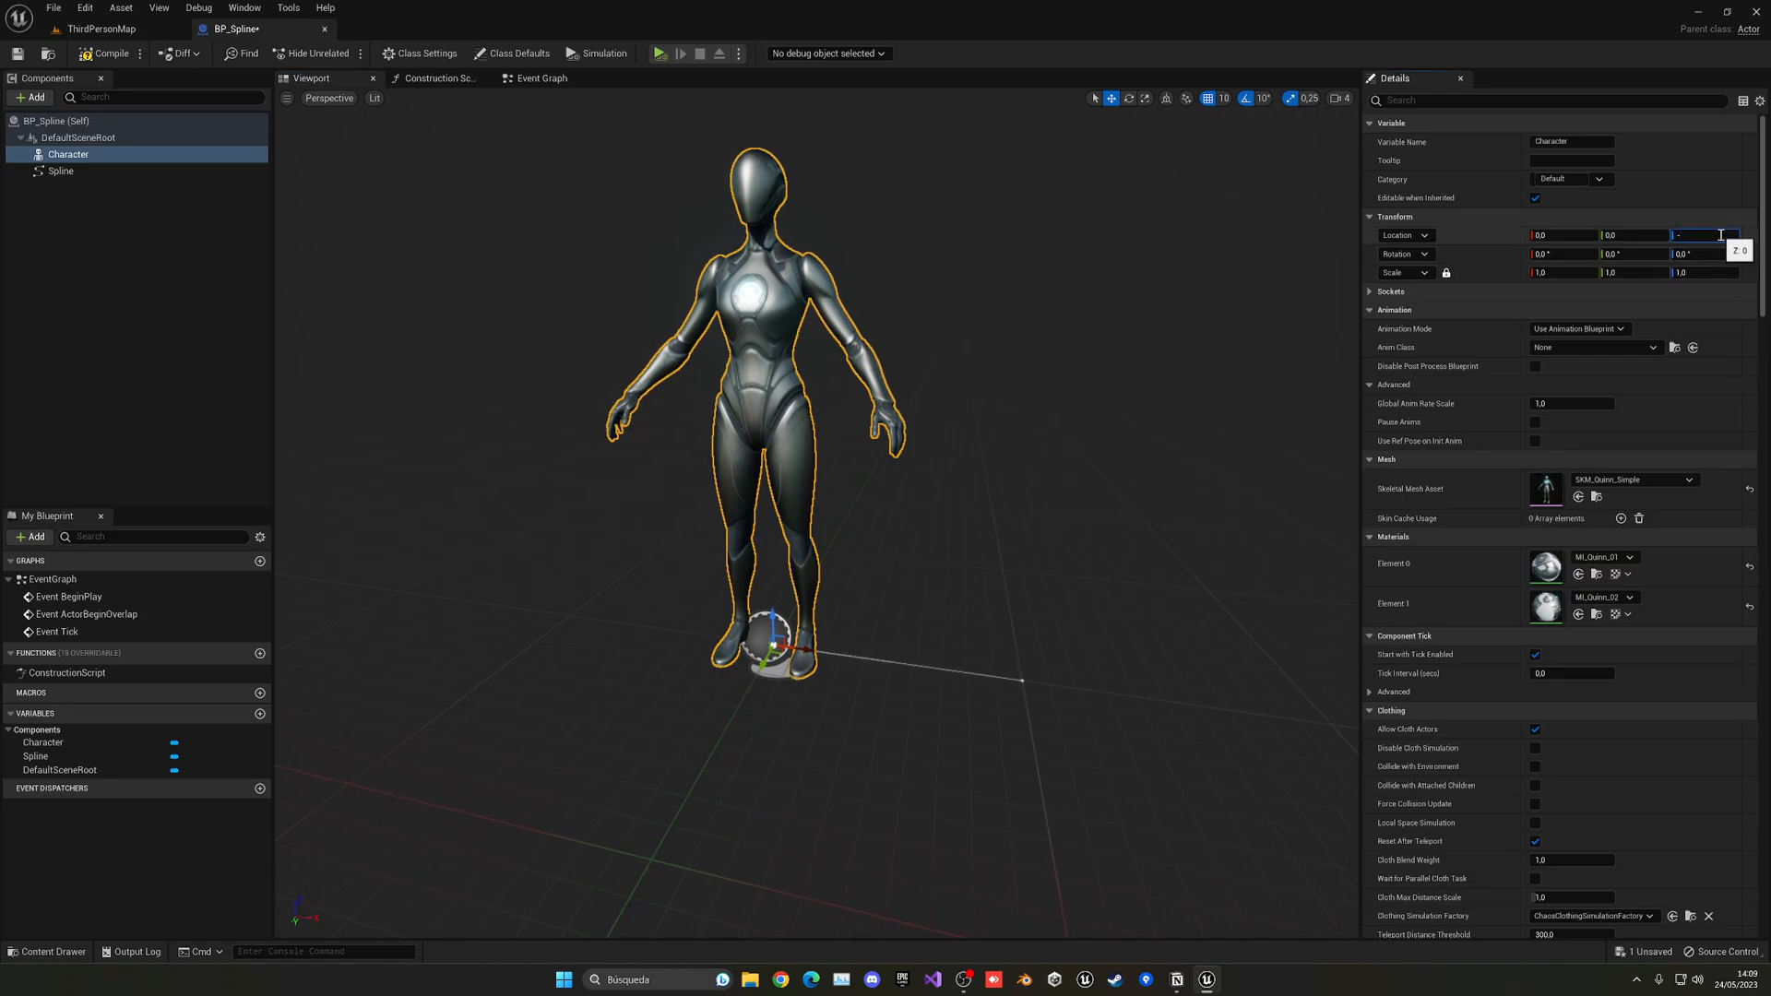
{"action": "type", "text": "-89.0"}
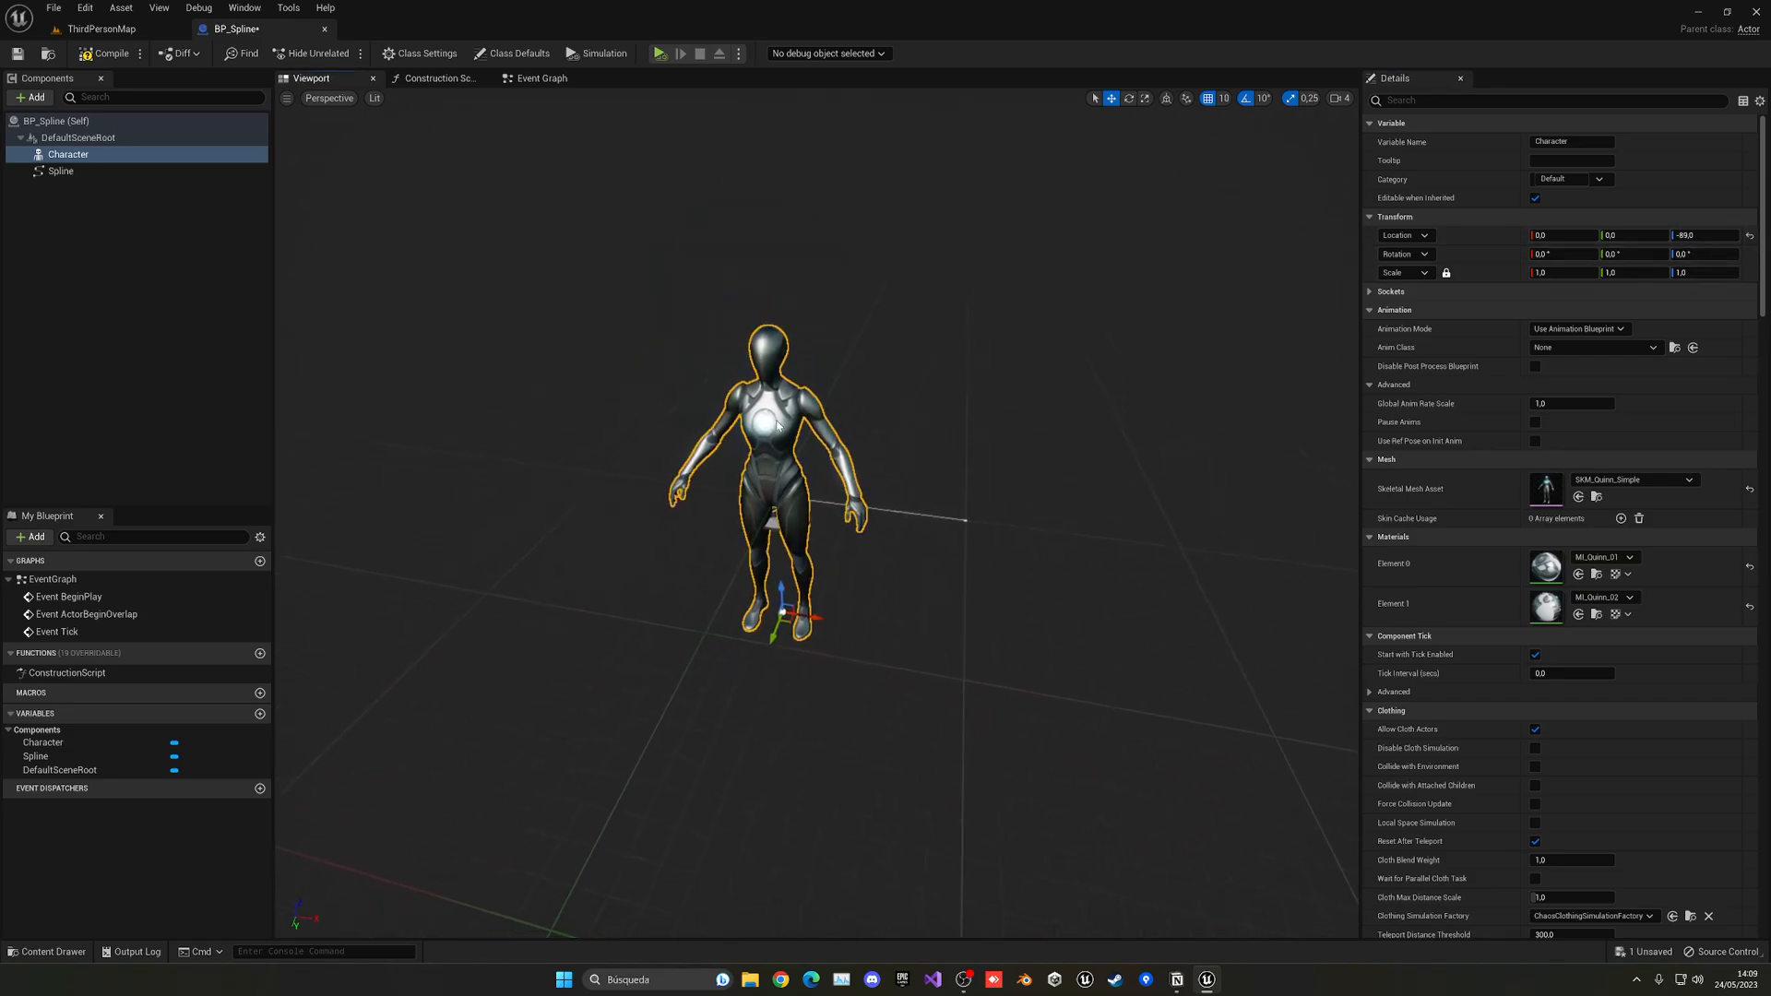
{"action": "left_click", "coordinate": [1706, 255]}
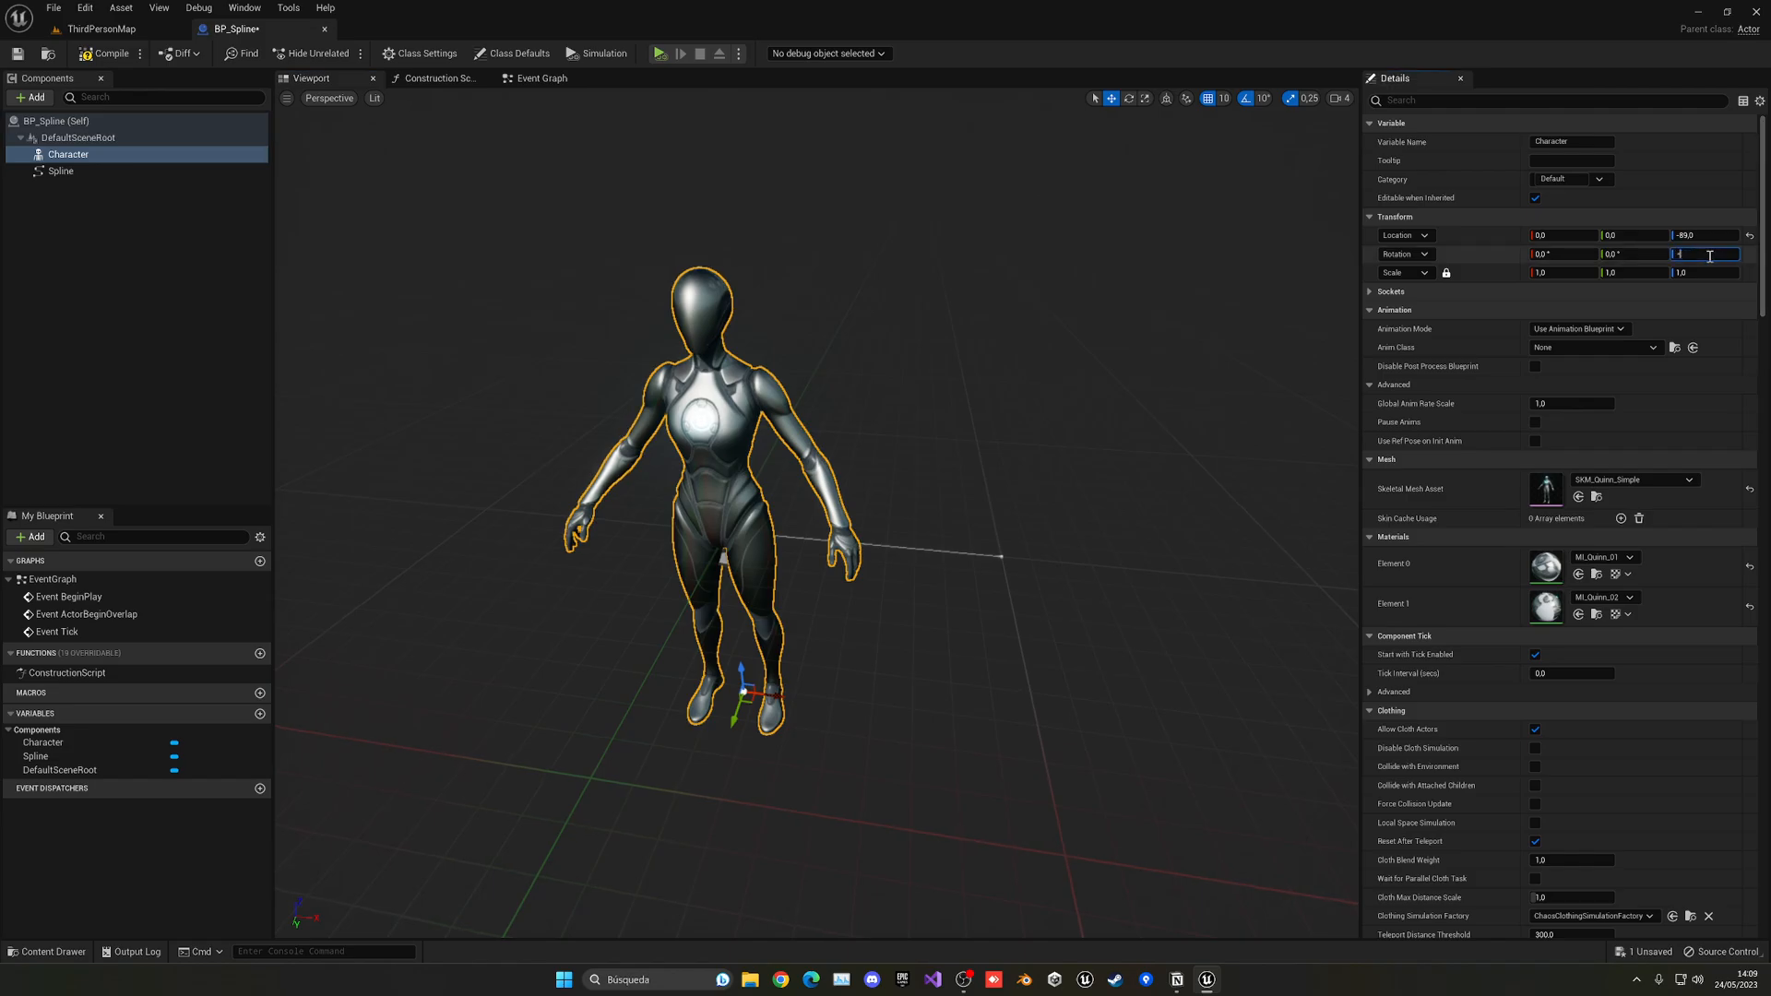
{"action": "type", "text": "-90.0"}
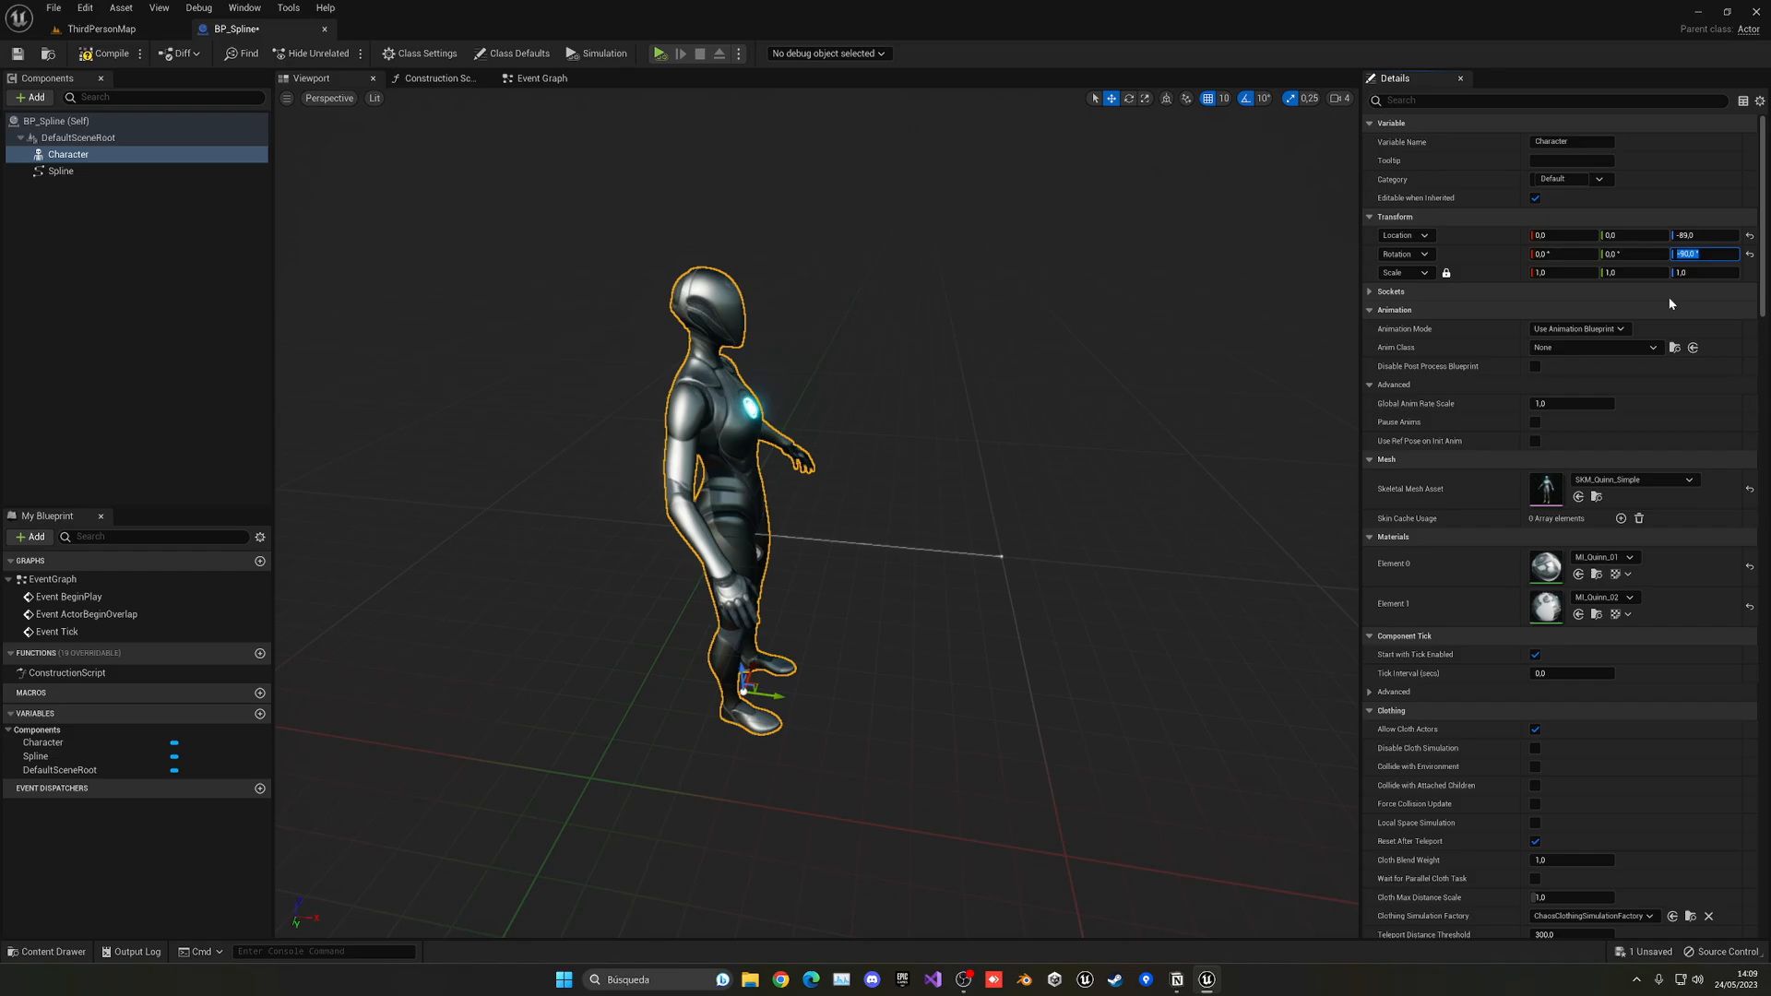
{"action": "mouse_move", "coordinate": [664, 213]}
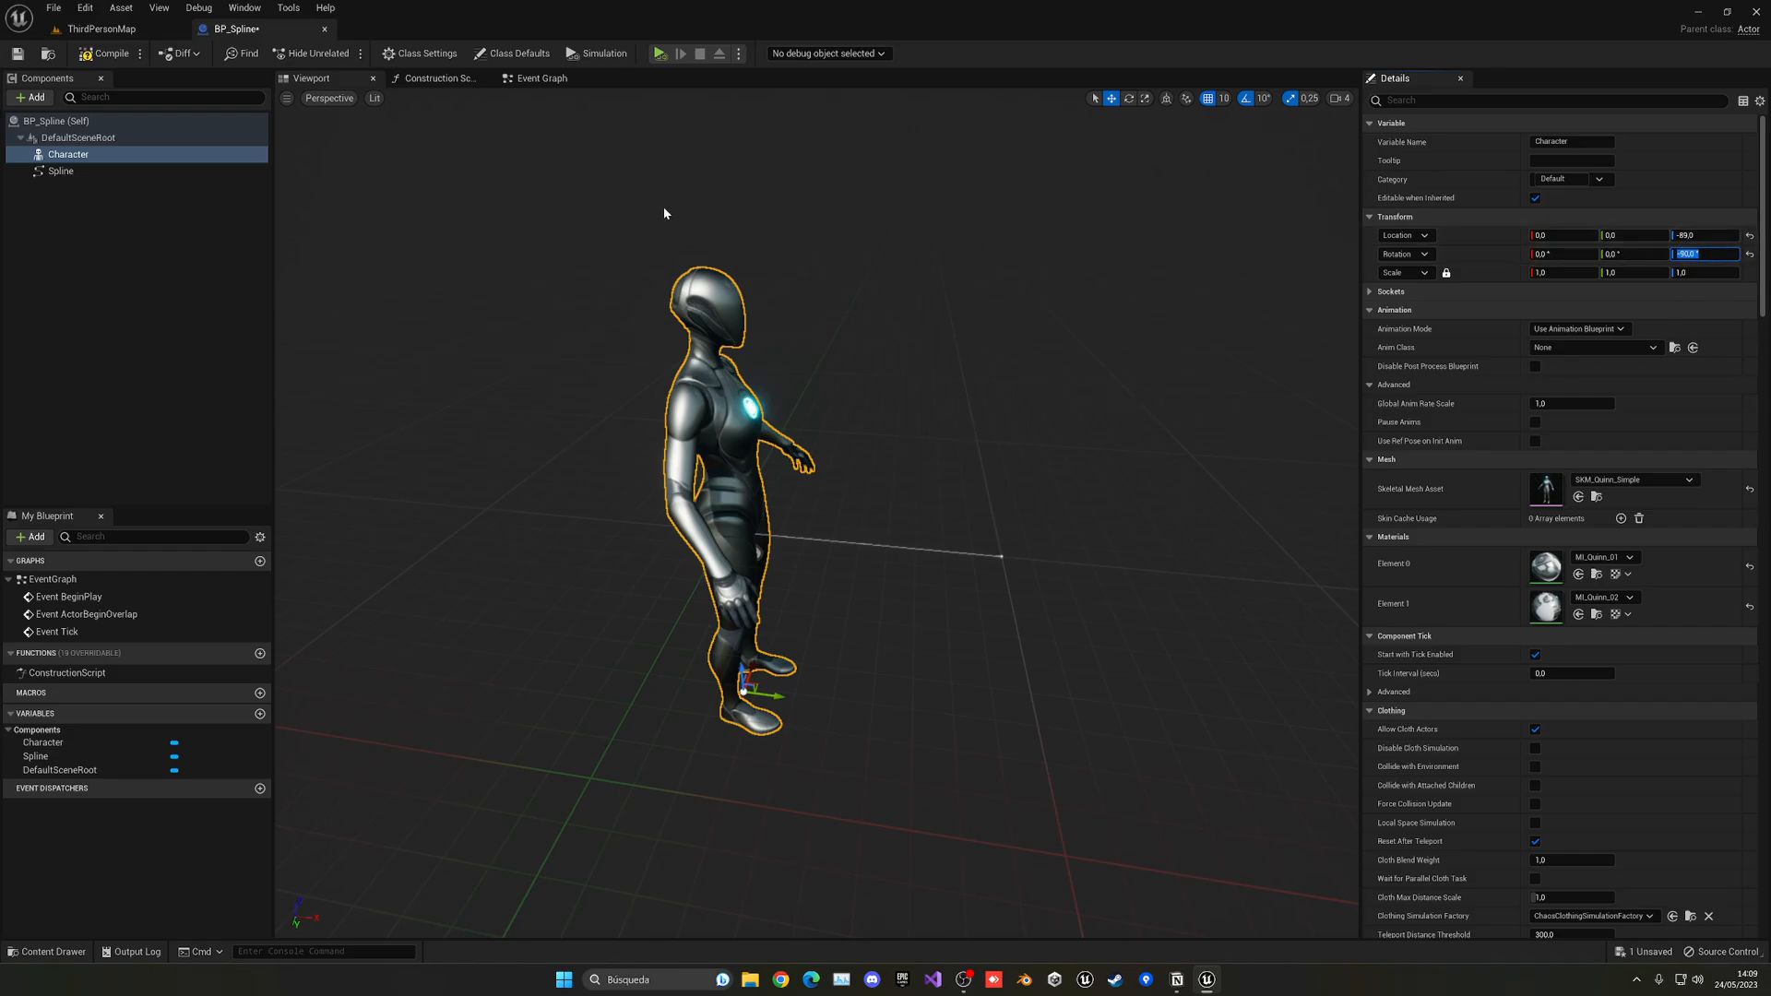
{"action": "mouse_move", "coordinate": [916, 486]}
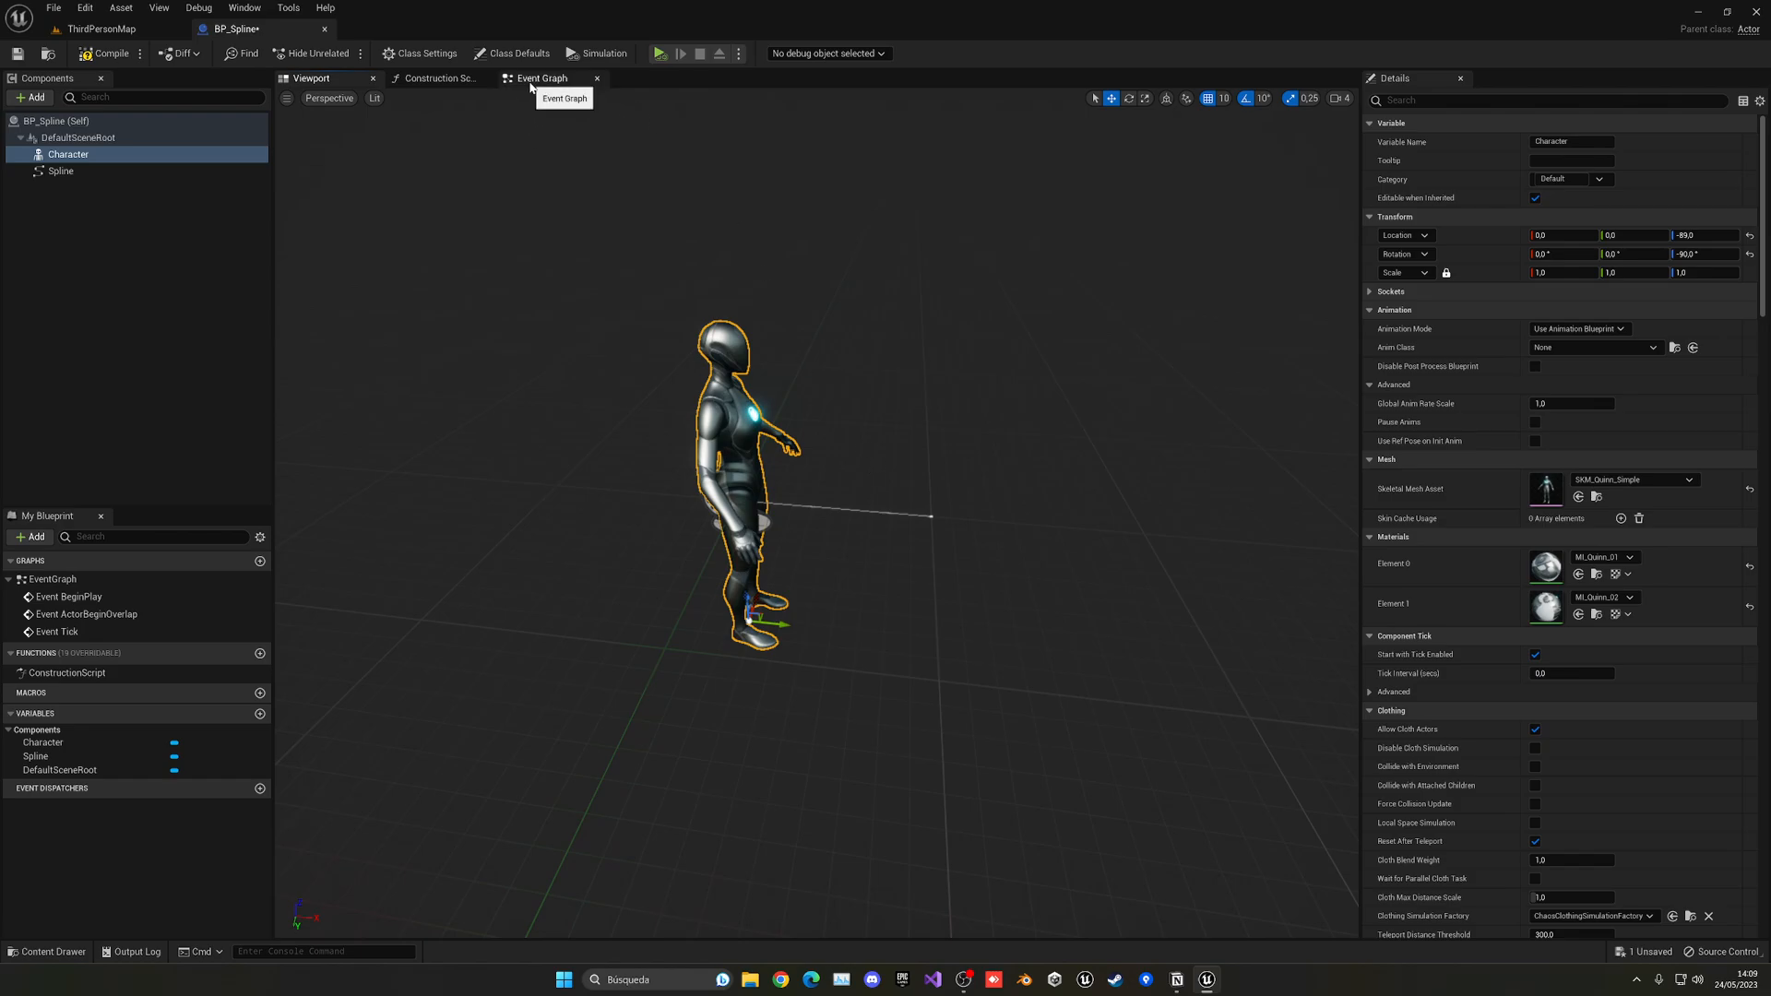
Switch to the Event Graph and reposition the Event Tick node
{"action": "left_click", "coordinate": [542, 78]}
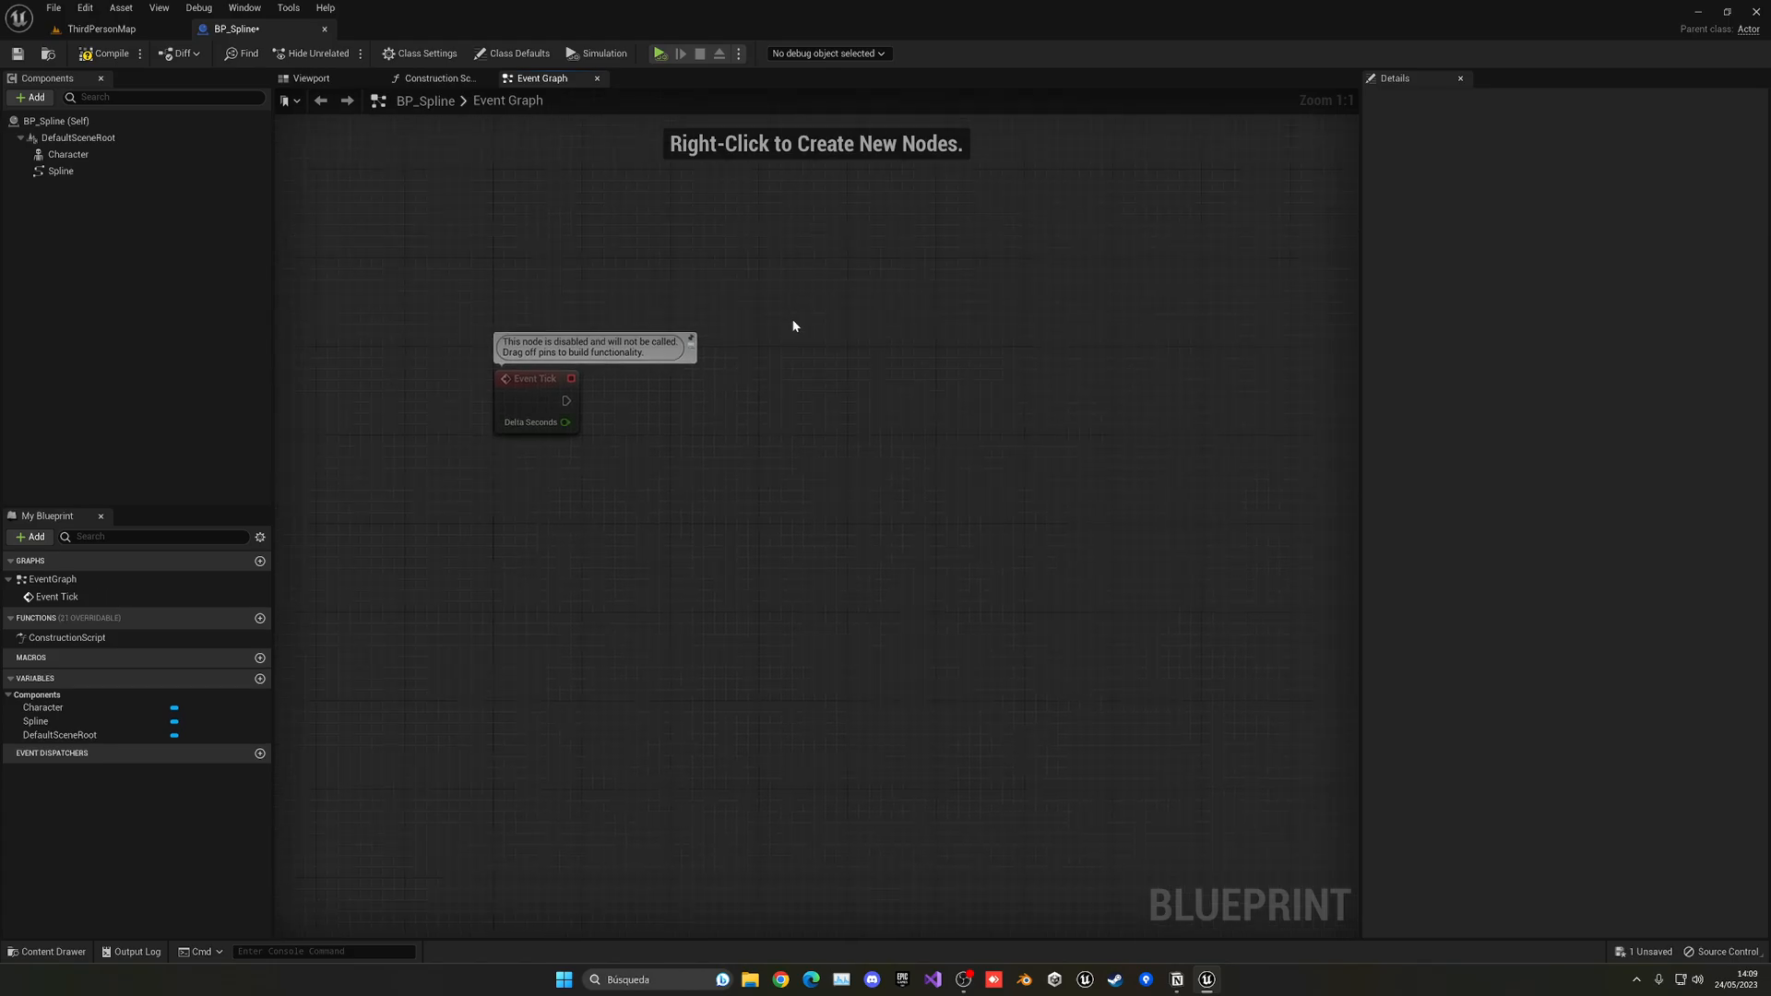
{"action": "left_click_drag", "start_coordinate": [534, 399], "coordinate": [630, 383]}
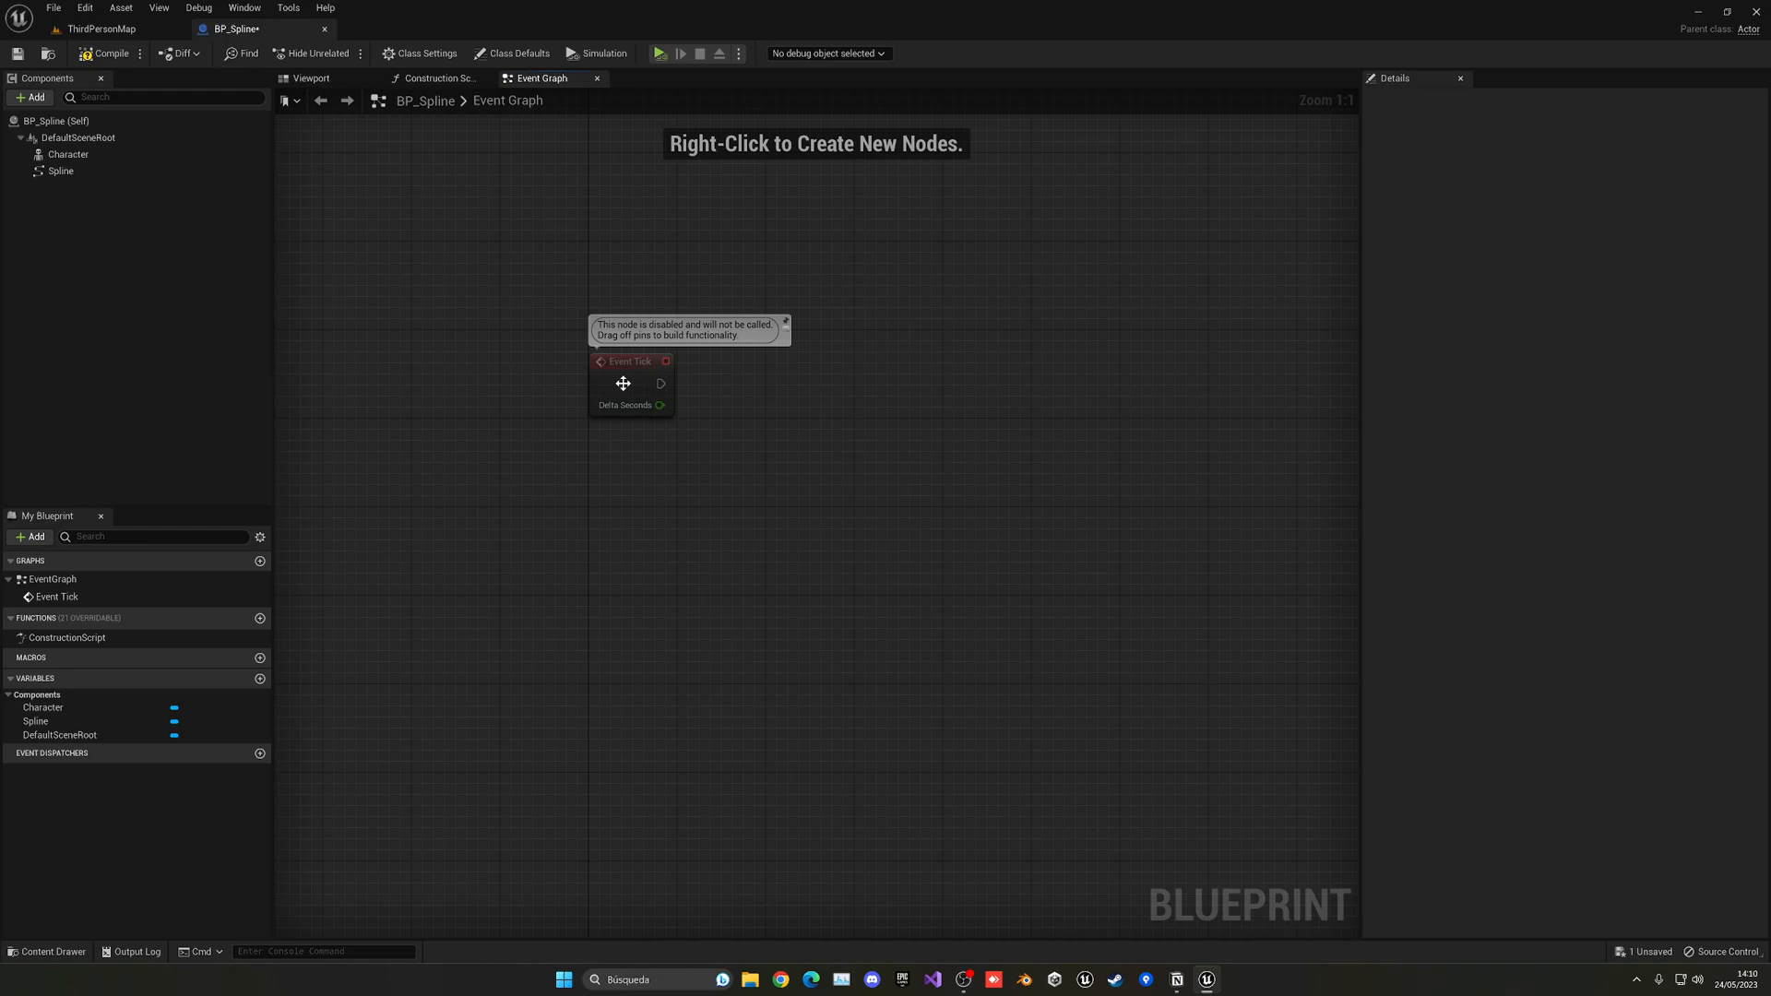
{"action": "left_click", "coordinate": [629, 382]}
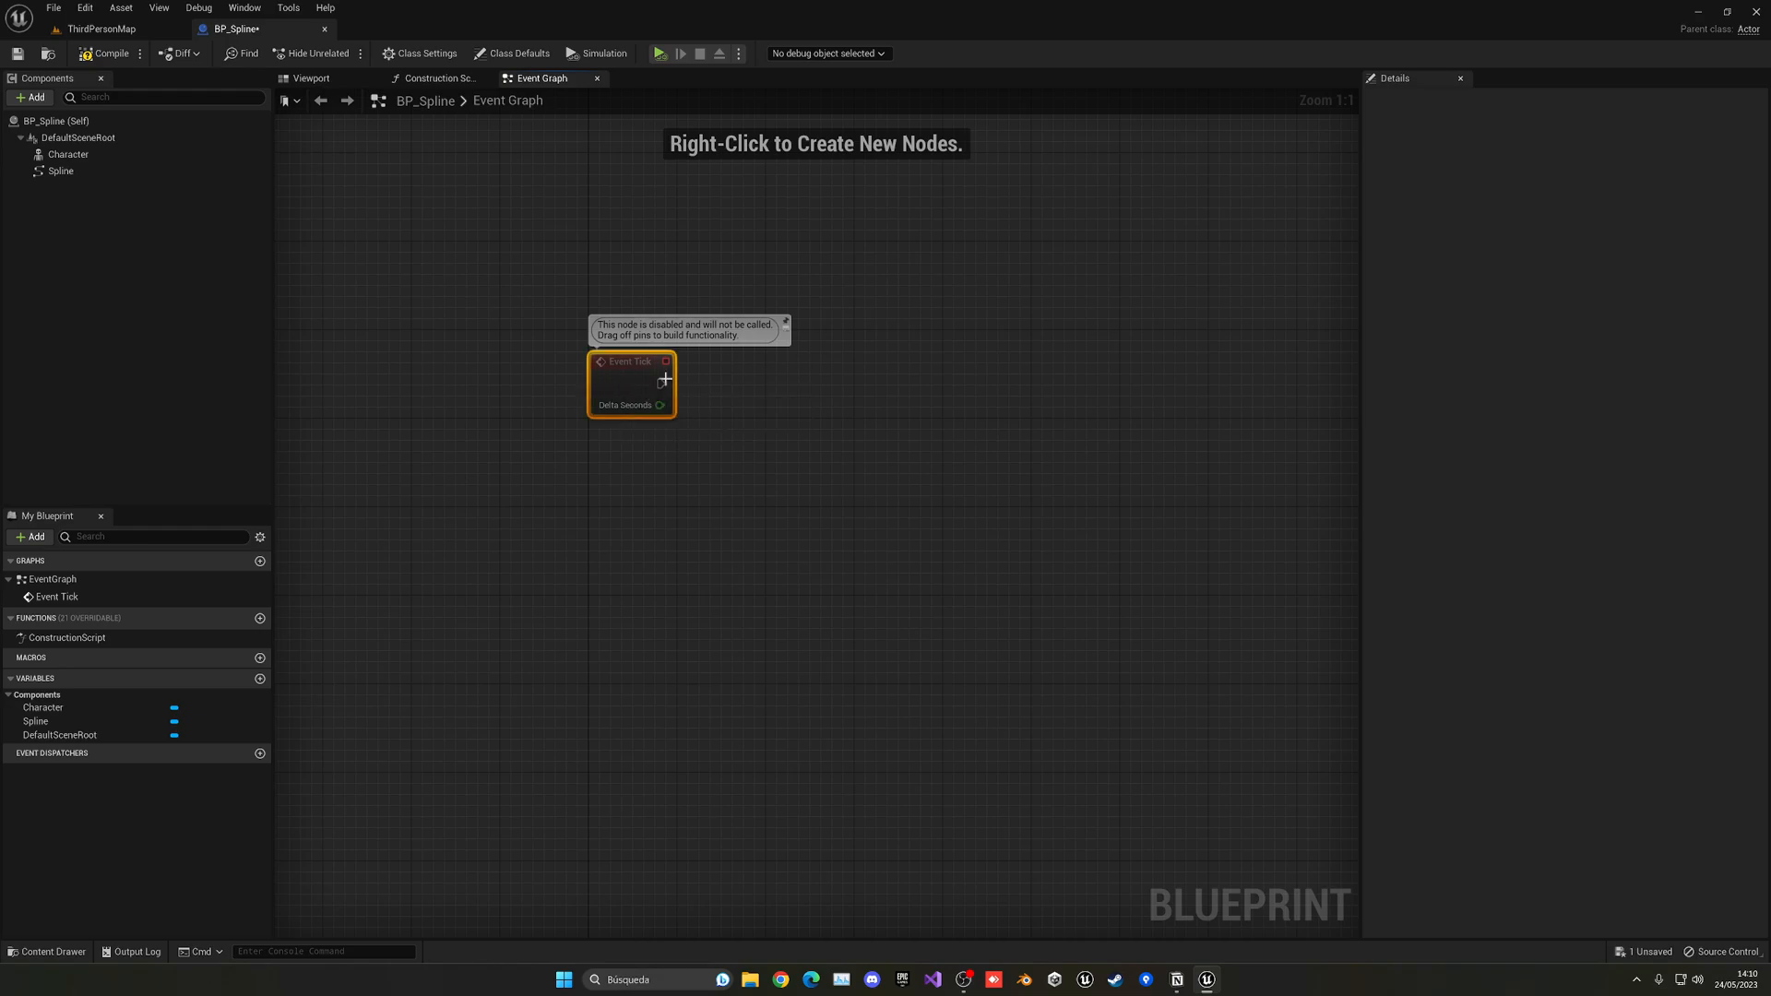
{"action": "mouse_move", "coordinate": [641, 441]}
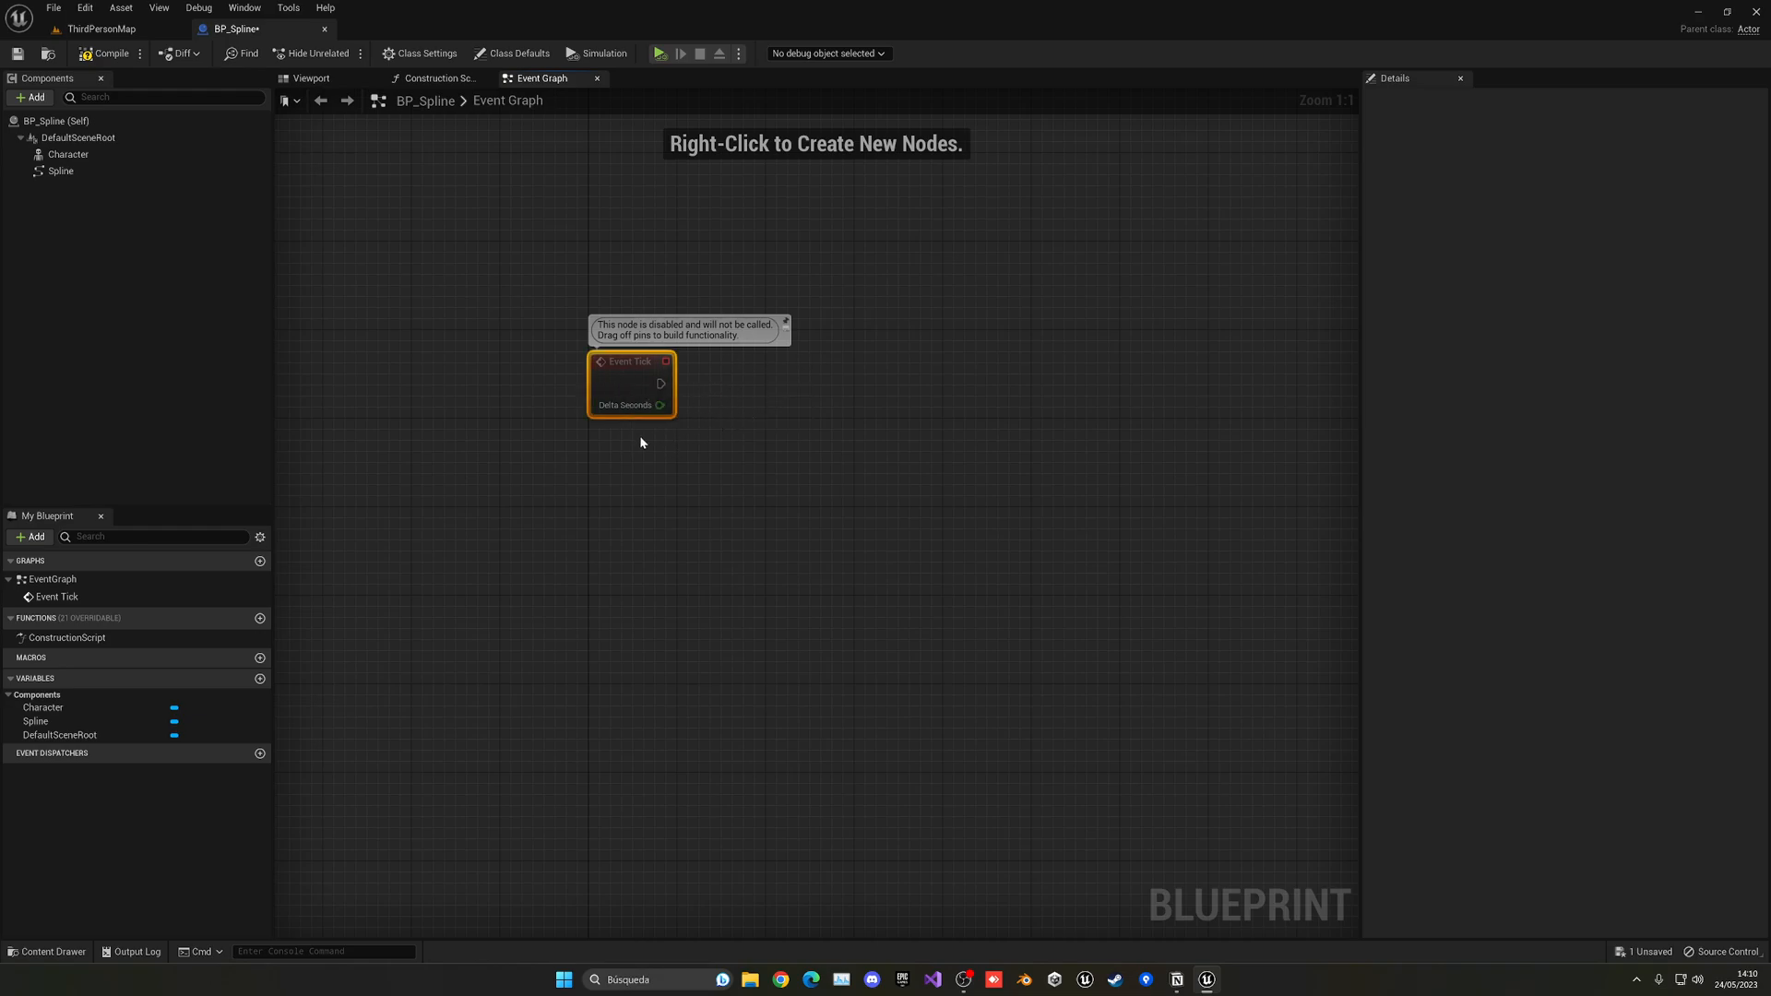
Multiply Delta Seconds by a new float variable Spline Speed, then compile to set its default
{"action": "left_click_drag", "start_coordinate": [662, 404], "coordinate": [714, 477]}
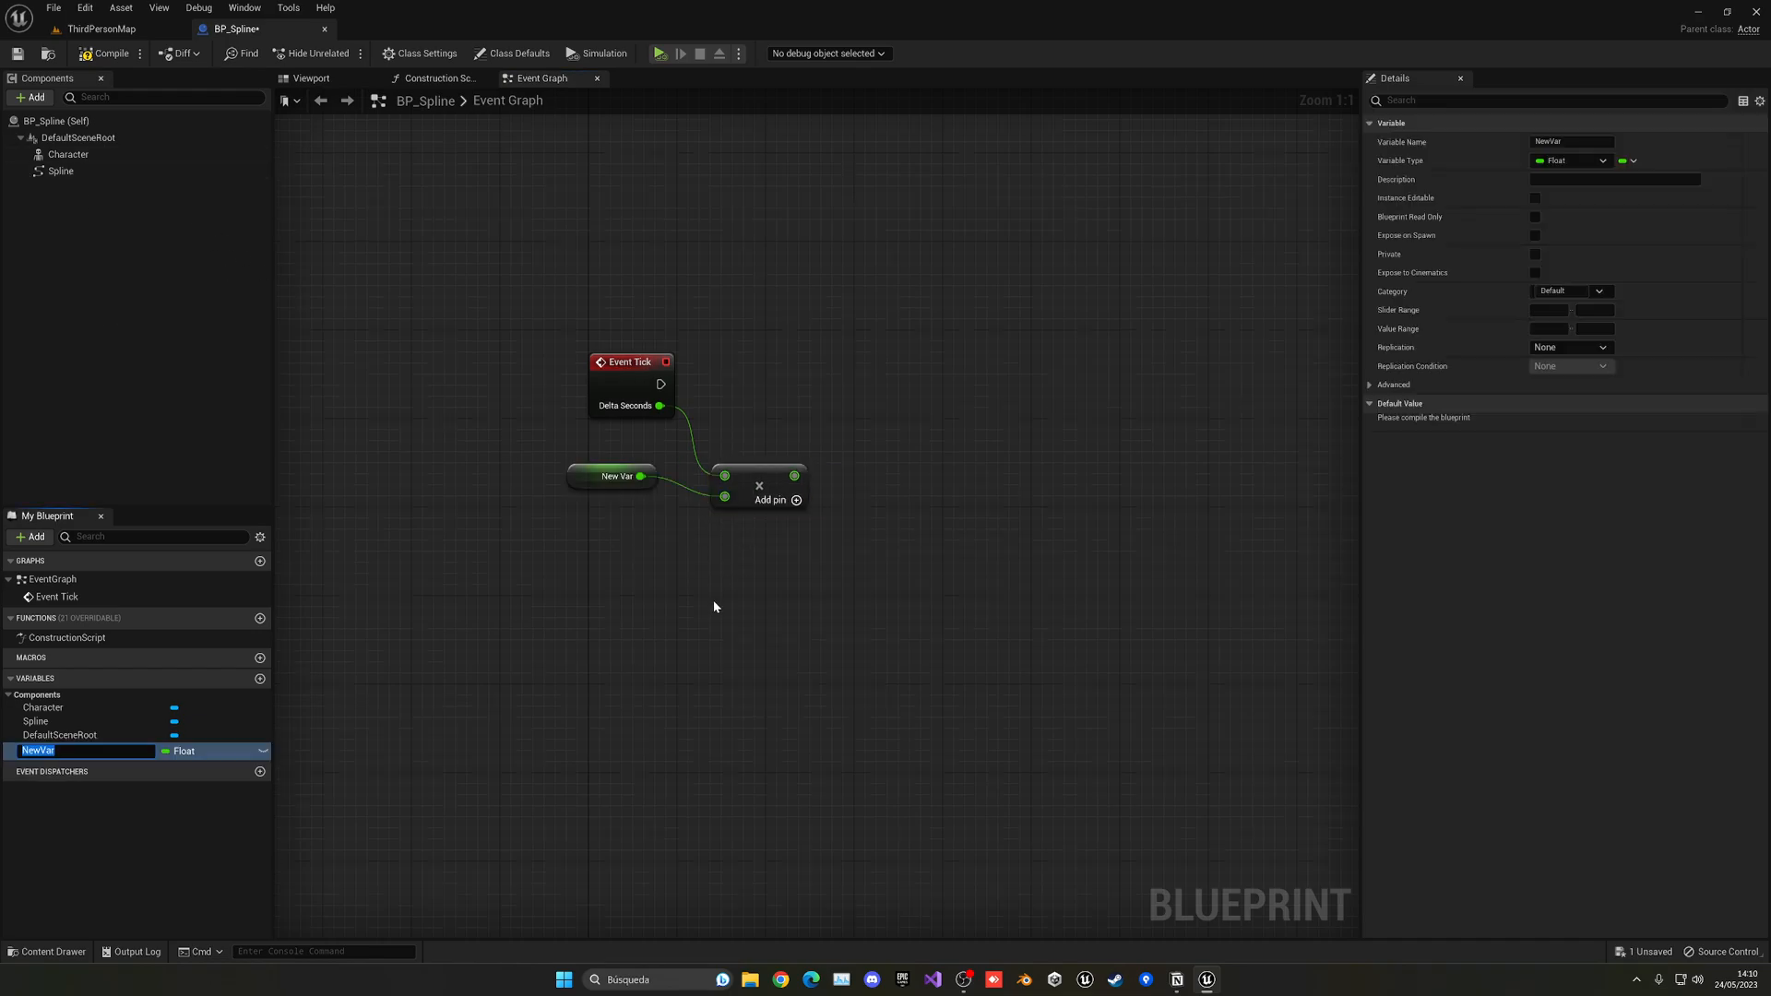
{"action": "type", "text": "Spl"}
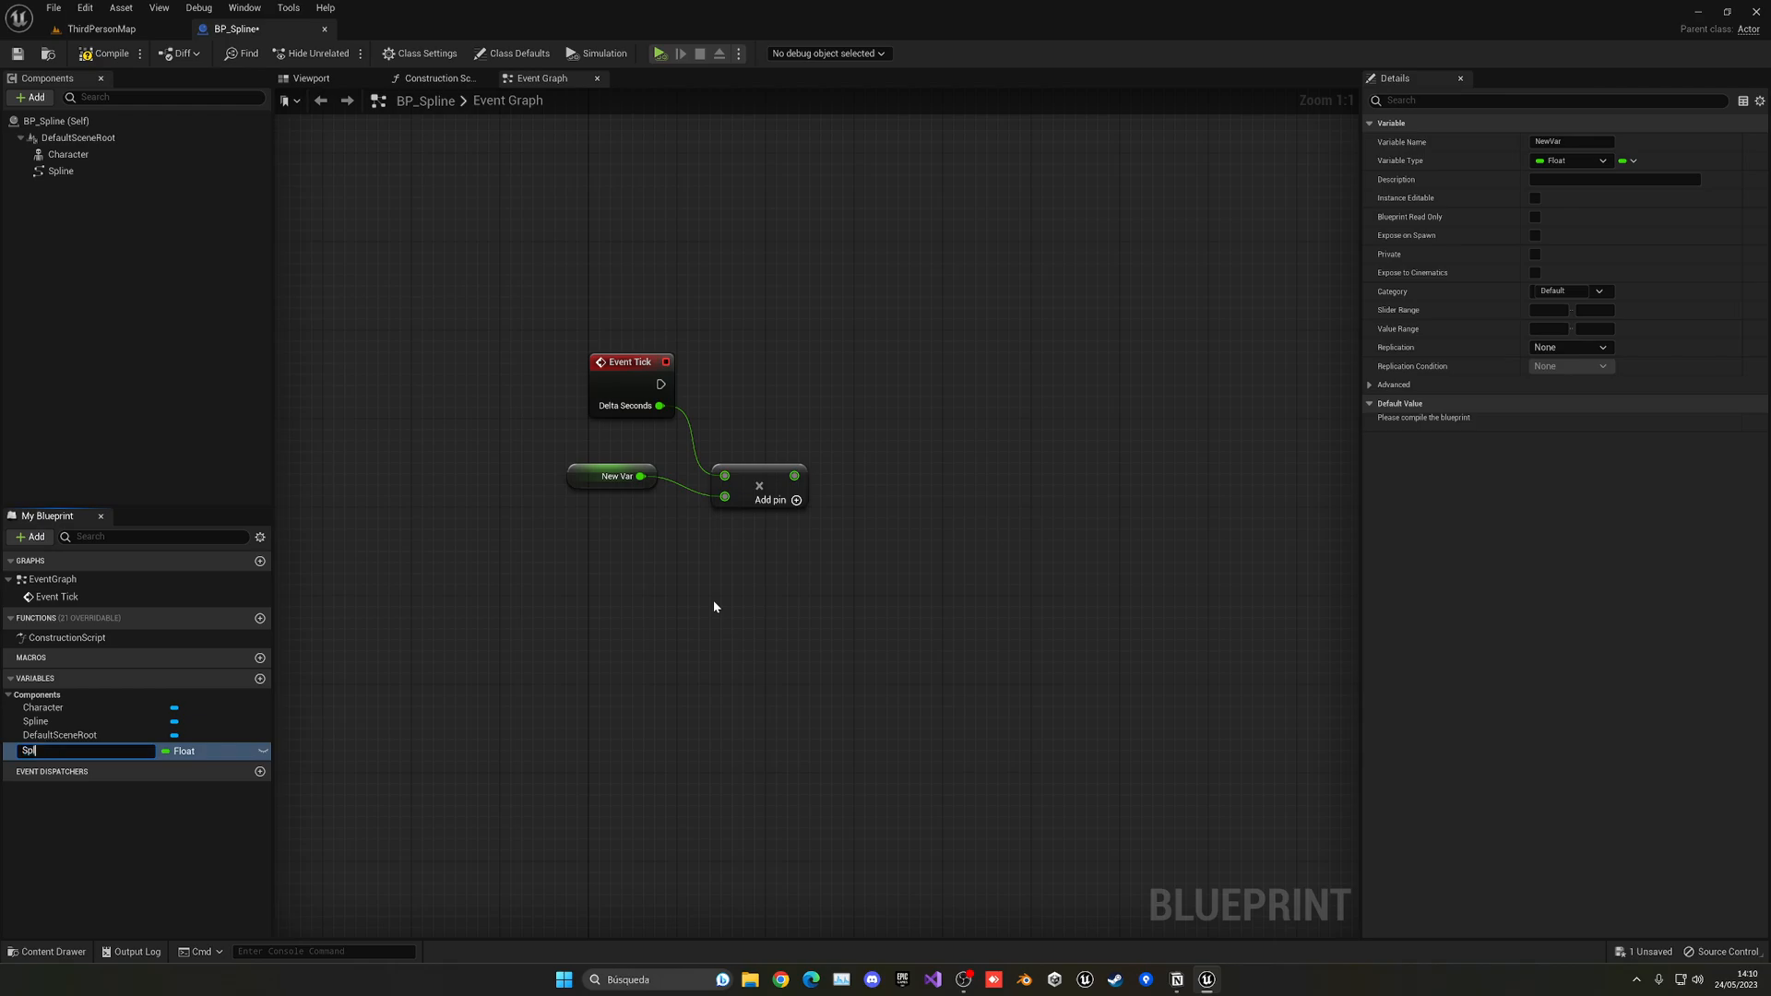
{"action": "type", "text": "Spline Speed"}
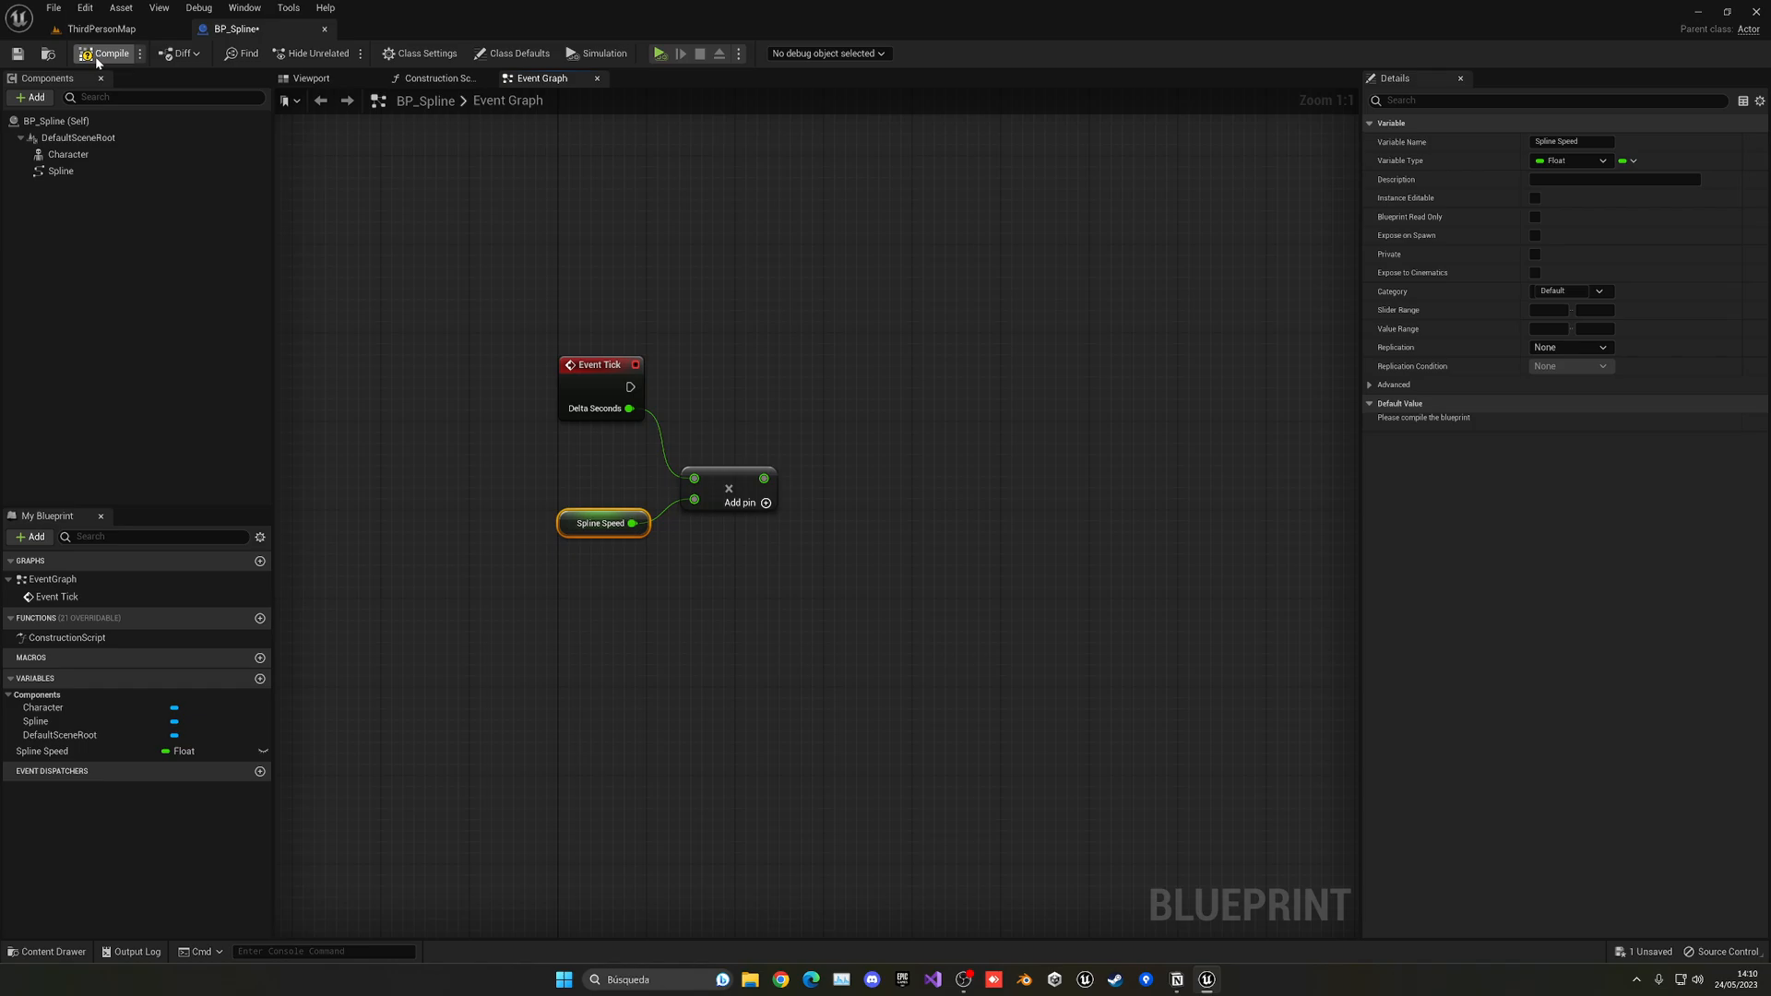
{"action": "left_click", "coordinate": [104, 54]}
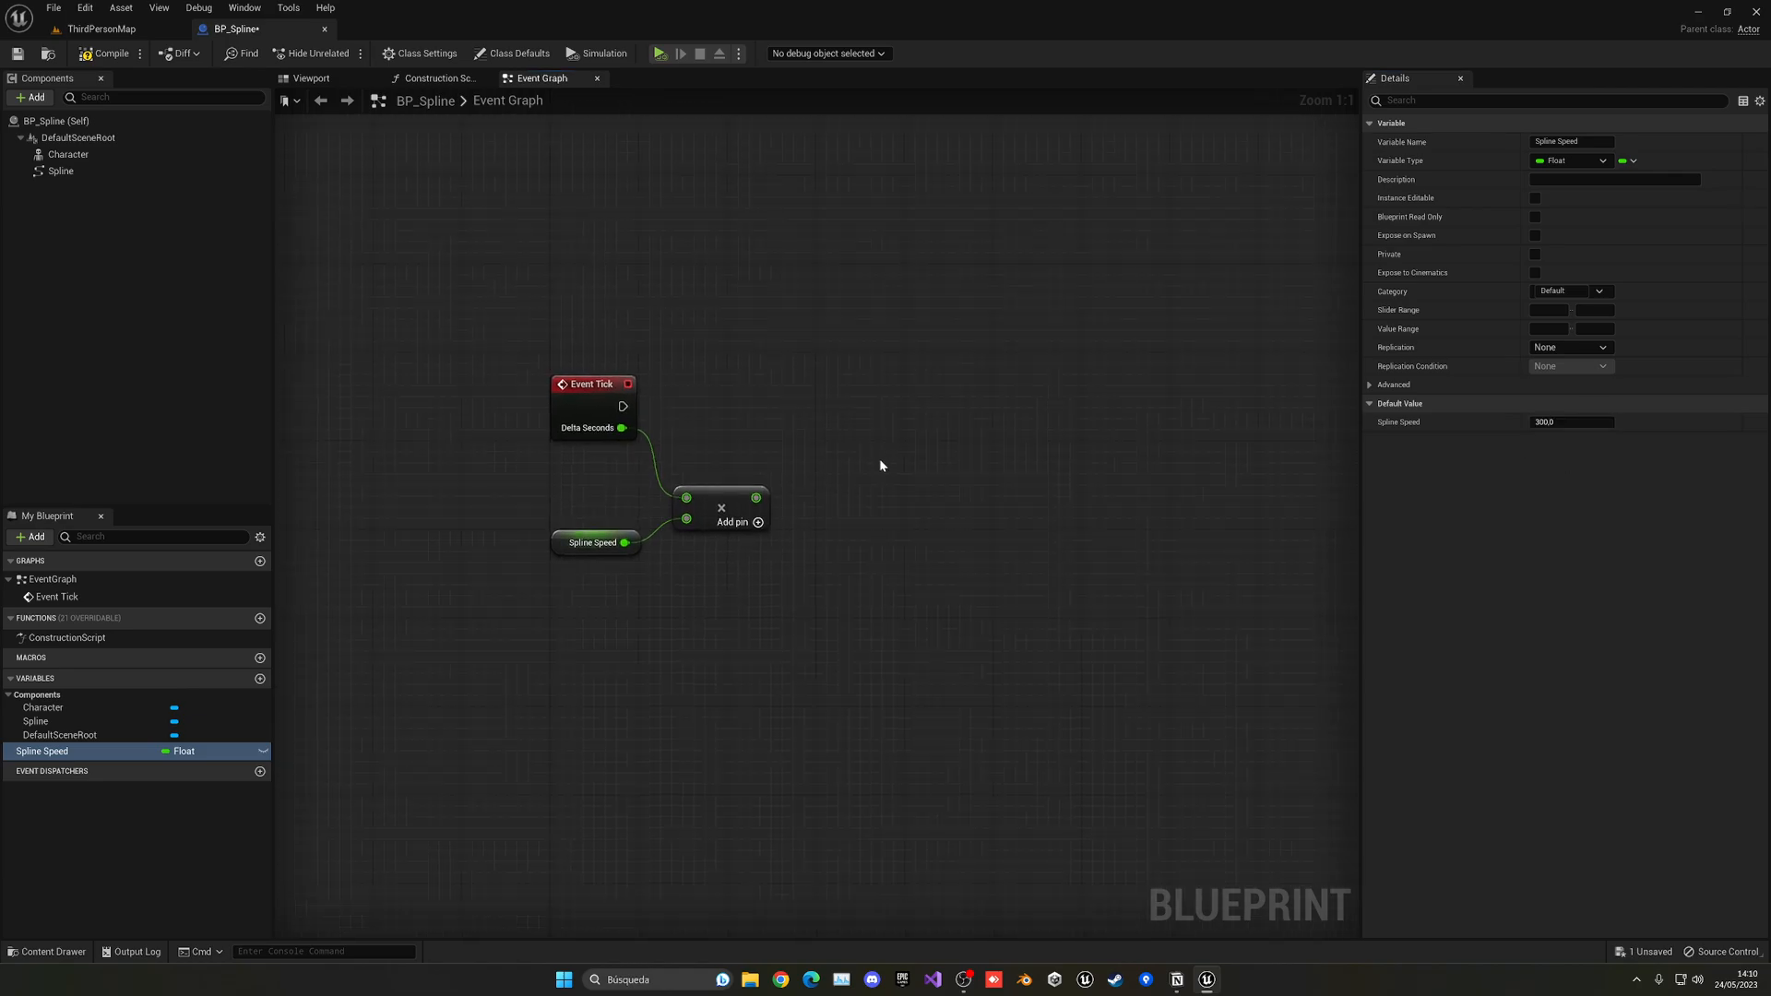
Add the speed product to a new Distance Along Spline float and SET it each tick
{"action": "left_click_drag", "start_coordinate": [756, 496], "coordinate": [866, 501]}
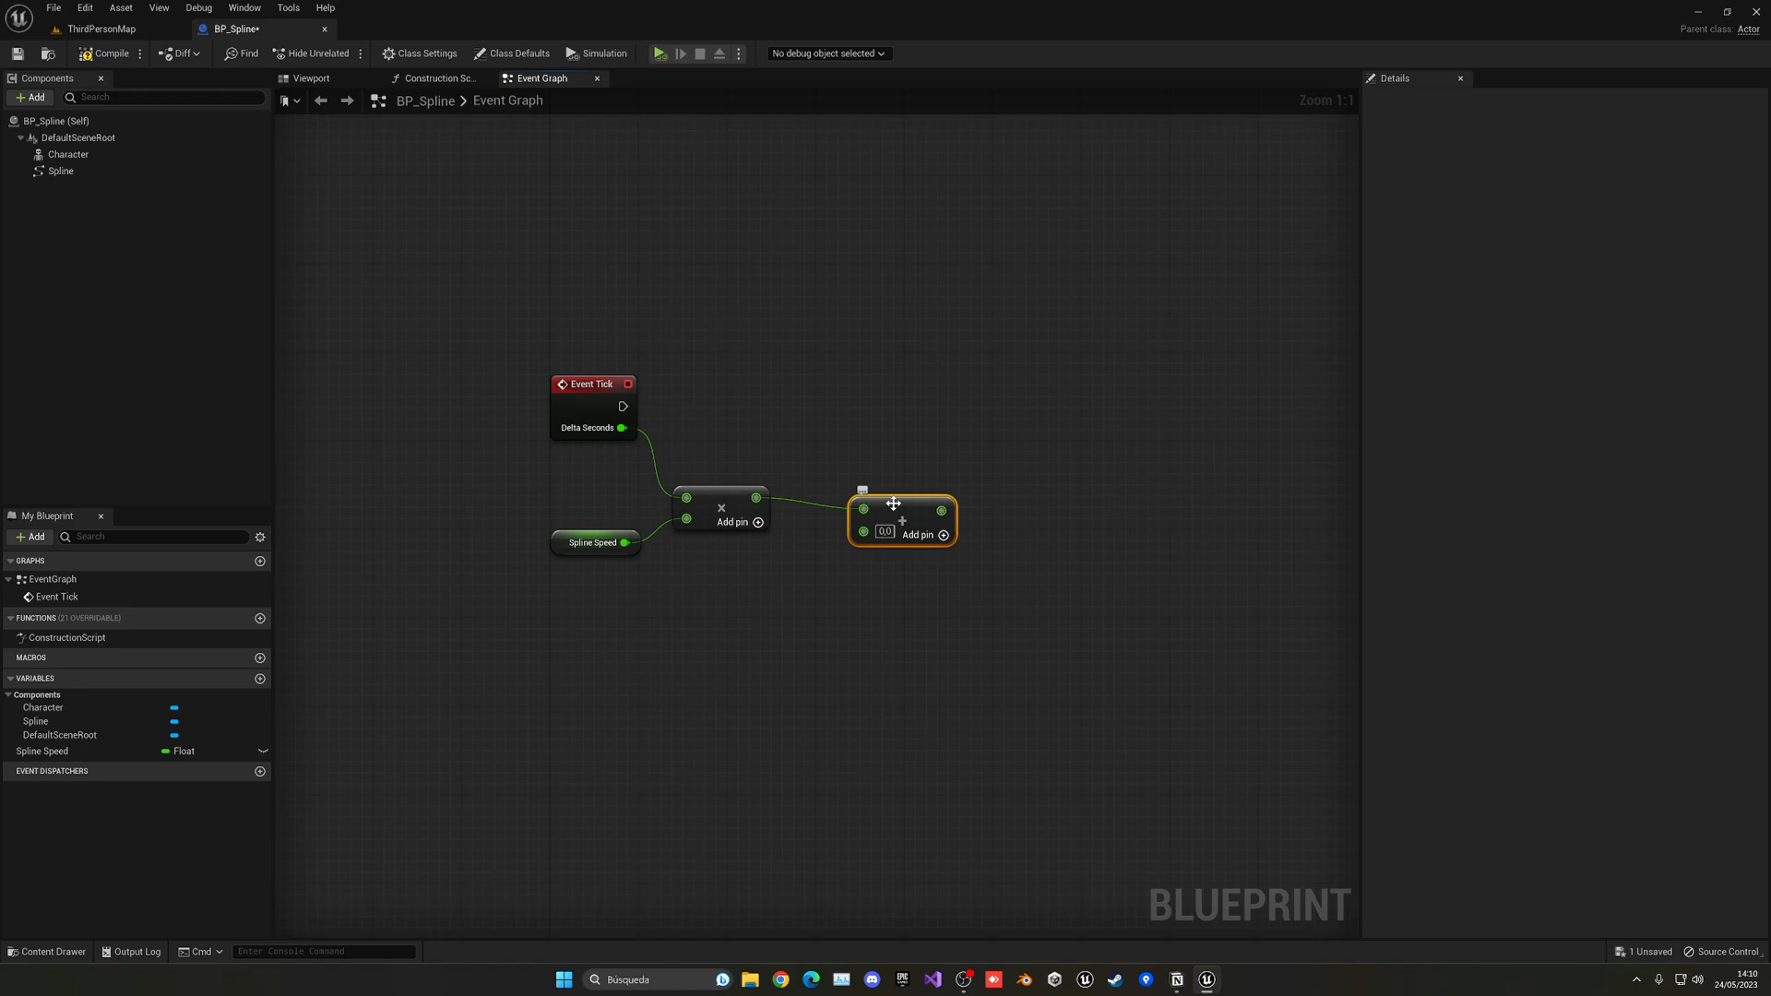
{"action": "left_click_drag", "start_coordinate": [892, 503], "coordinate": [904, 513]}
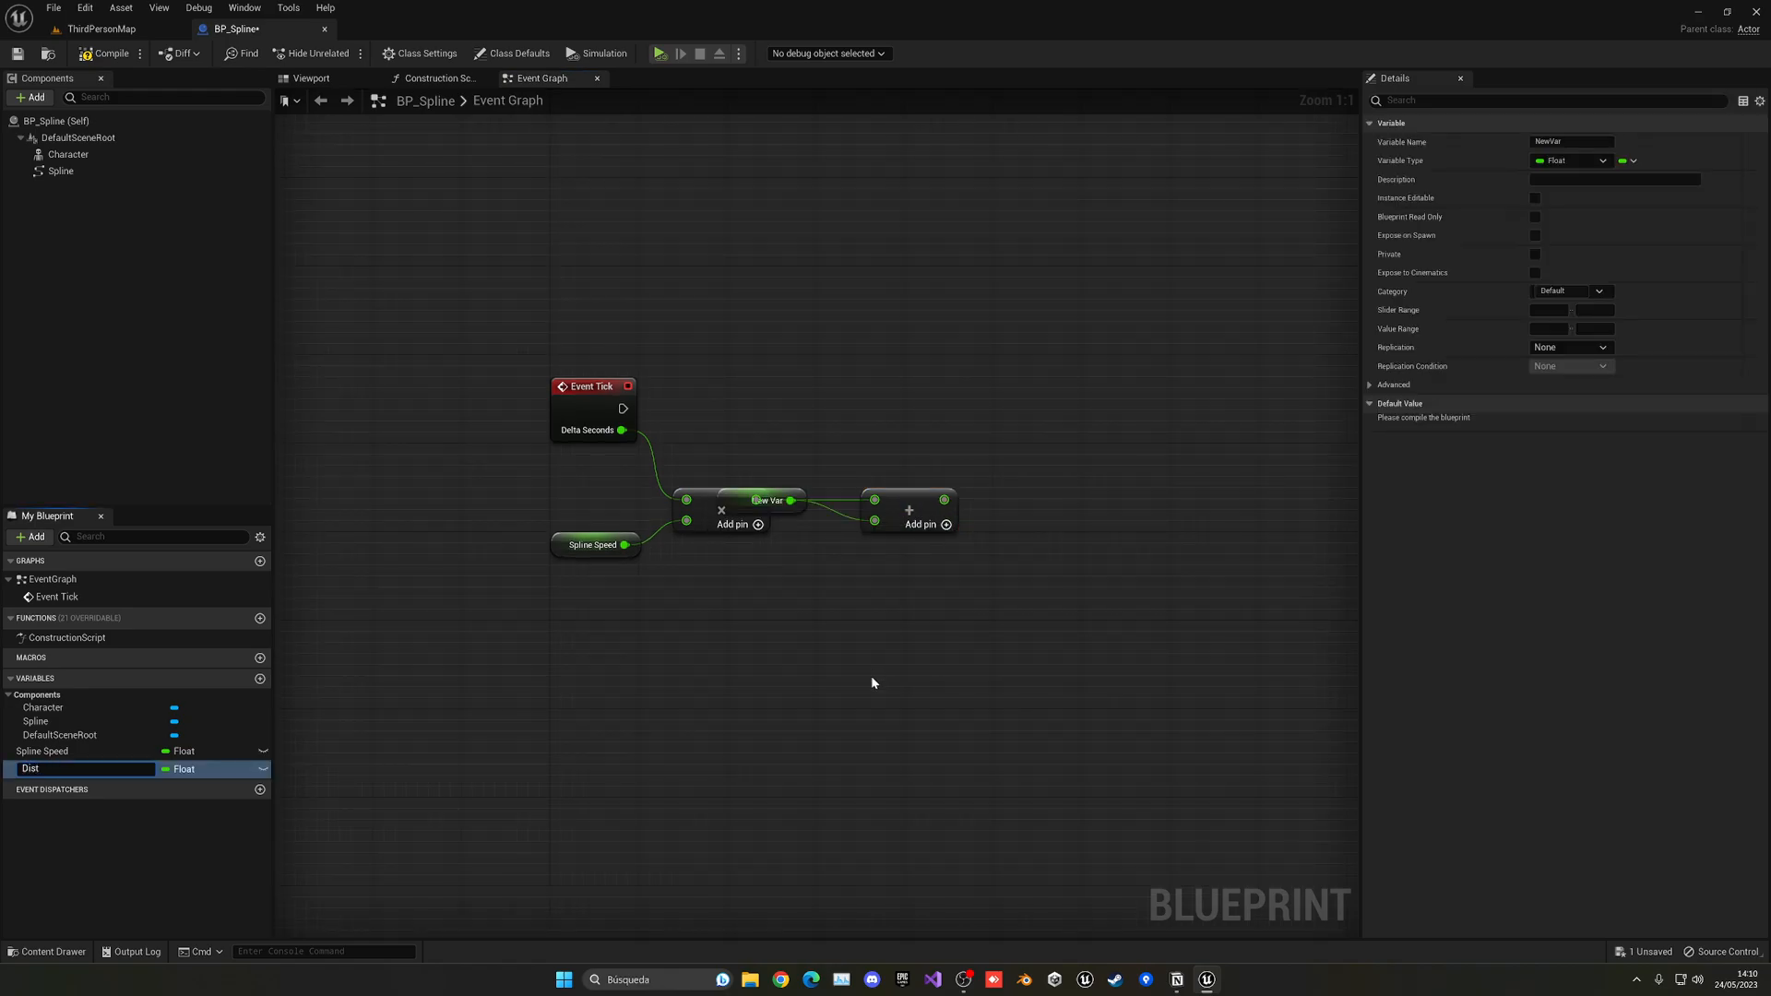
{"action": "type", "text": "Distance Along Spline"}
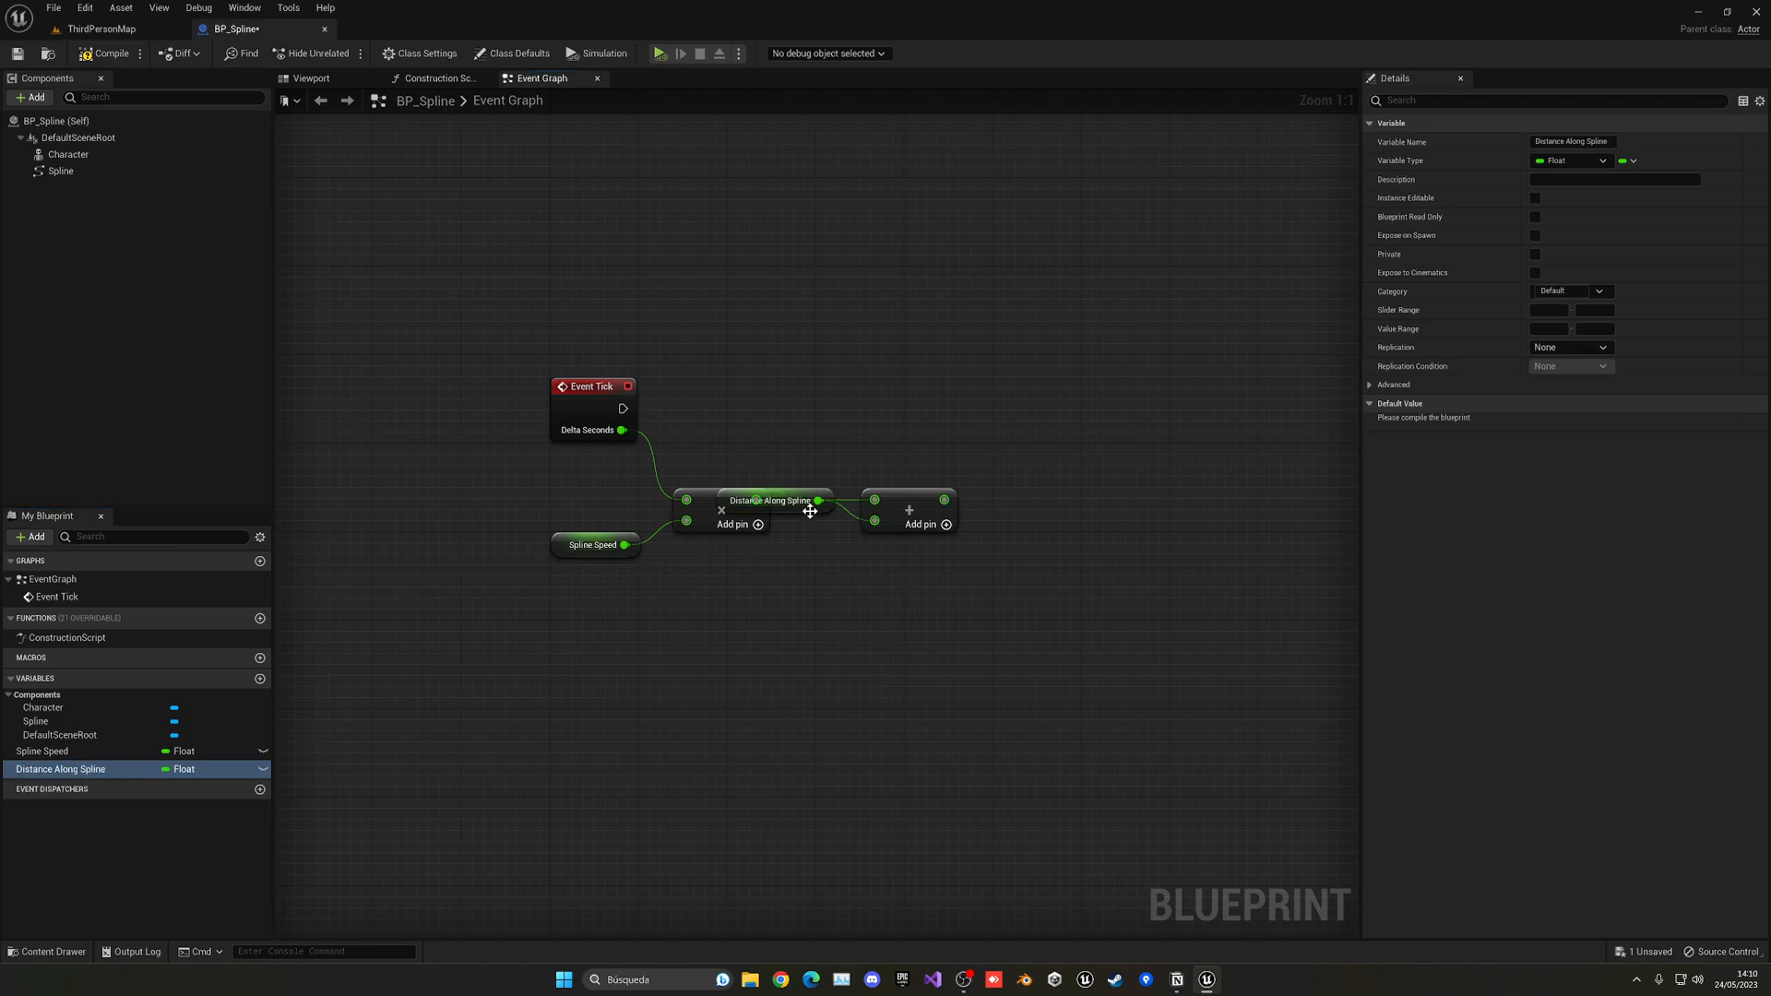
{"action": "left_click_drag", "start_coordinate": [774, 500], "coordinate": [785, 555]}
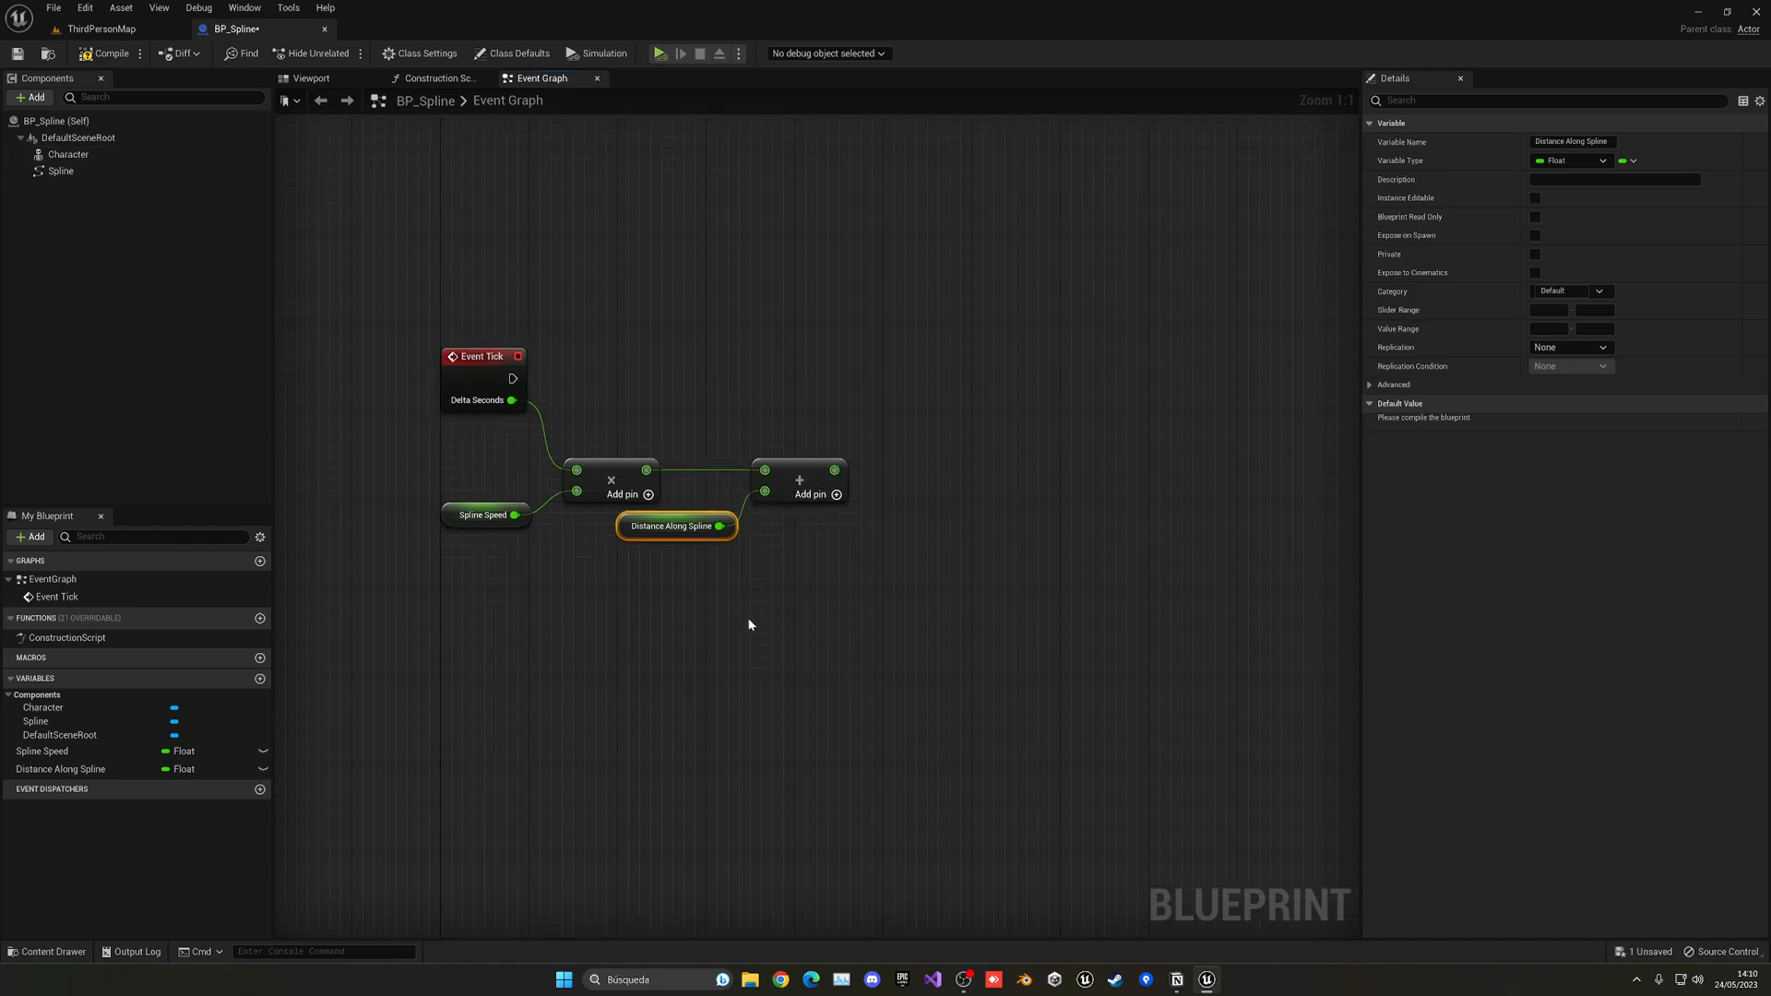
{"action": "left_click", "coordinate": [62, 769]}
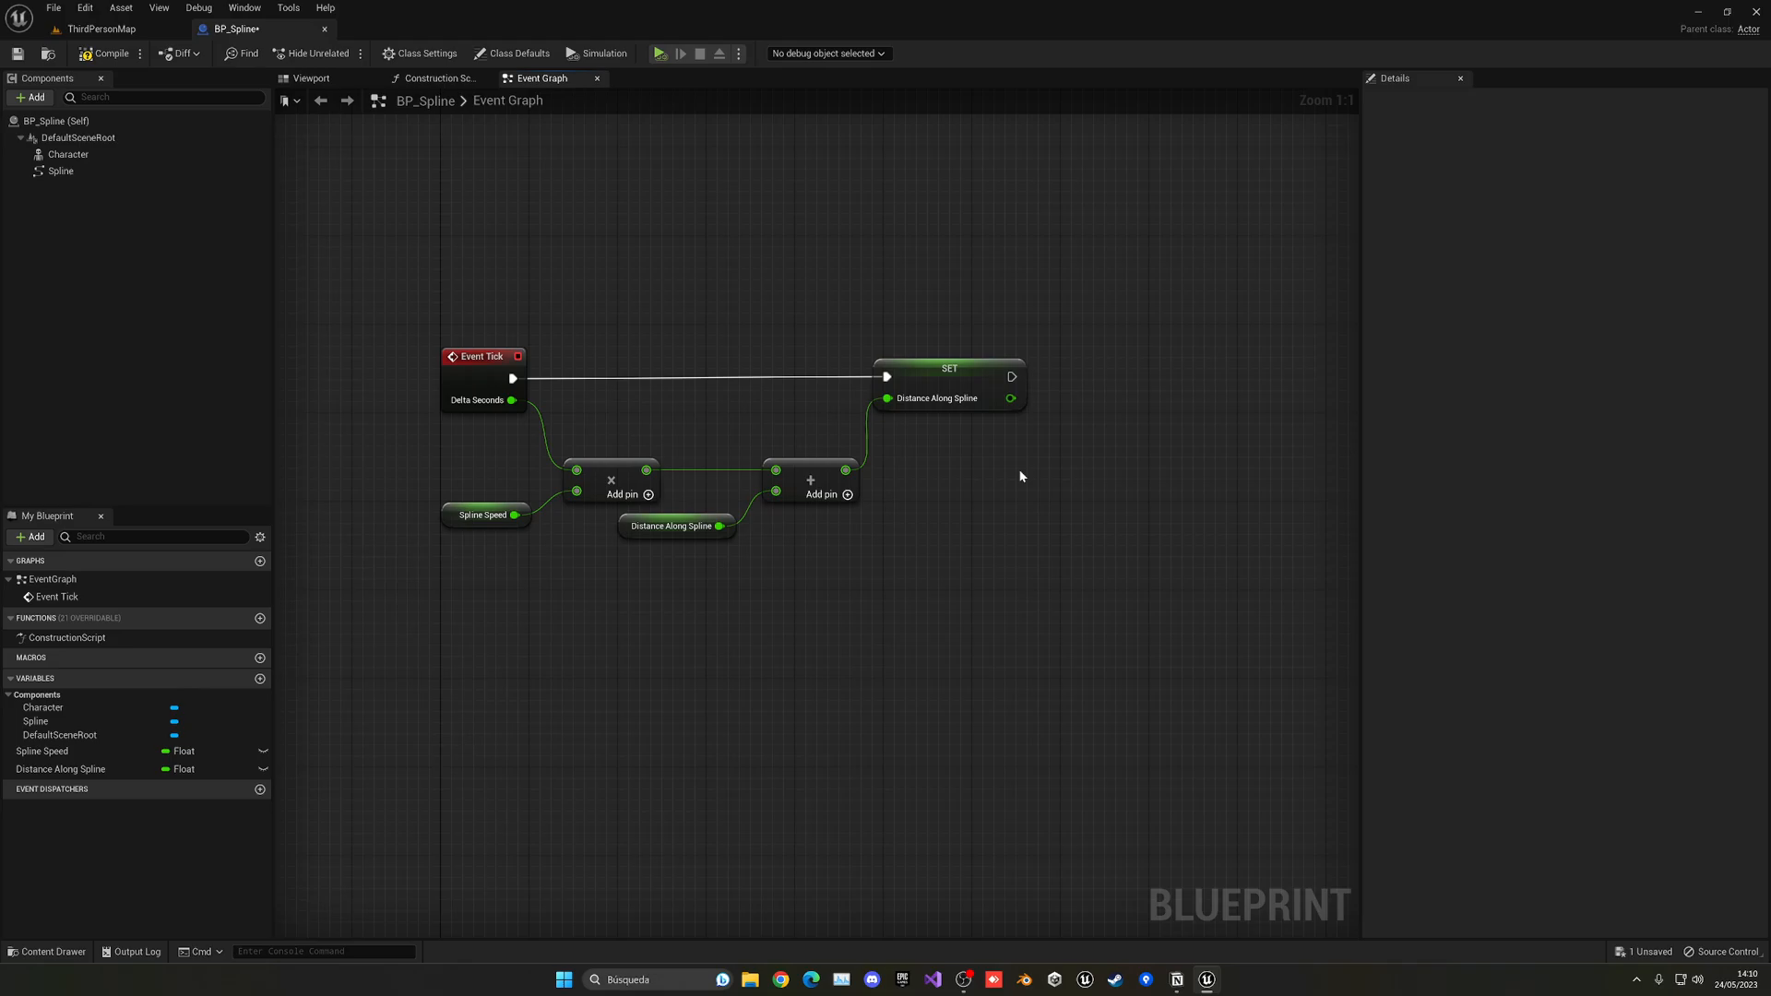
{"action": "mouse_move", "coordinate": [1046, 486]}
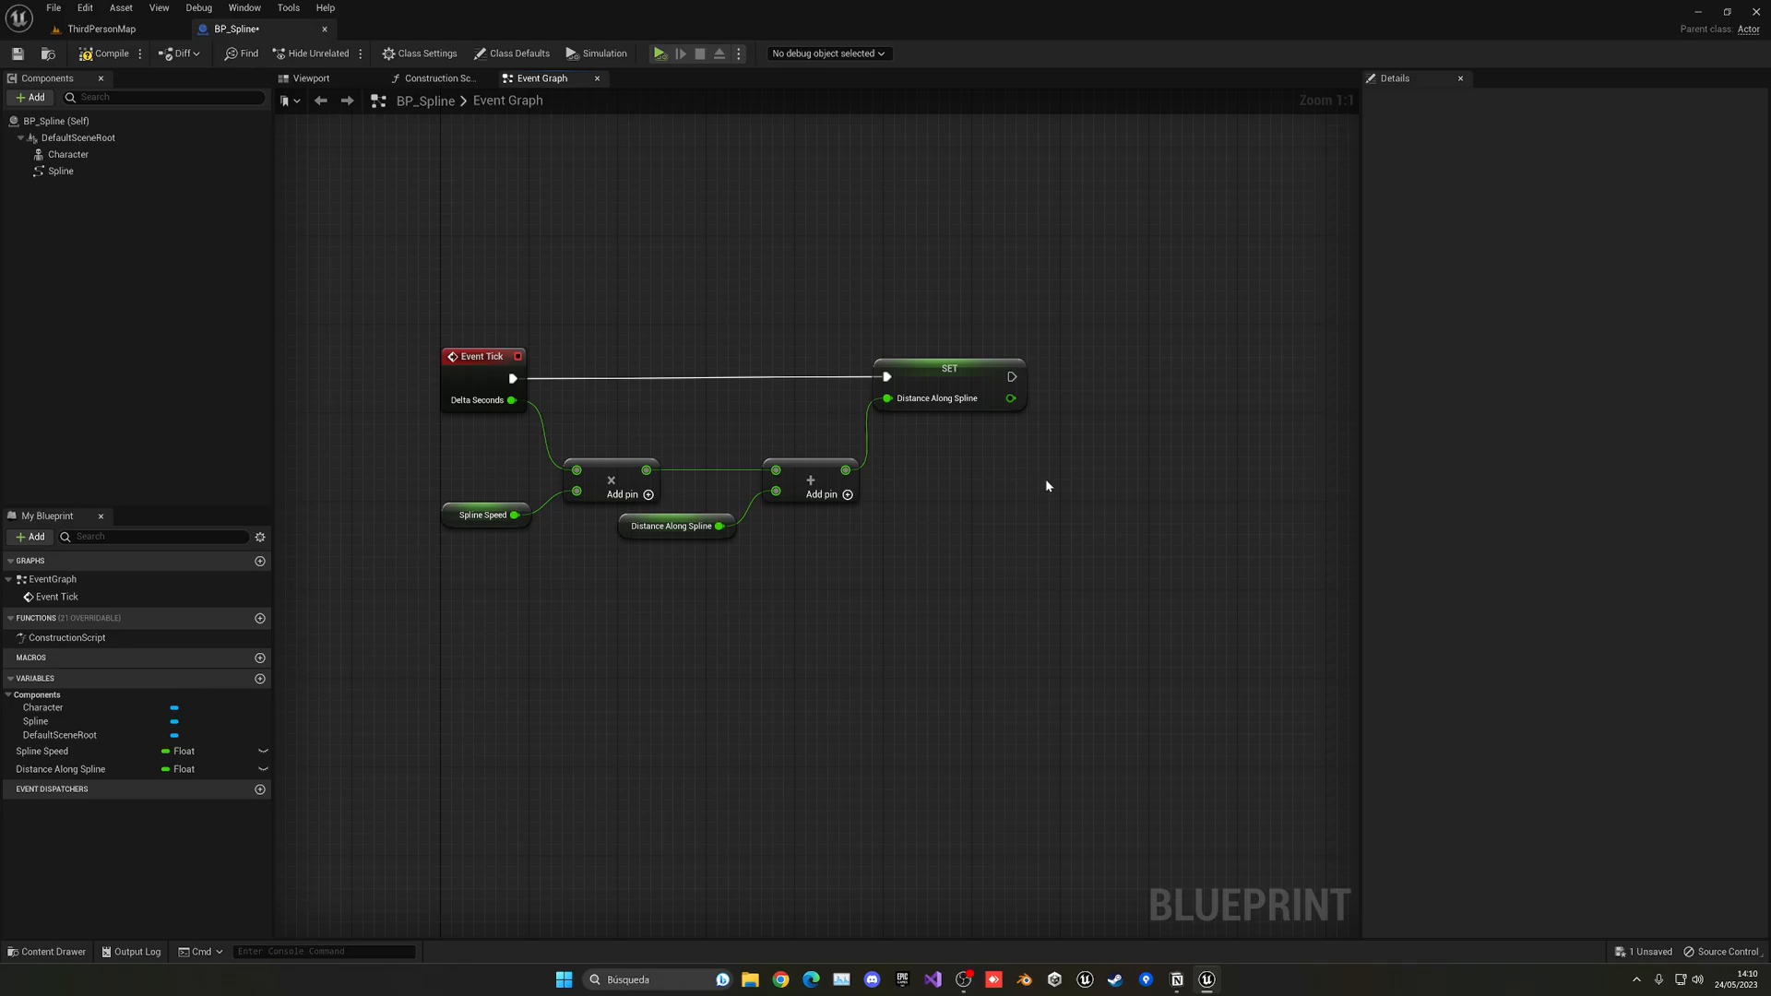
{"action": "left_click", "coordinate": [67, 154]}
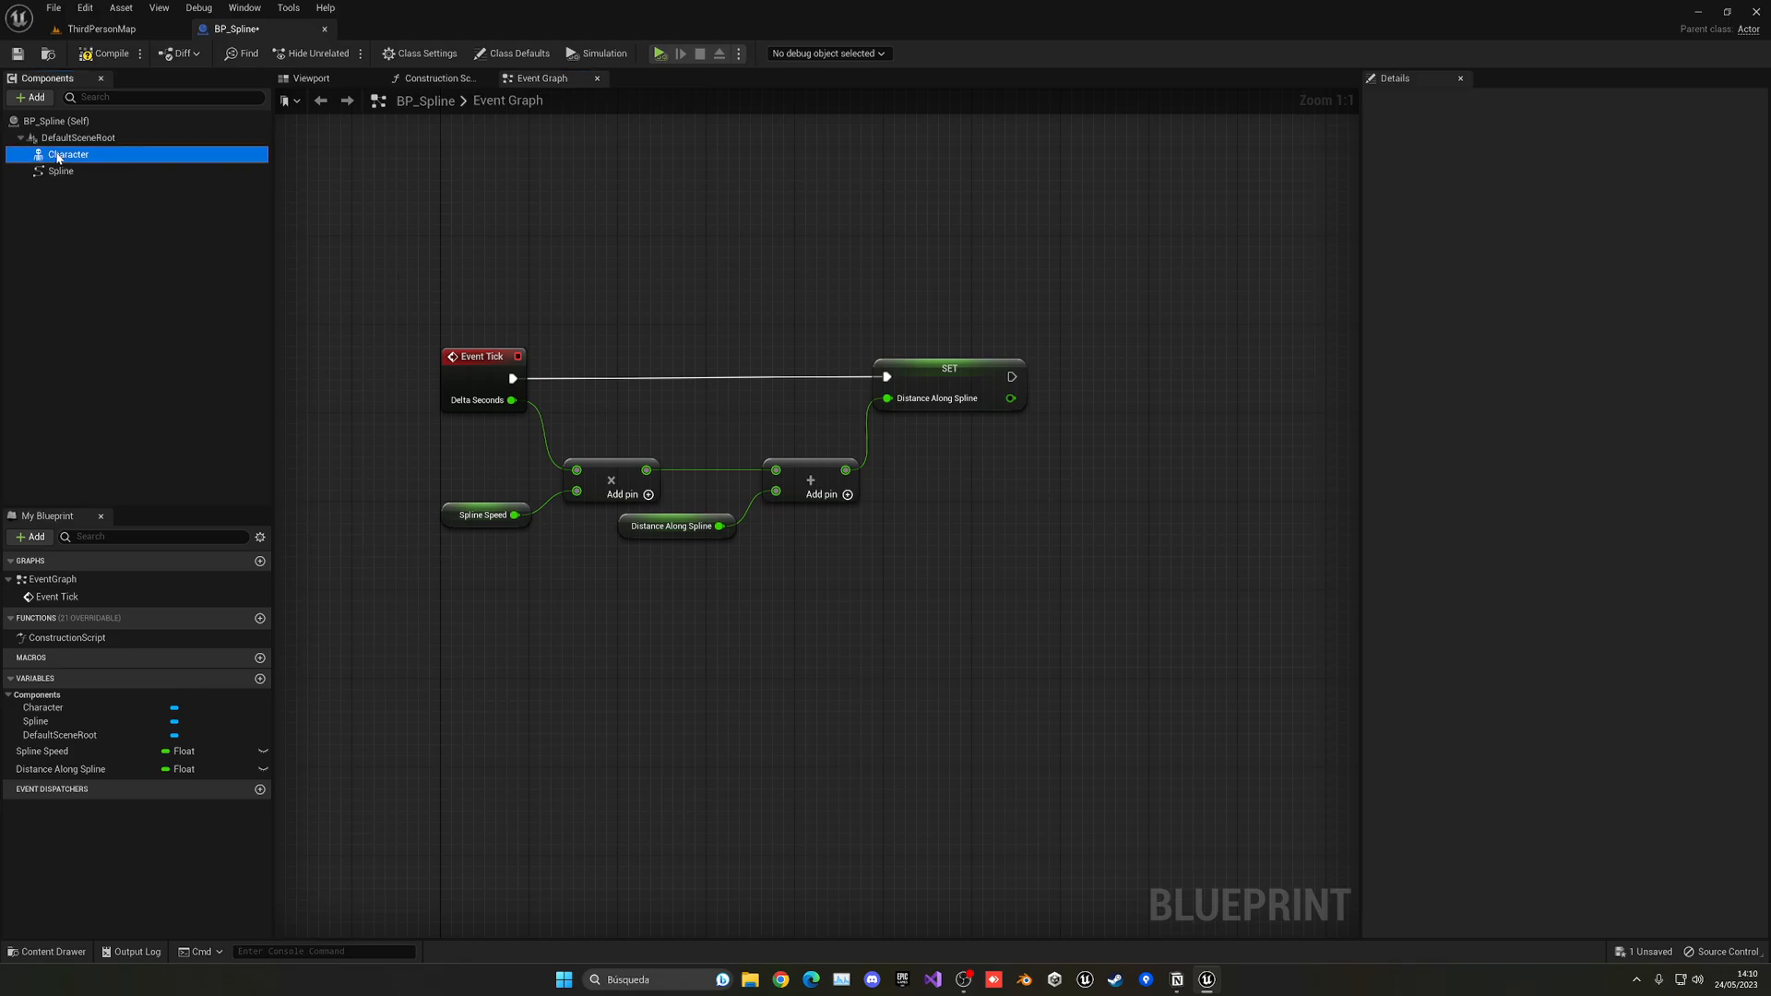
Bring Character into the graph and chain Set Relative Transform on it after the SET node
{"action": "left_click", "coordinate": [67, 154]}
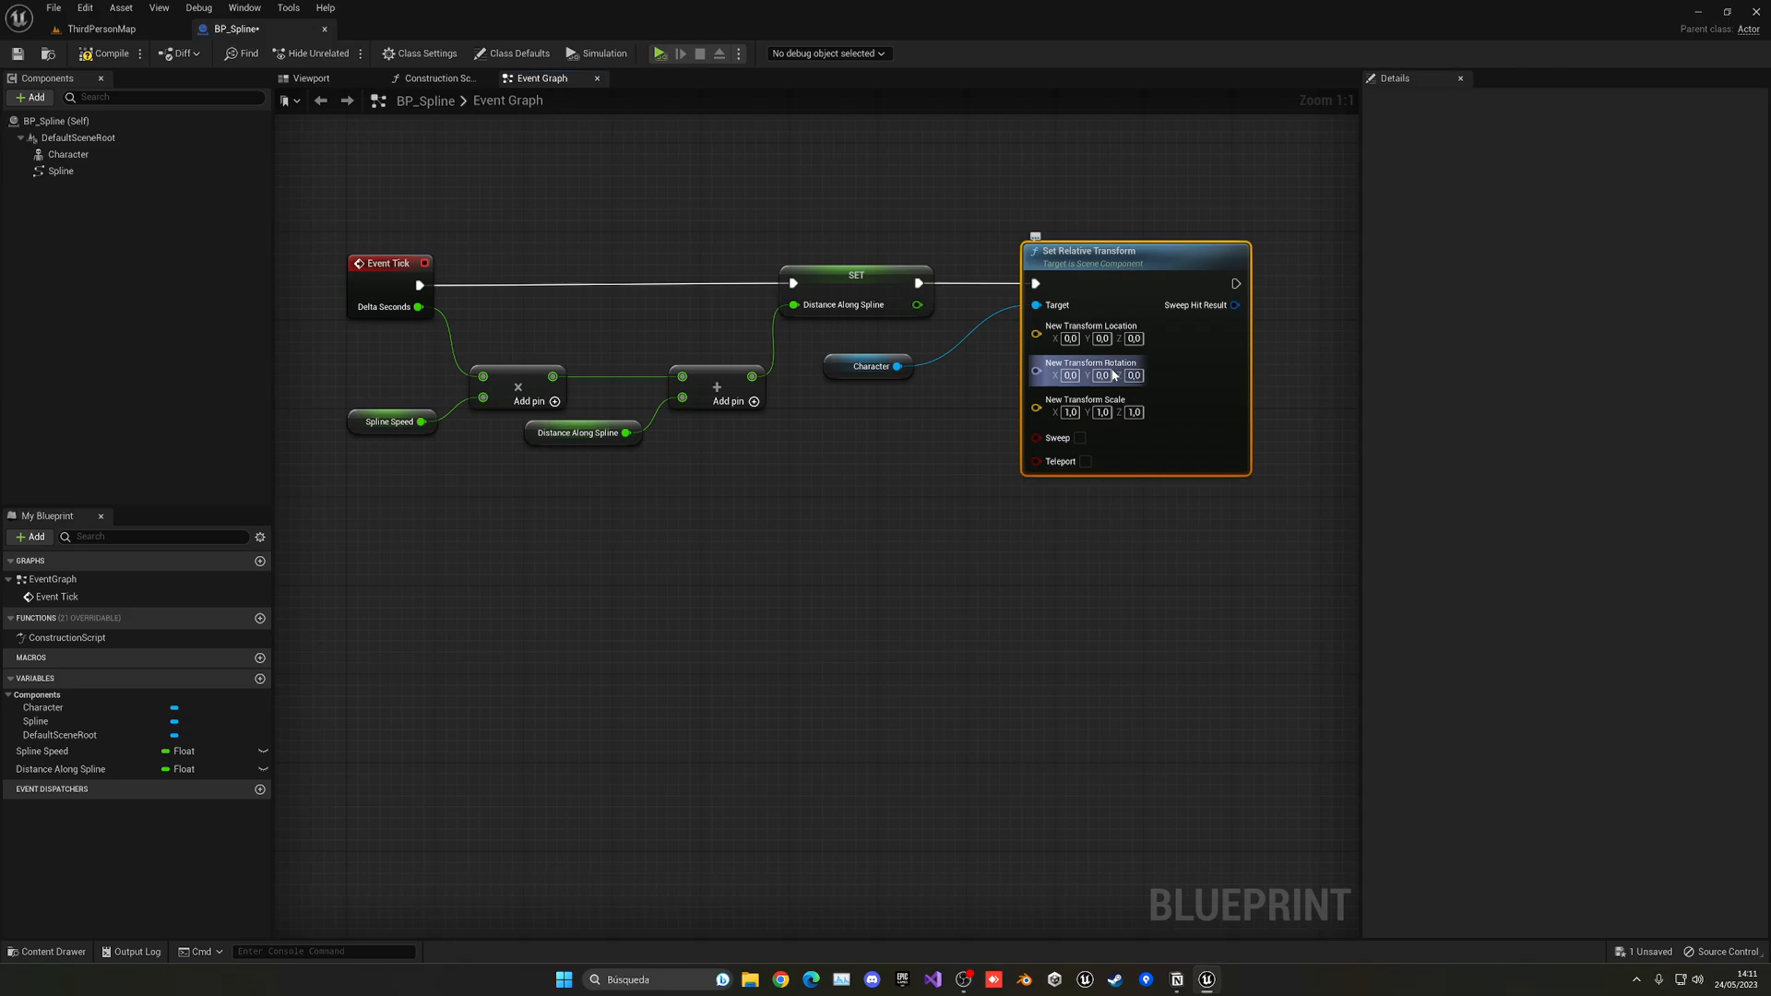
{"action": "left_click", "coordinate": [855, 459]}
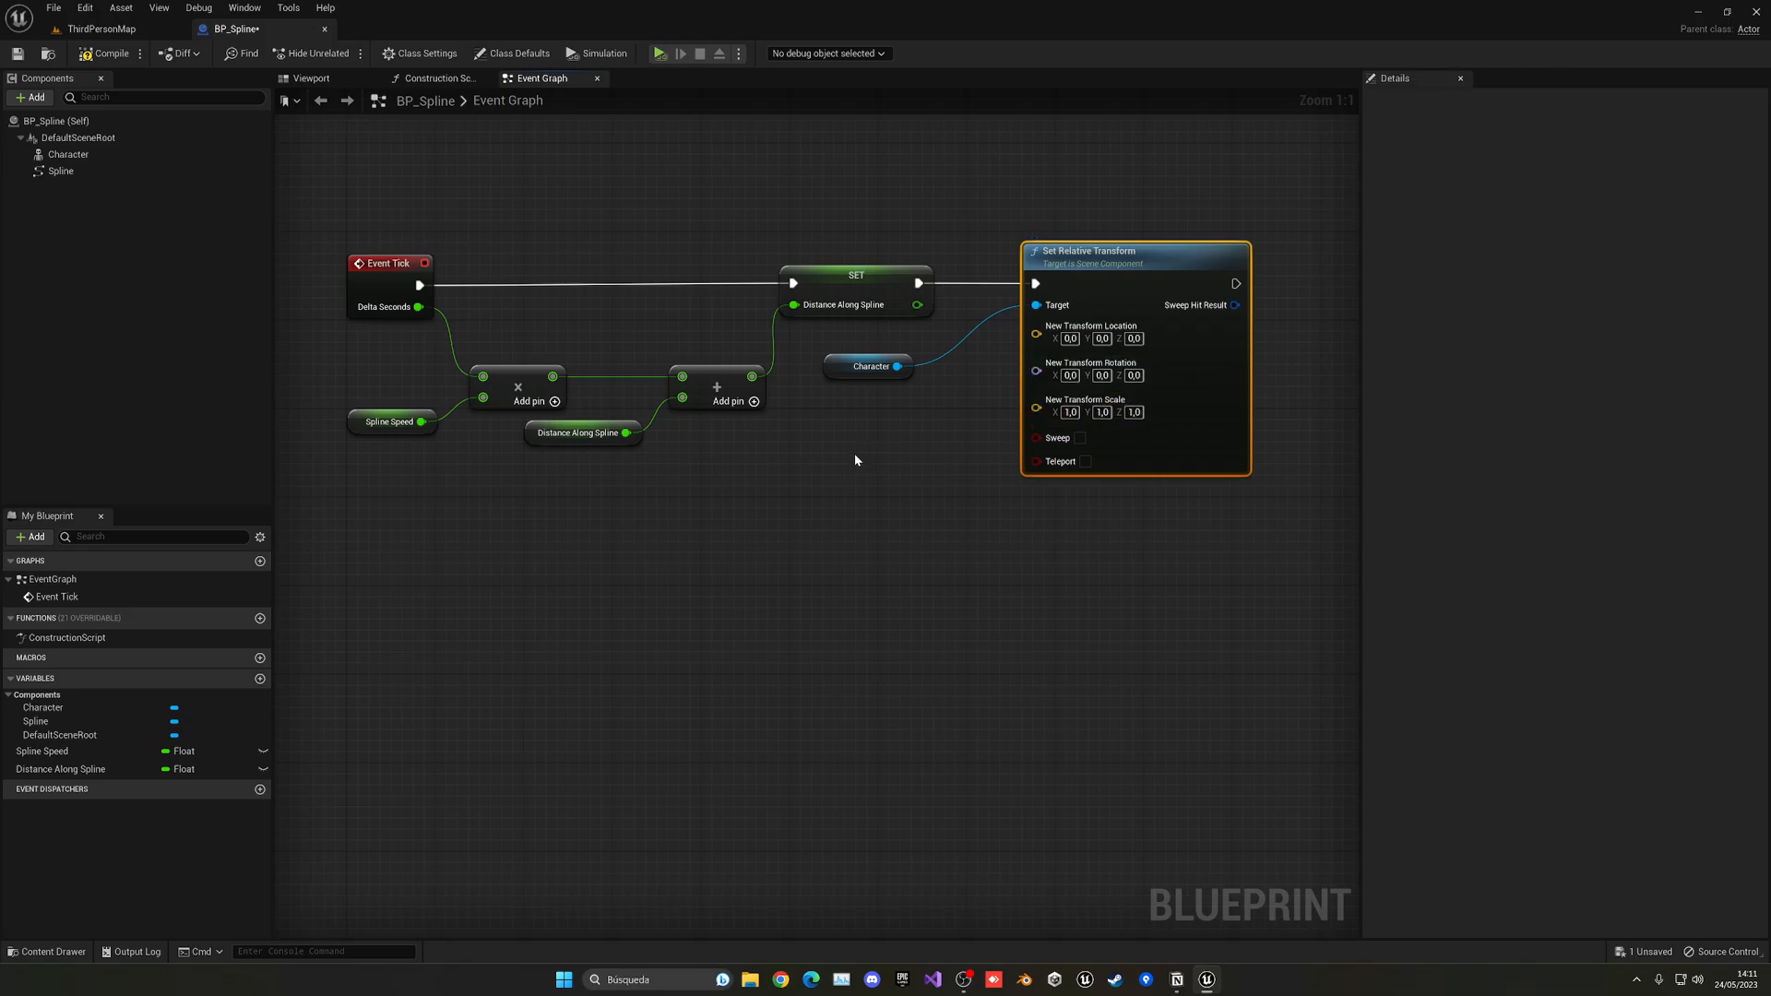
{"action": "mouse_move", "coordinate": [435, 395]}
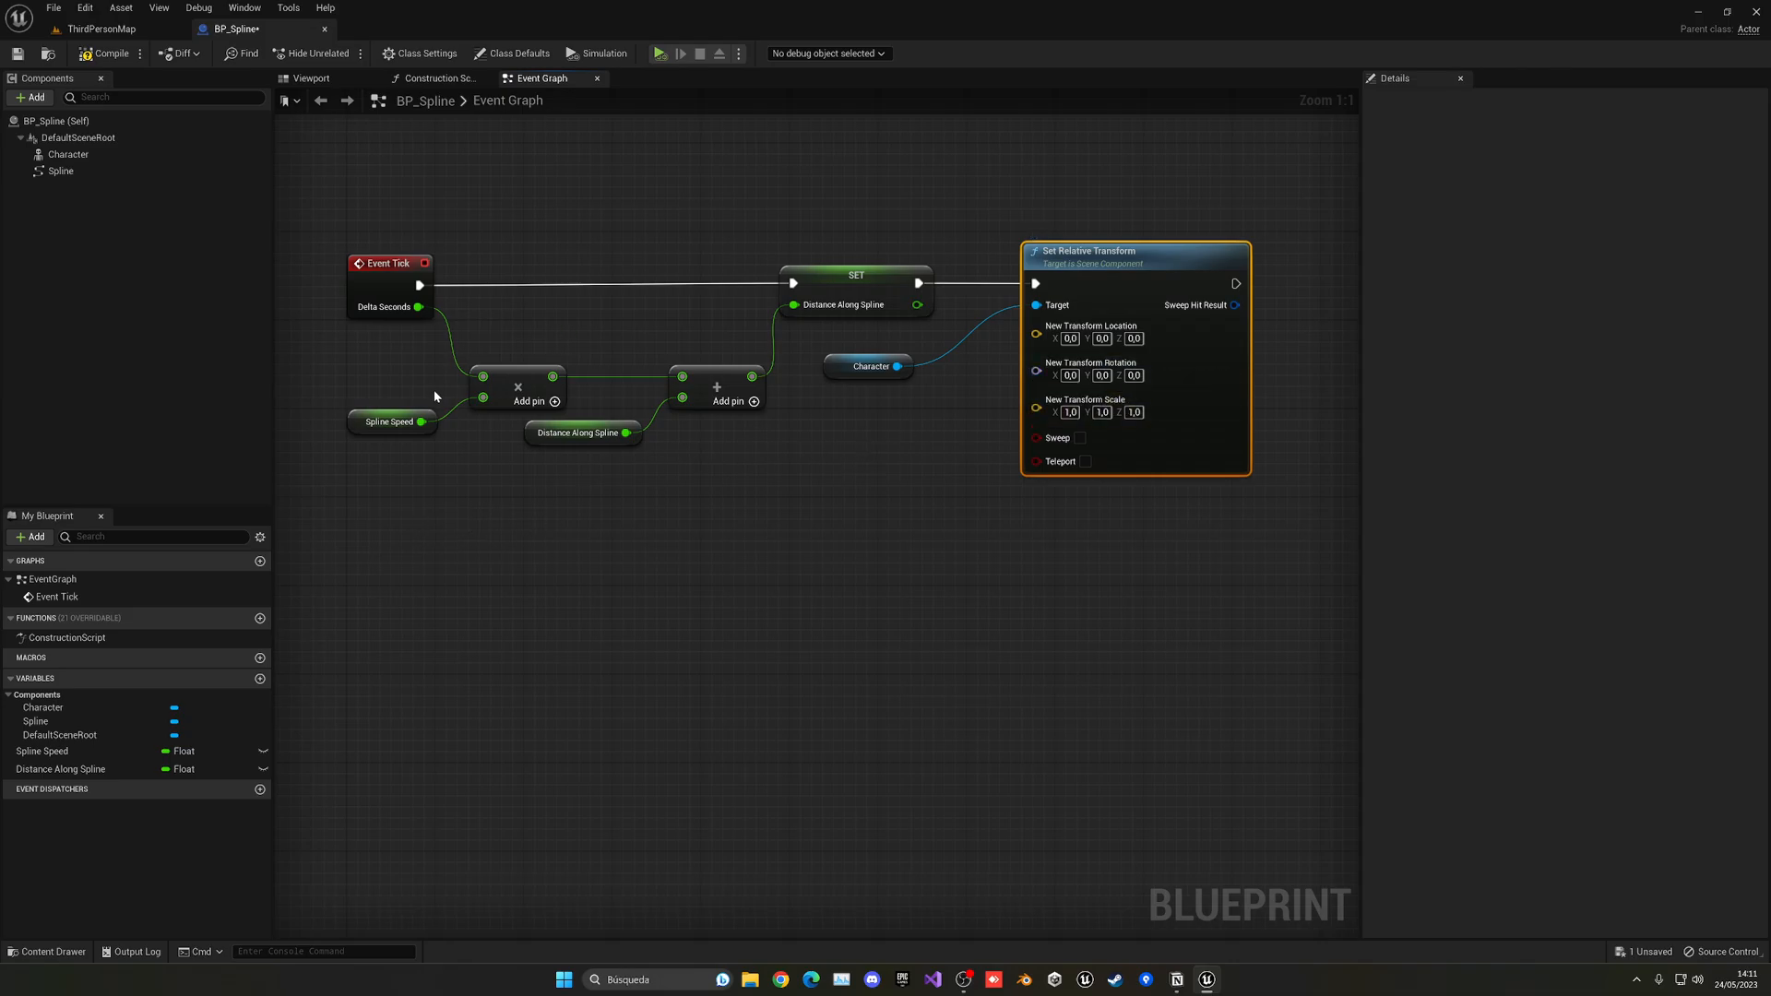
{"action": "left_click", "coordinate": [61, 171]}
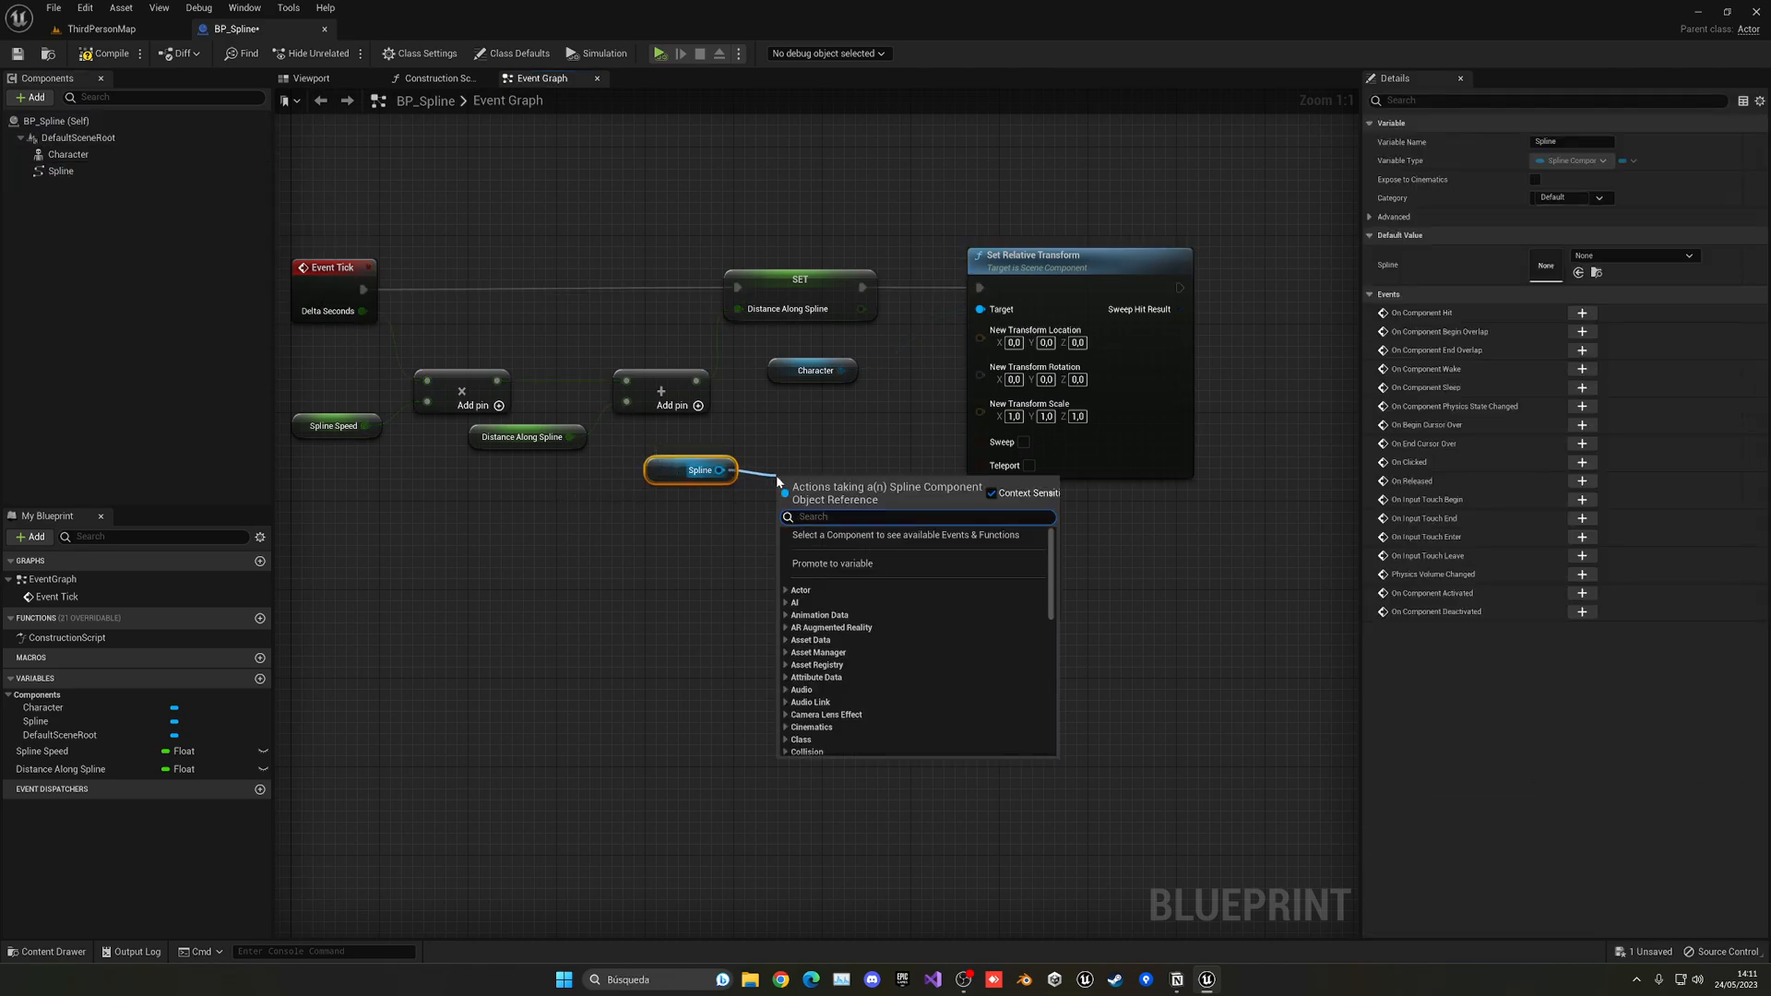
Feed Get Transform at Distance Along Spline and Character's Relative Scale 3D into Set Relative Transform
{"action": "type", "text": "get transfor"}
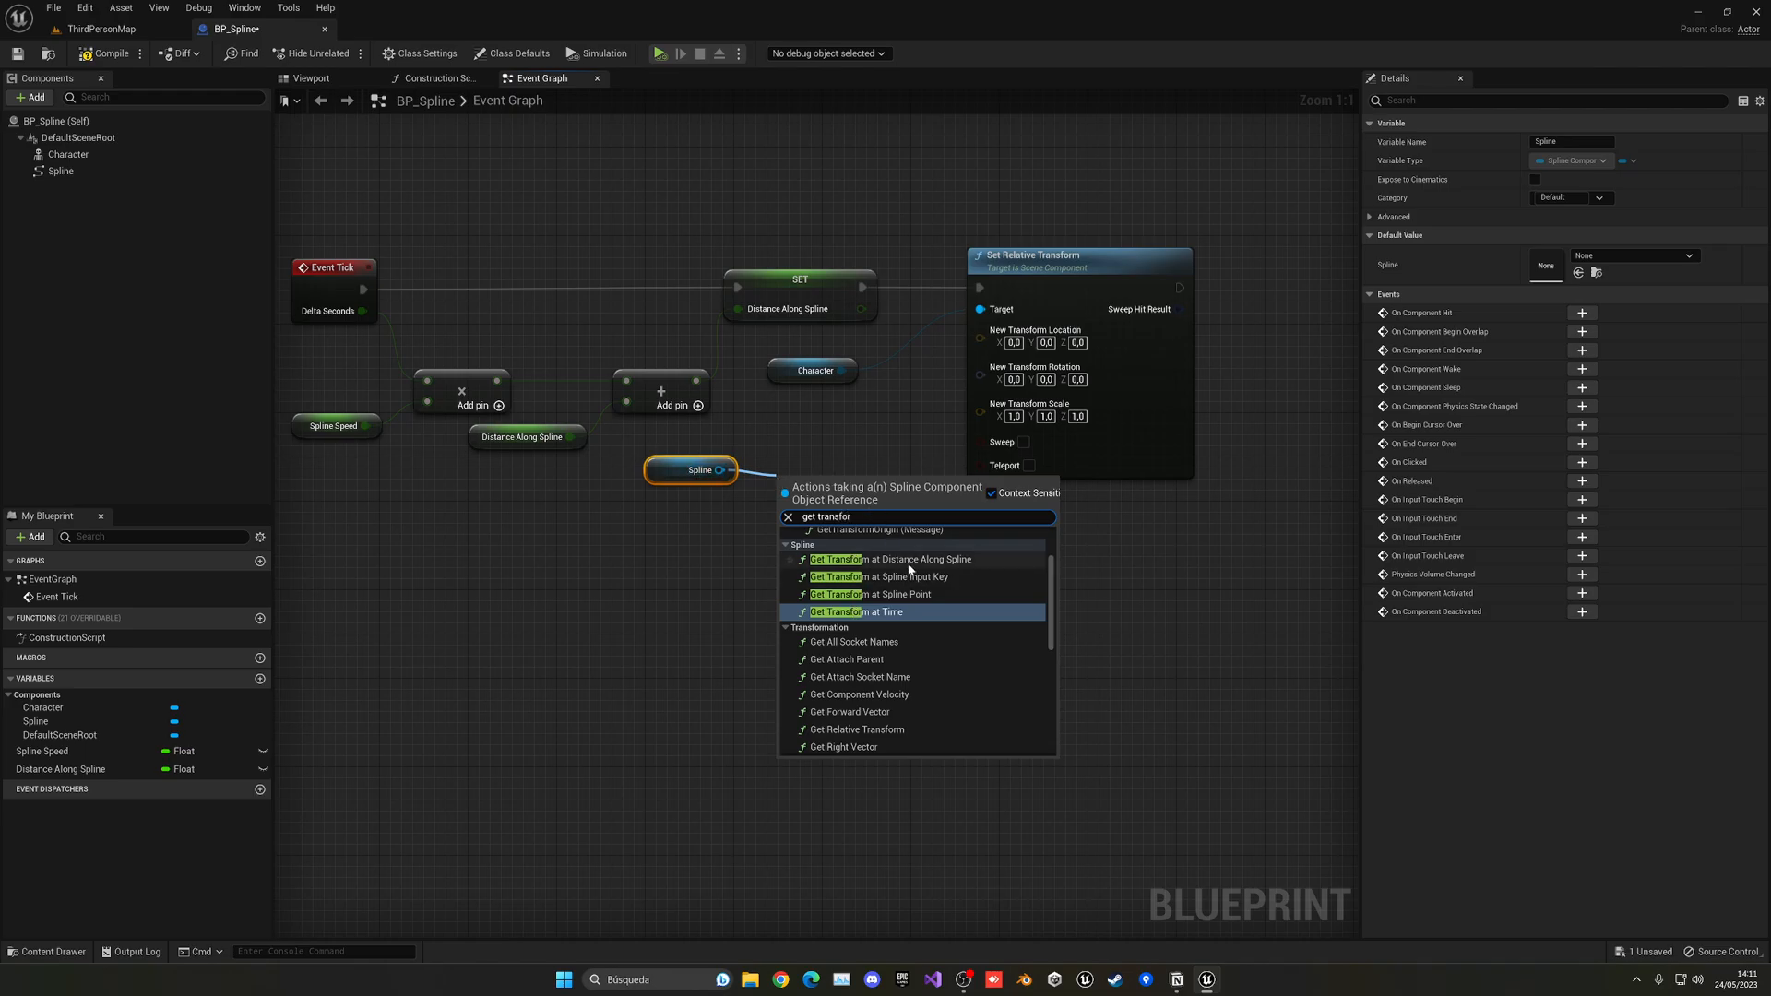
{"action": "left_click", "coordinate": [884, 559]}
{"action": "type", "text": "get rel"}
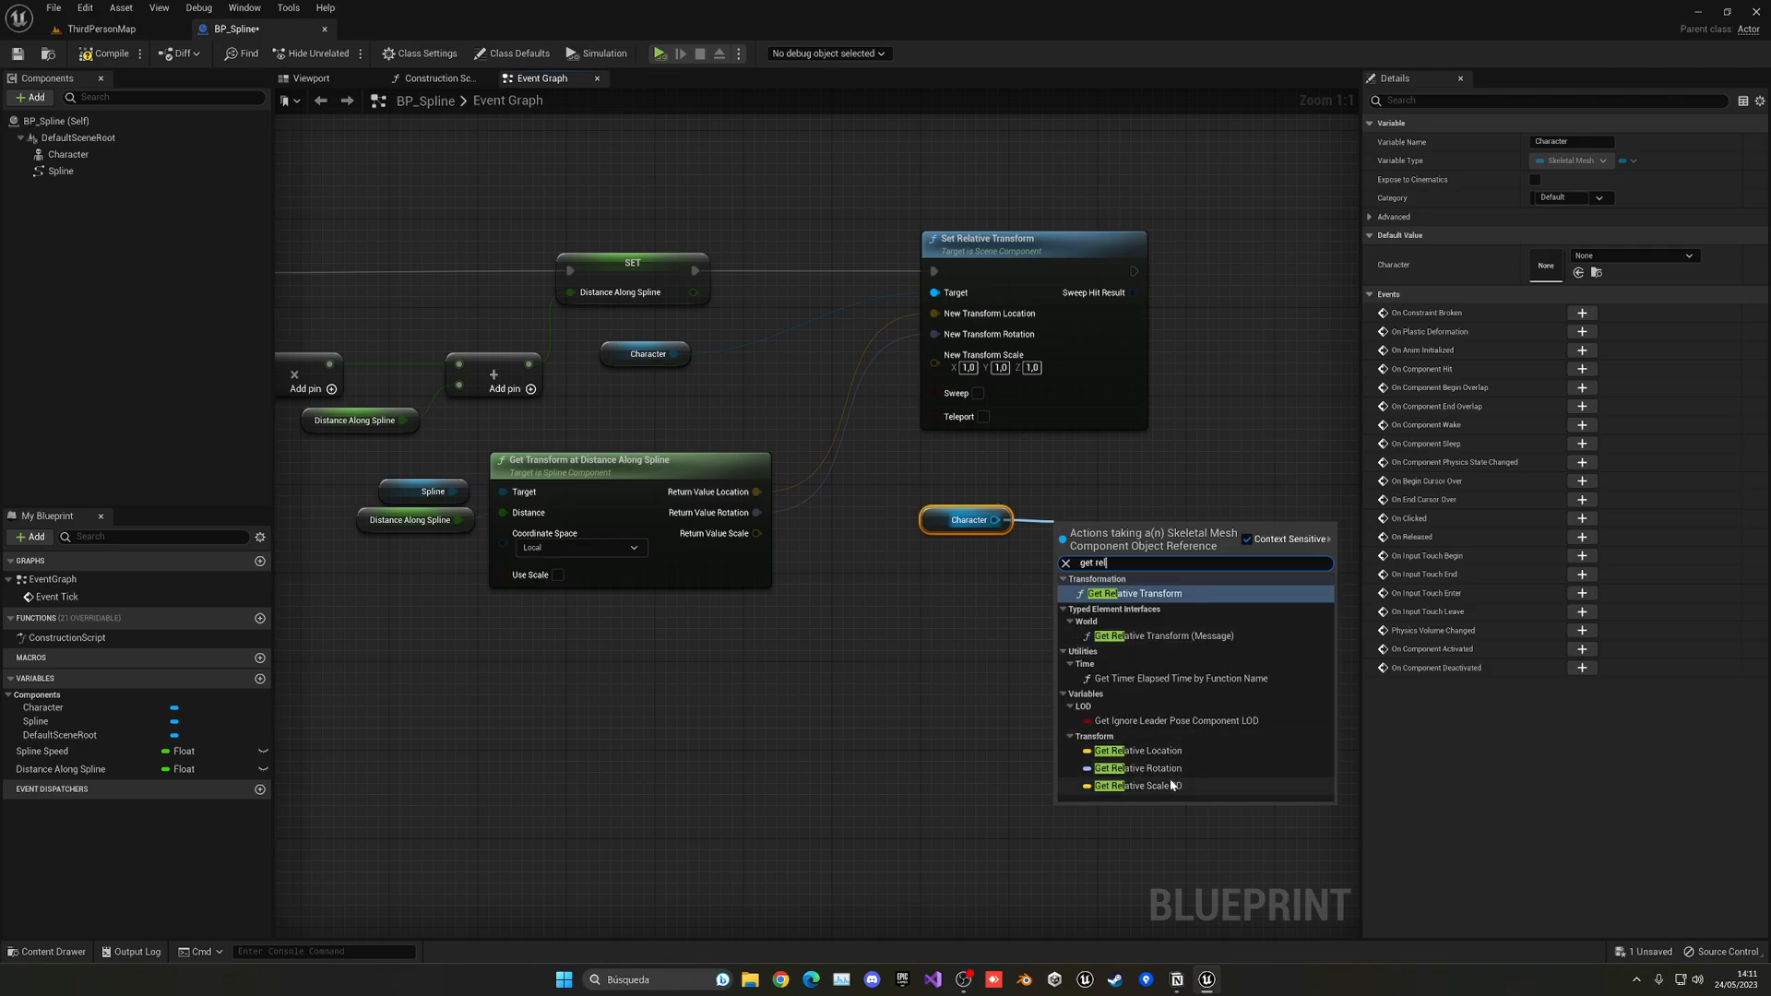
{"action": "left_click", "coordinate": [1140, 785]}
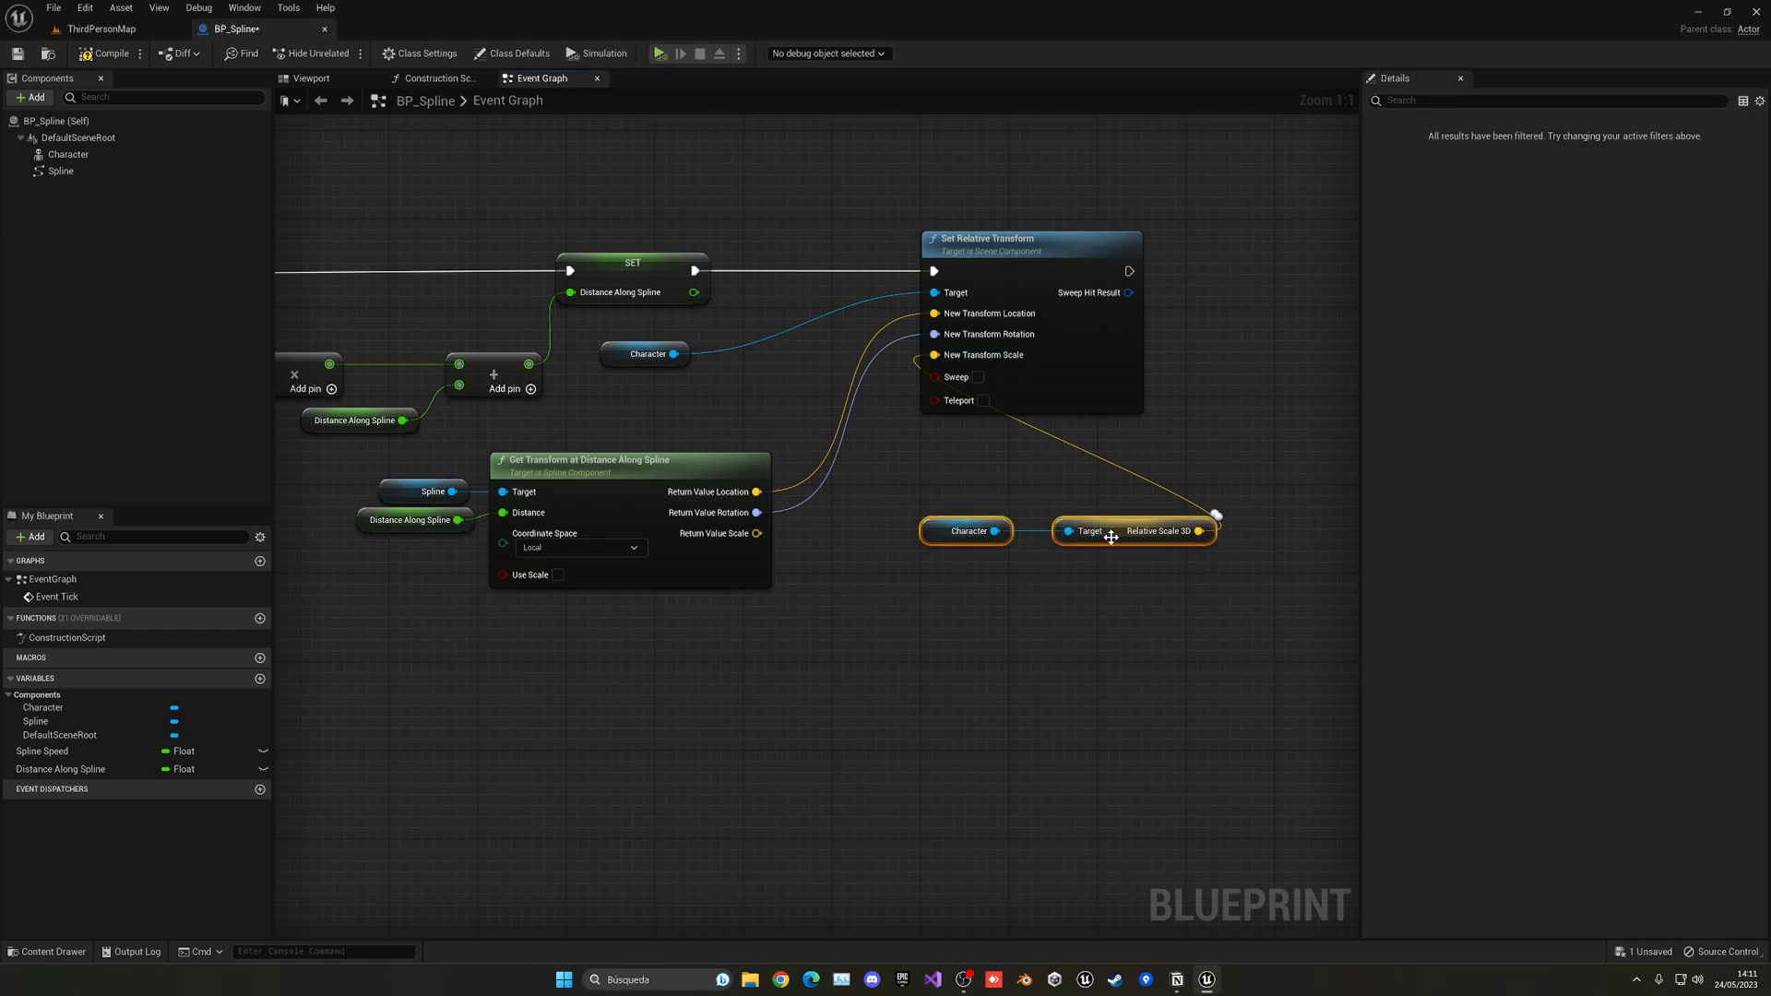
{"action": "mouse_move", "coordinate": [1085, 544]}
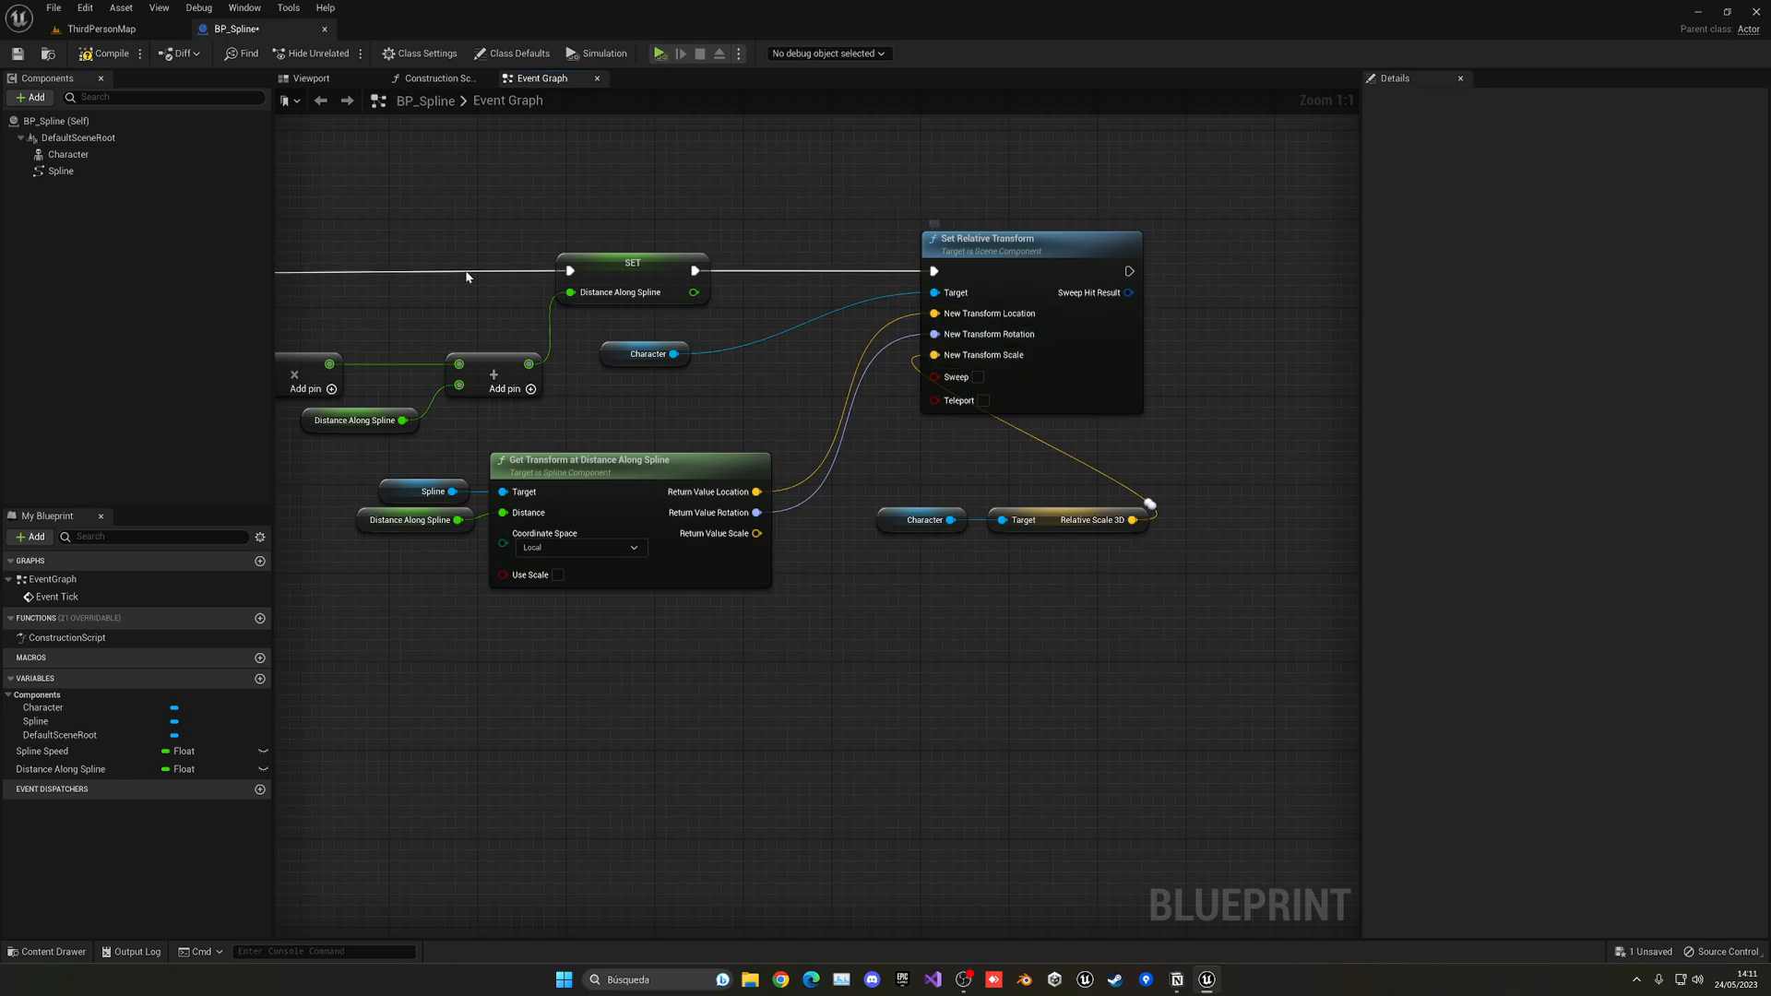
{"action": "left_click", "coordinate": [109, 54]}
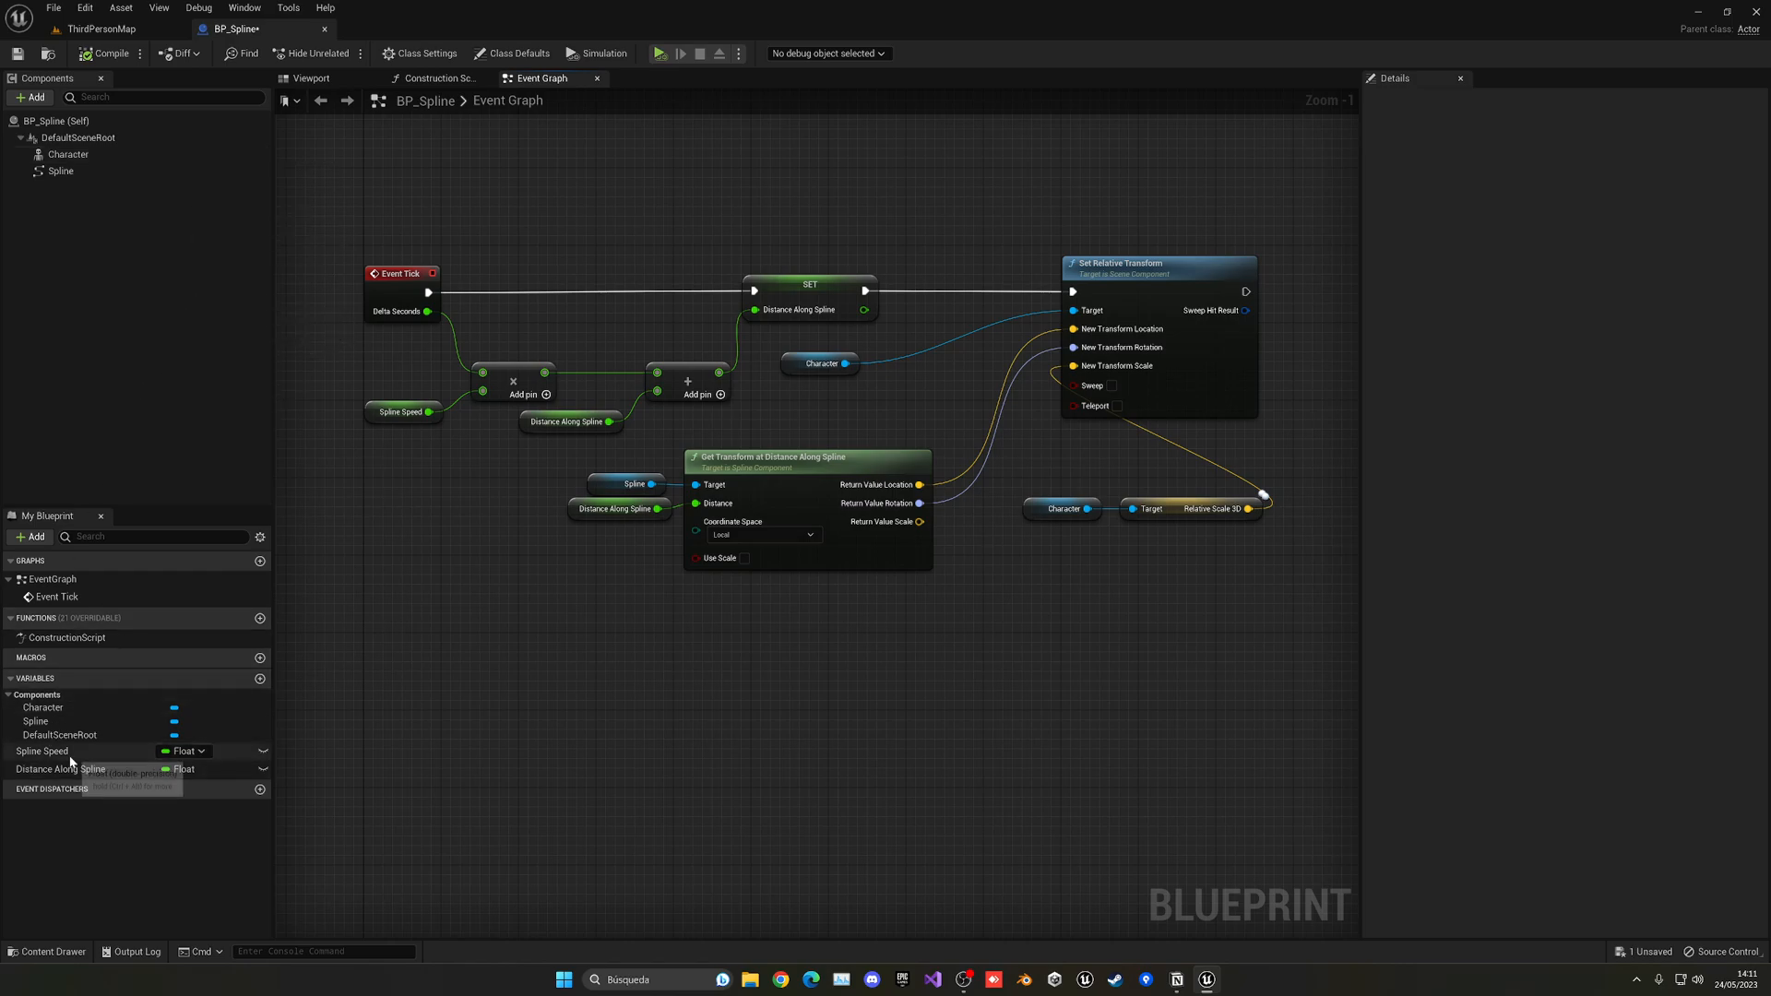
Drop a BP_Spline actor into the level and drag a spline point into a wider curve
{"action": "left_click", "coordinate": [41, 750]}
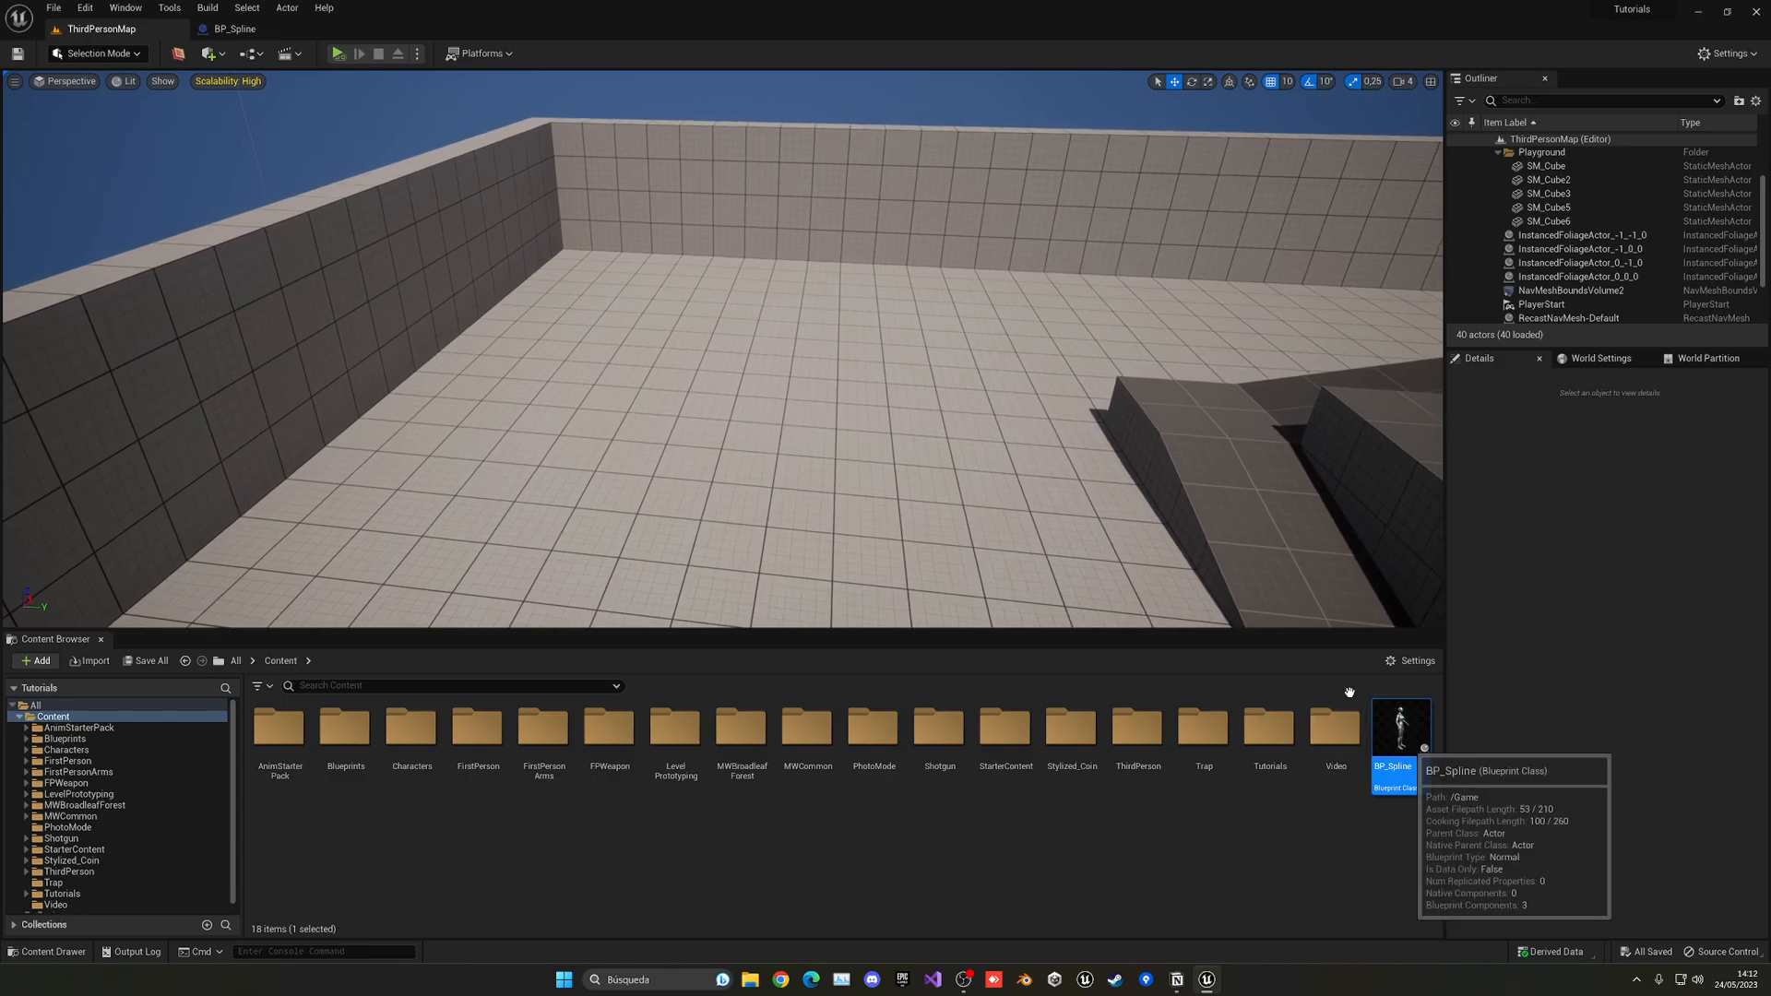
{"action": "left_click_drag", "start_coordinate": [1399, 729], "coordinate": [875, 423]}
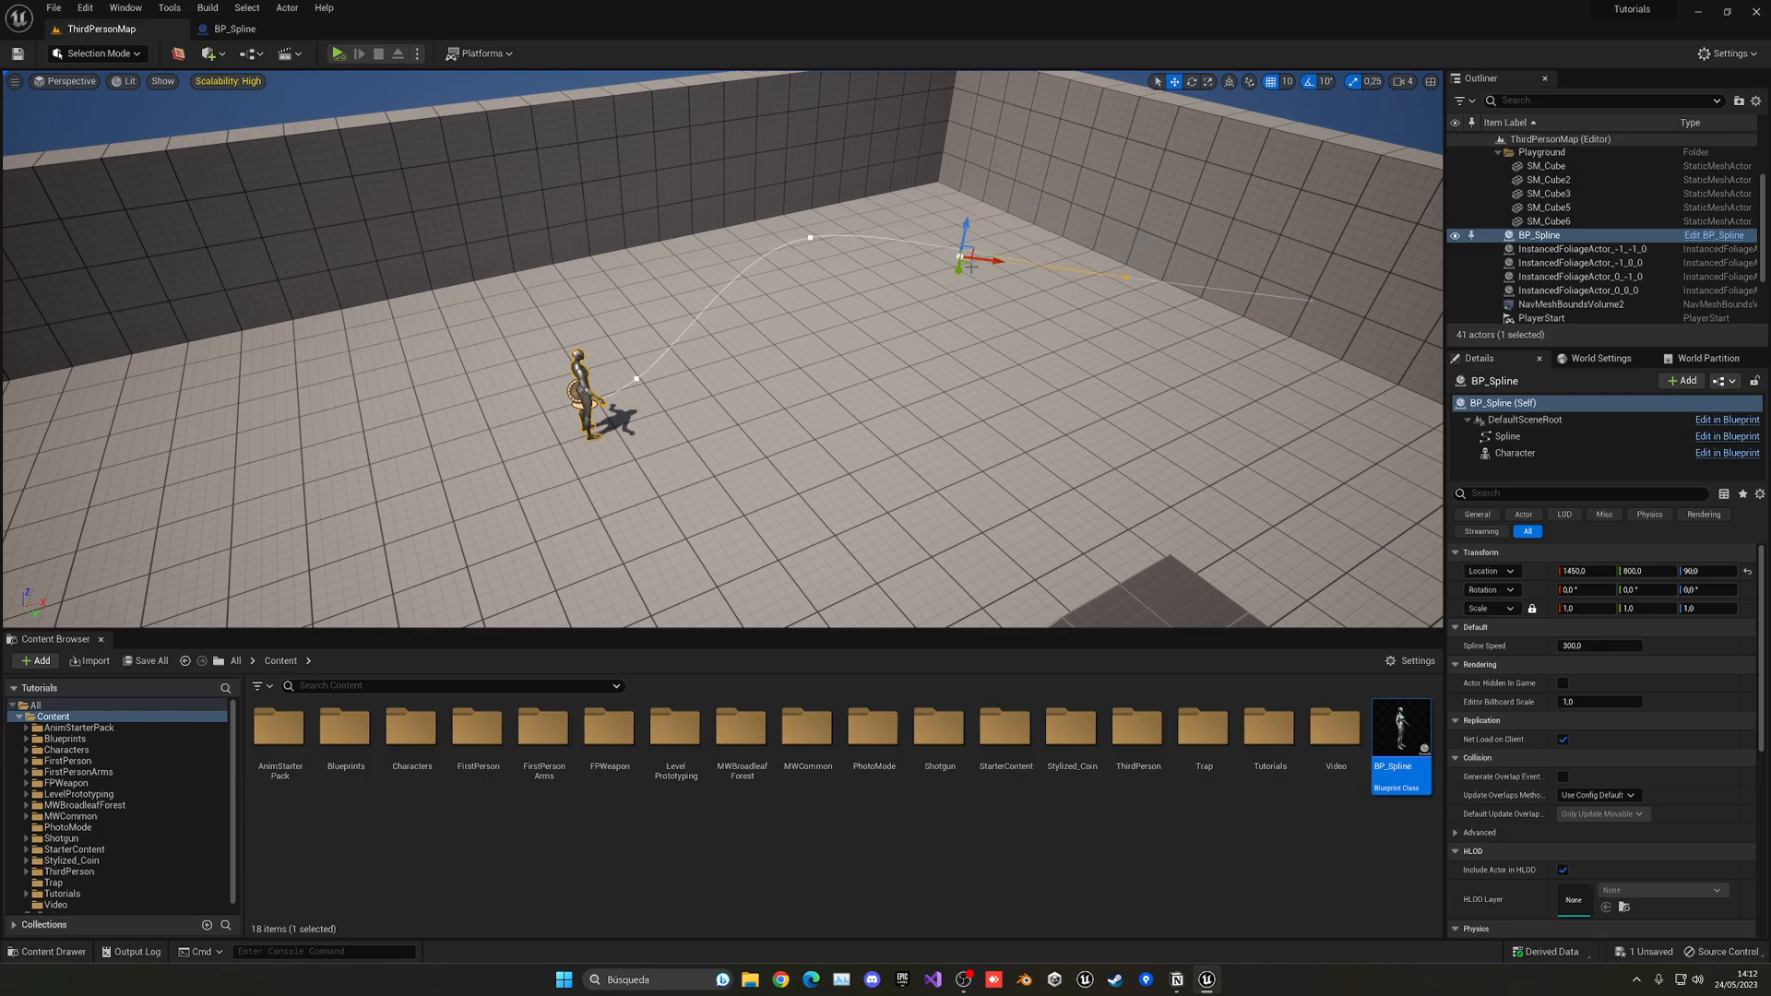
{"action": "left_click_drag", "start_coordinate": [982, 255], "coordinate": [968, 187]}
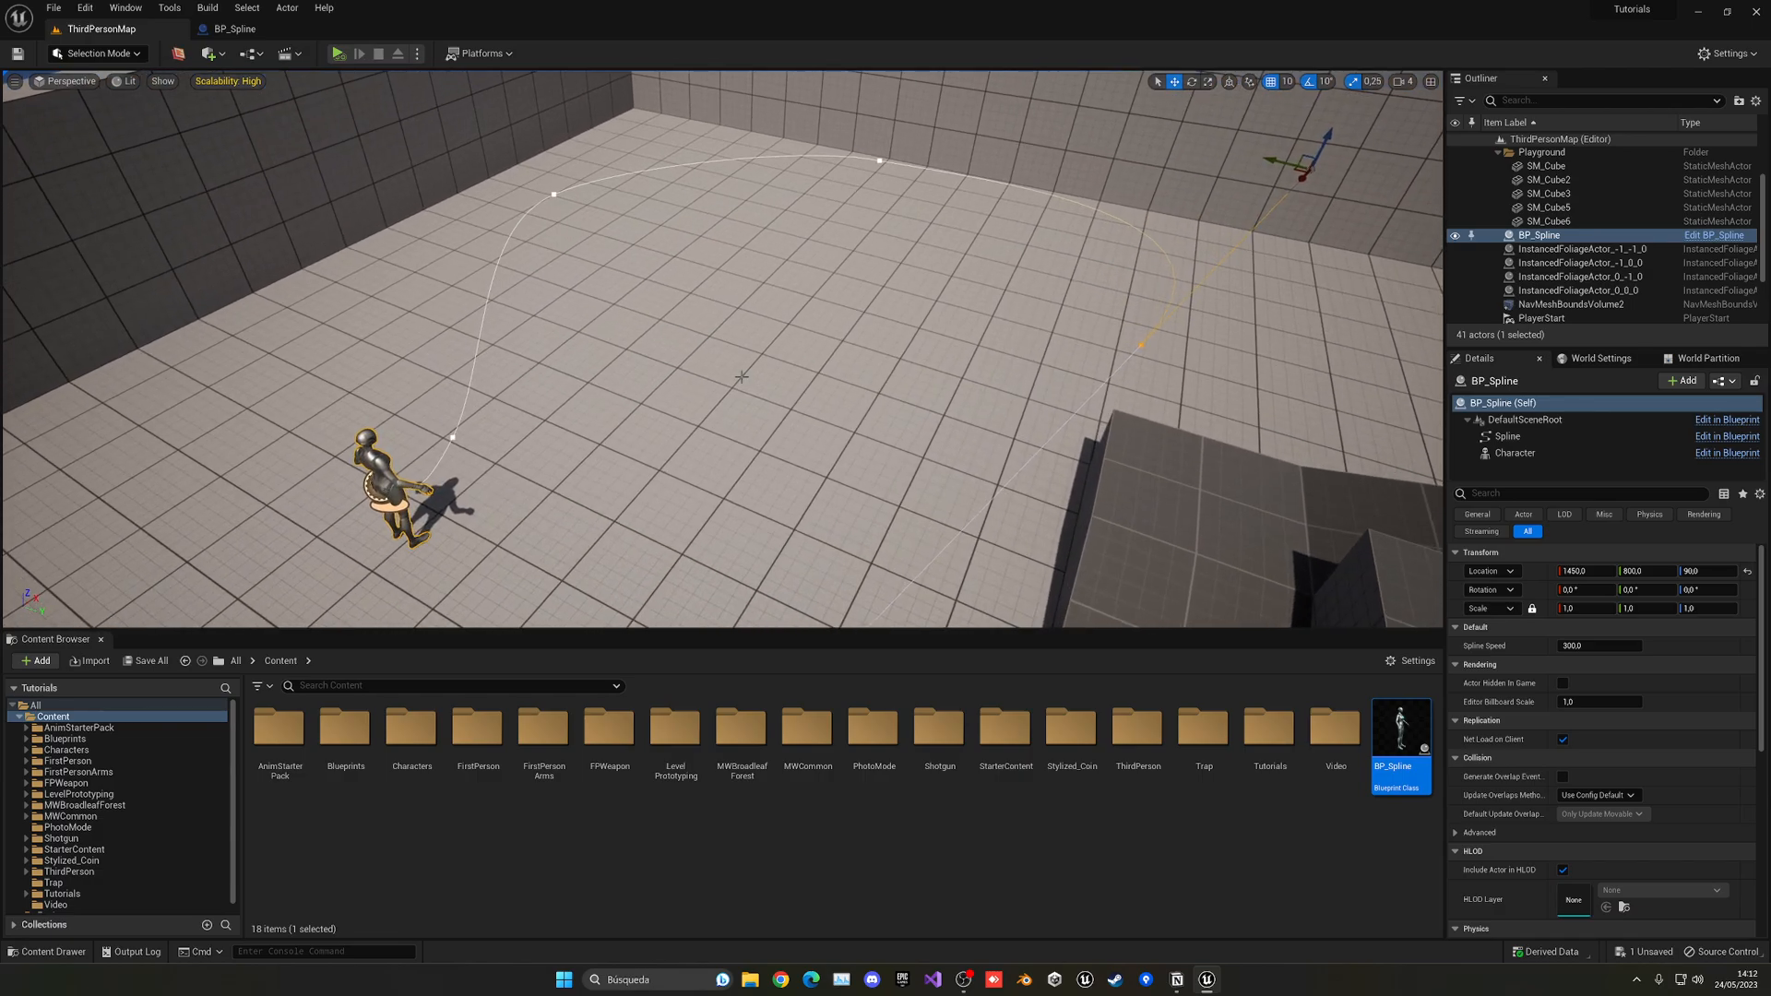
Play-test the level to watch the character follow the spline, then stop the session
{"action": "left_click", "coordinate": [338, 54]}
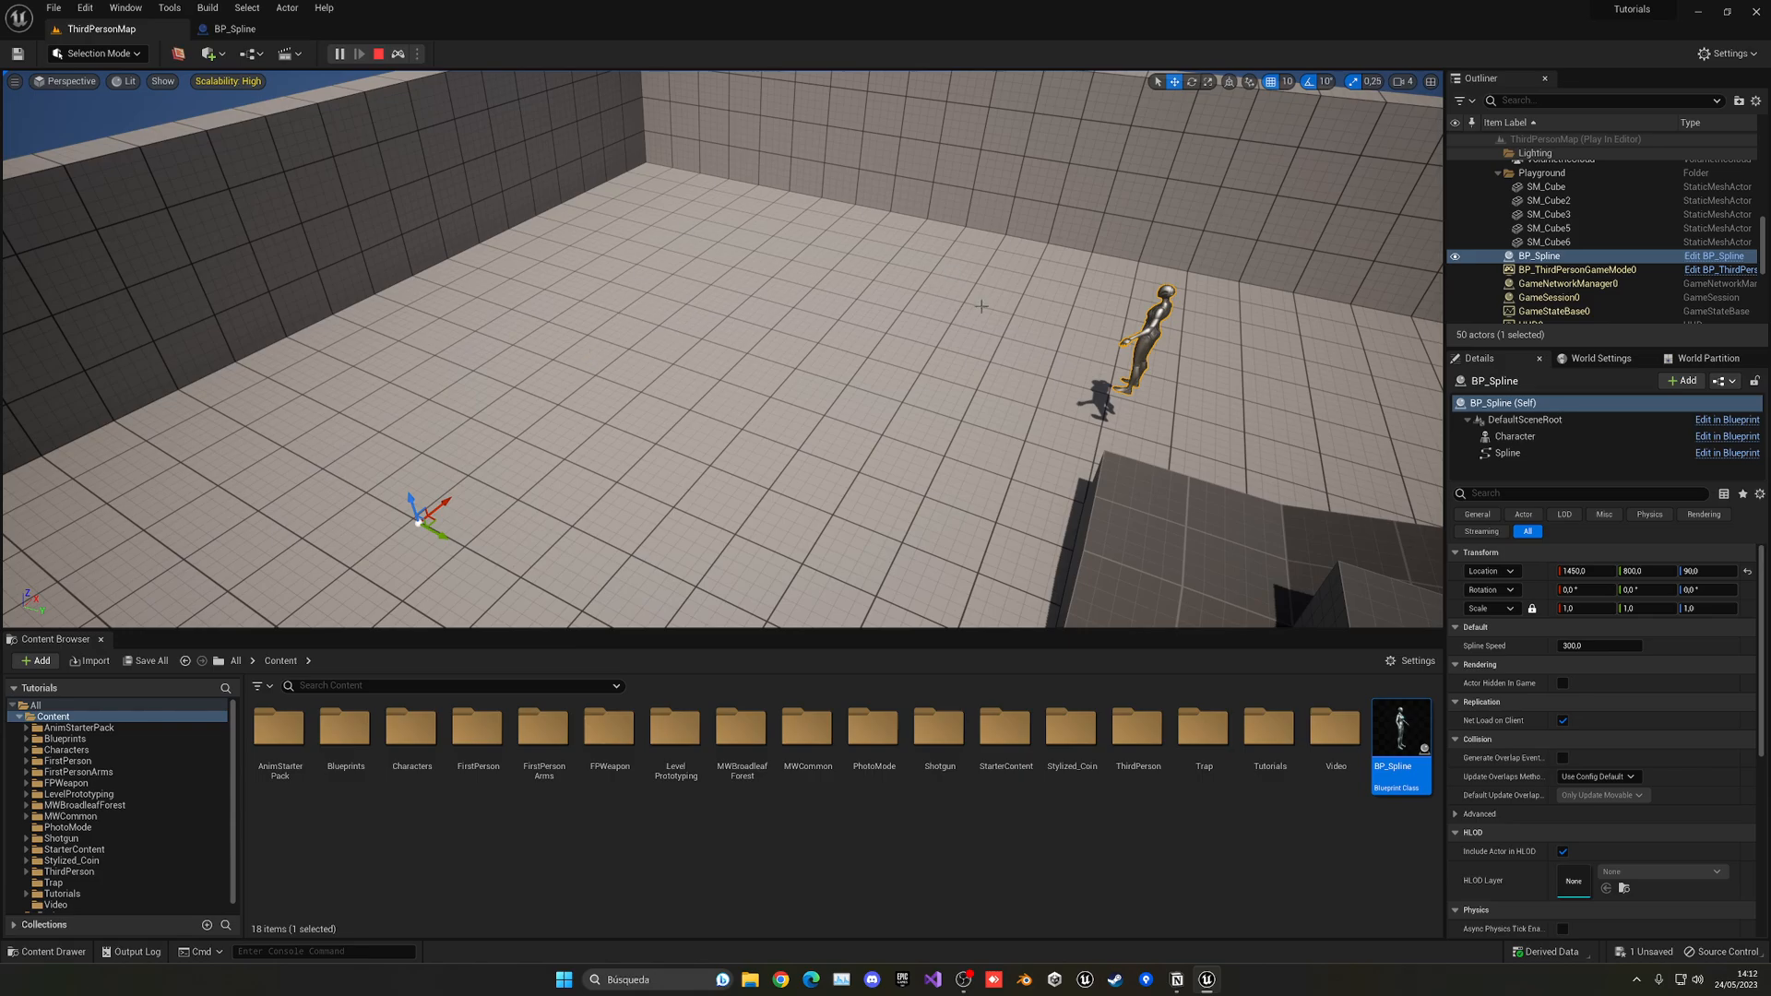
{"action": "left_click", "coordinate": [378, 54]}
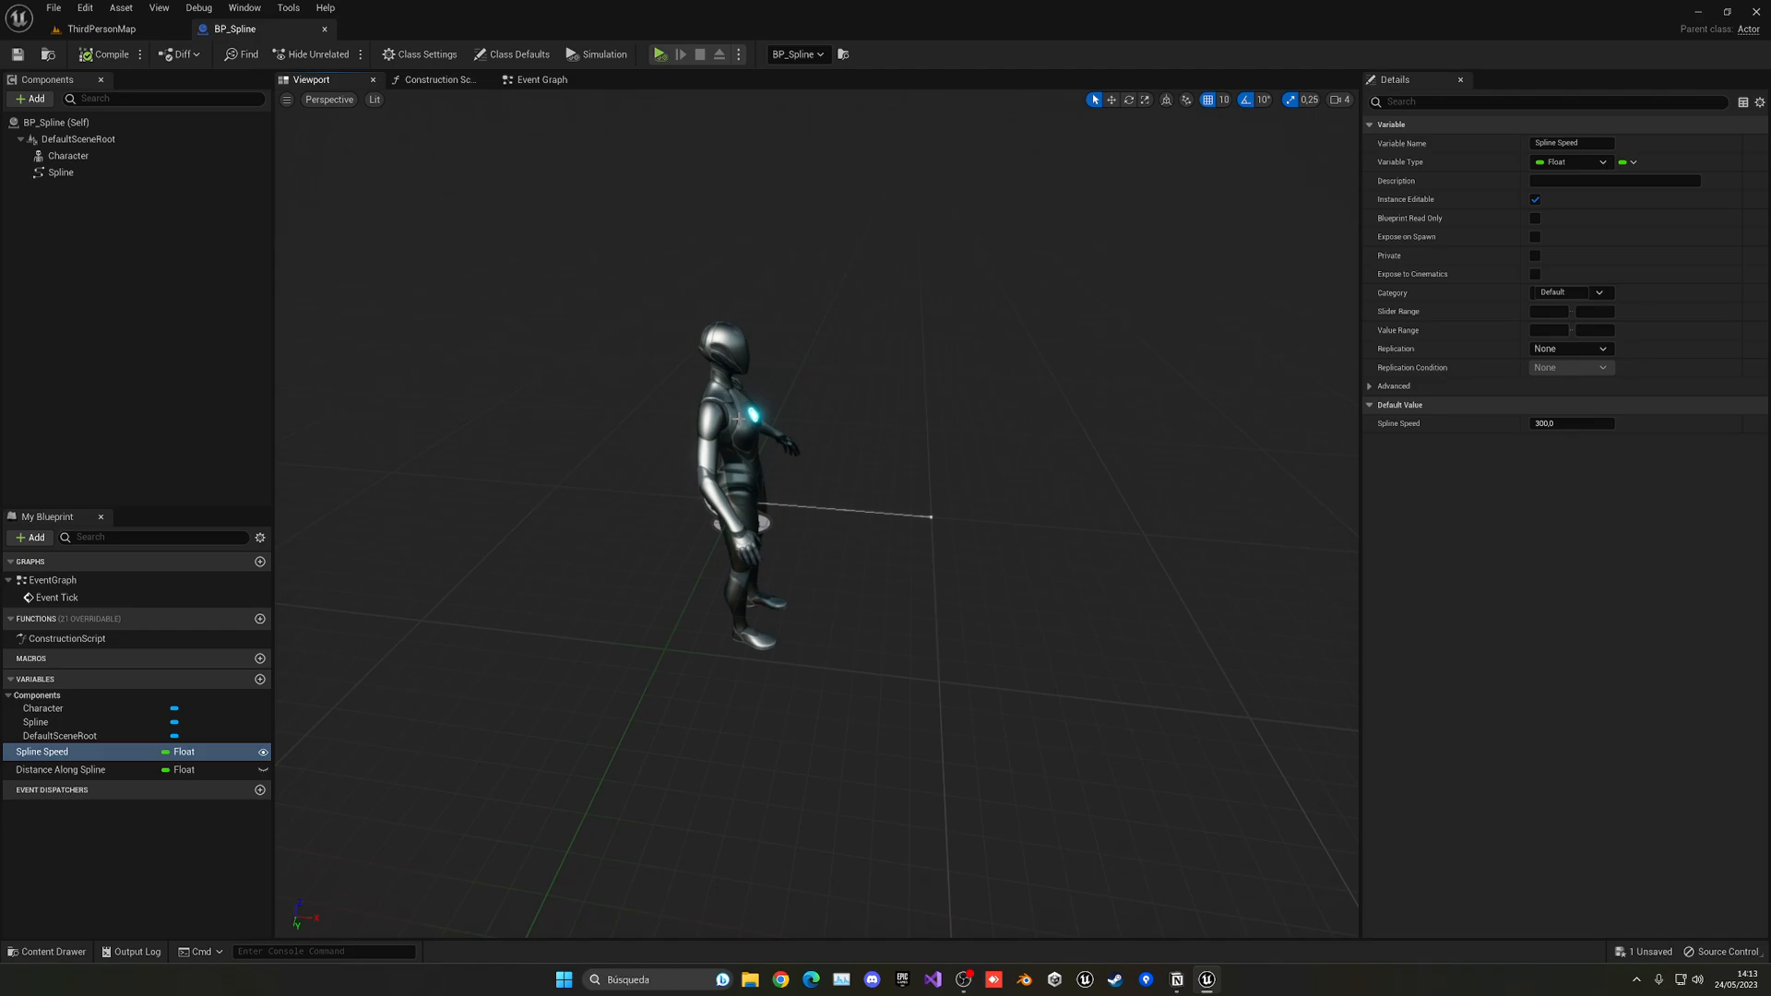
In the Event Graph, split the spline rotation output and add -90.0 to yaw
{"action": "left_click", "coordinate": [543, 79]}
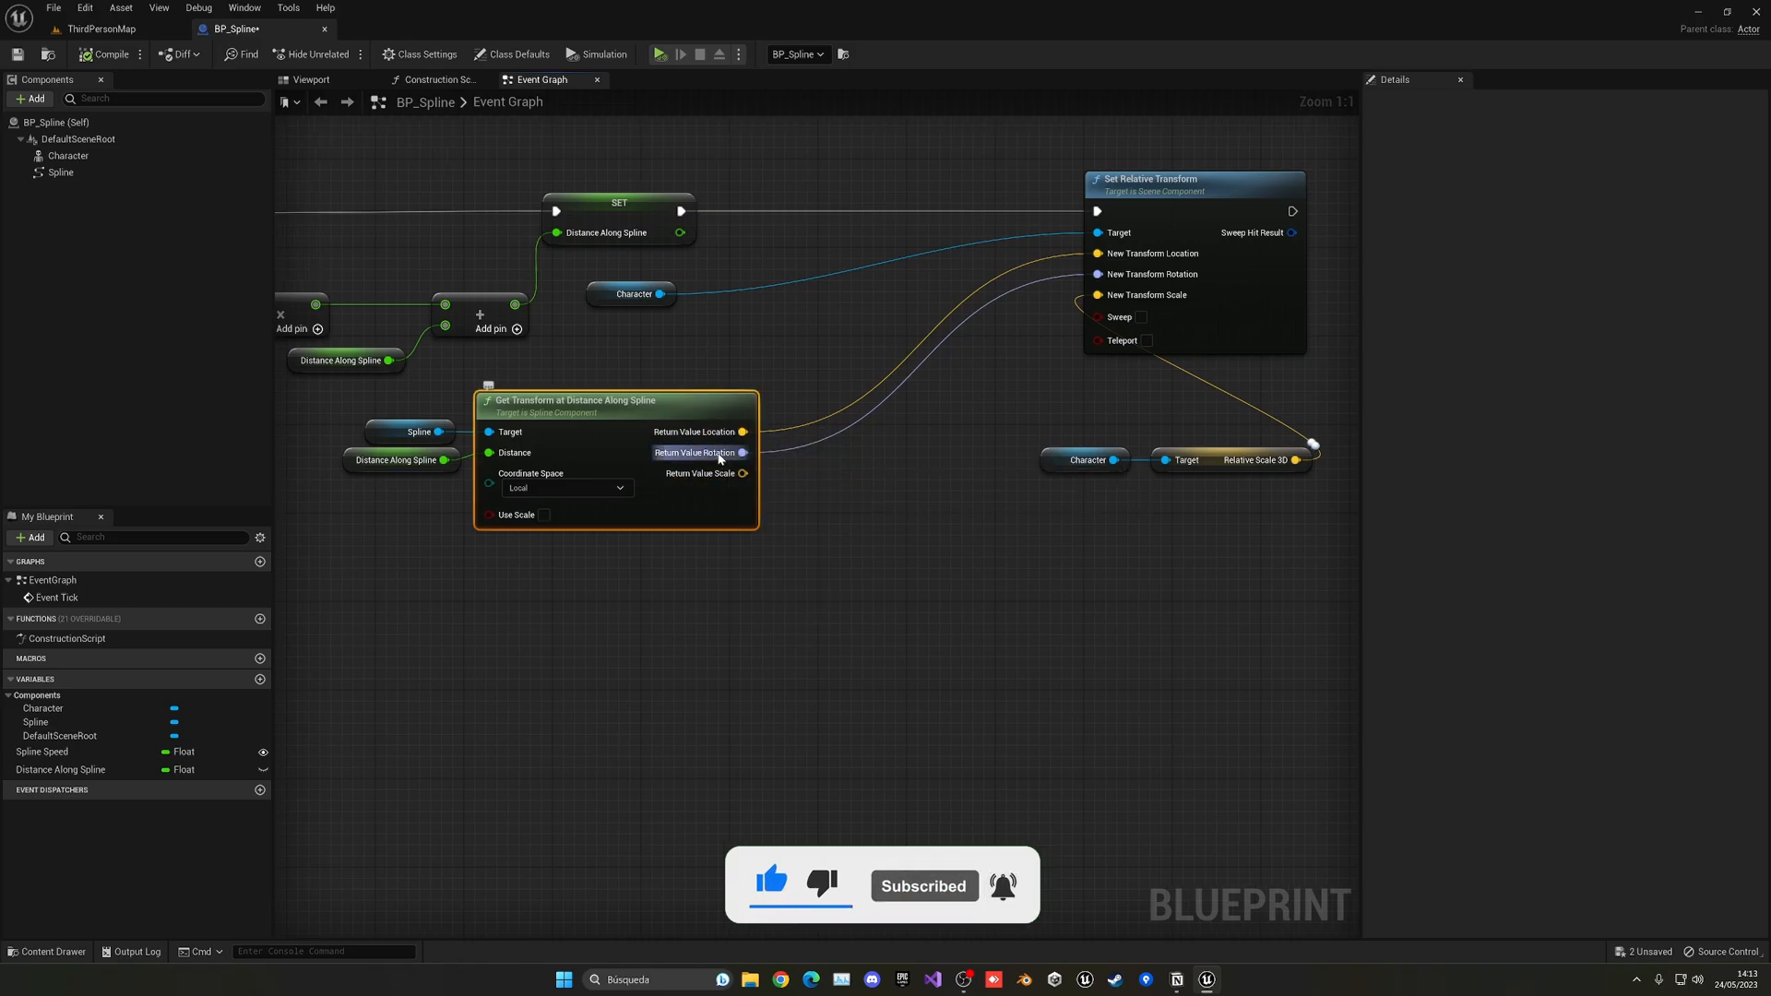
{"action": "right_click", "coordinate": [698, 453]}
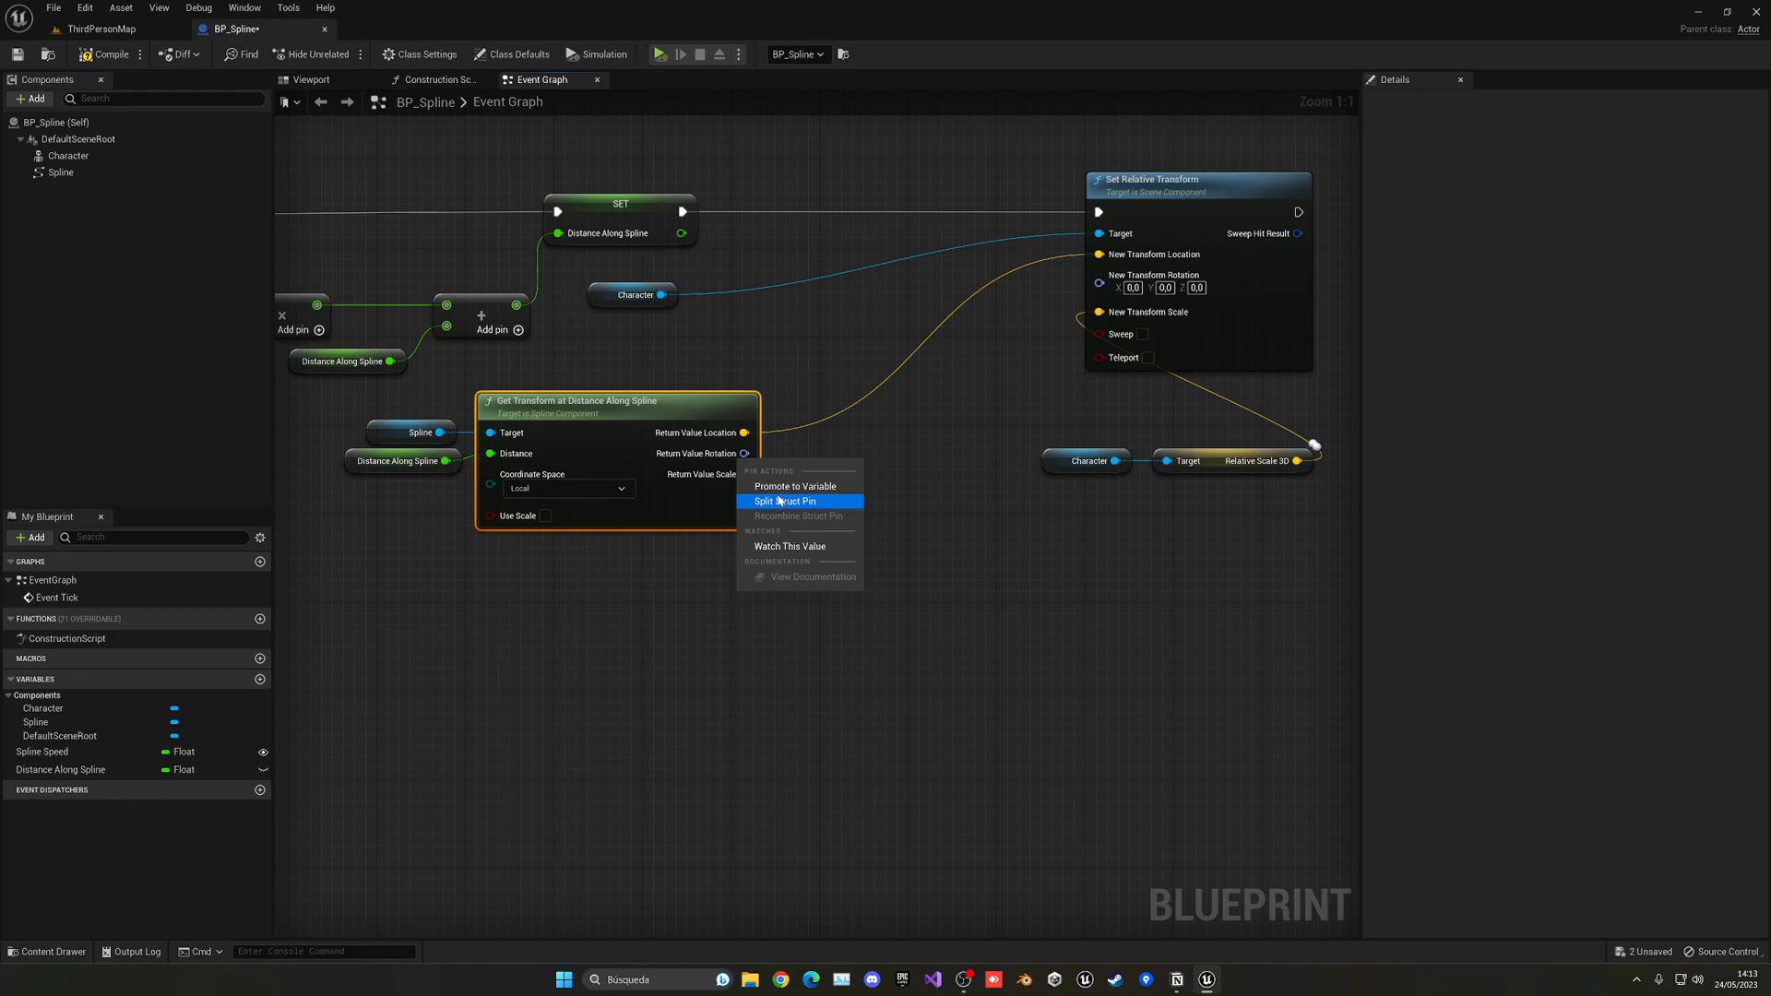
{"action": "left_click", "coordinate": [784, 500]}
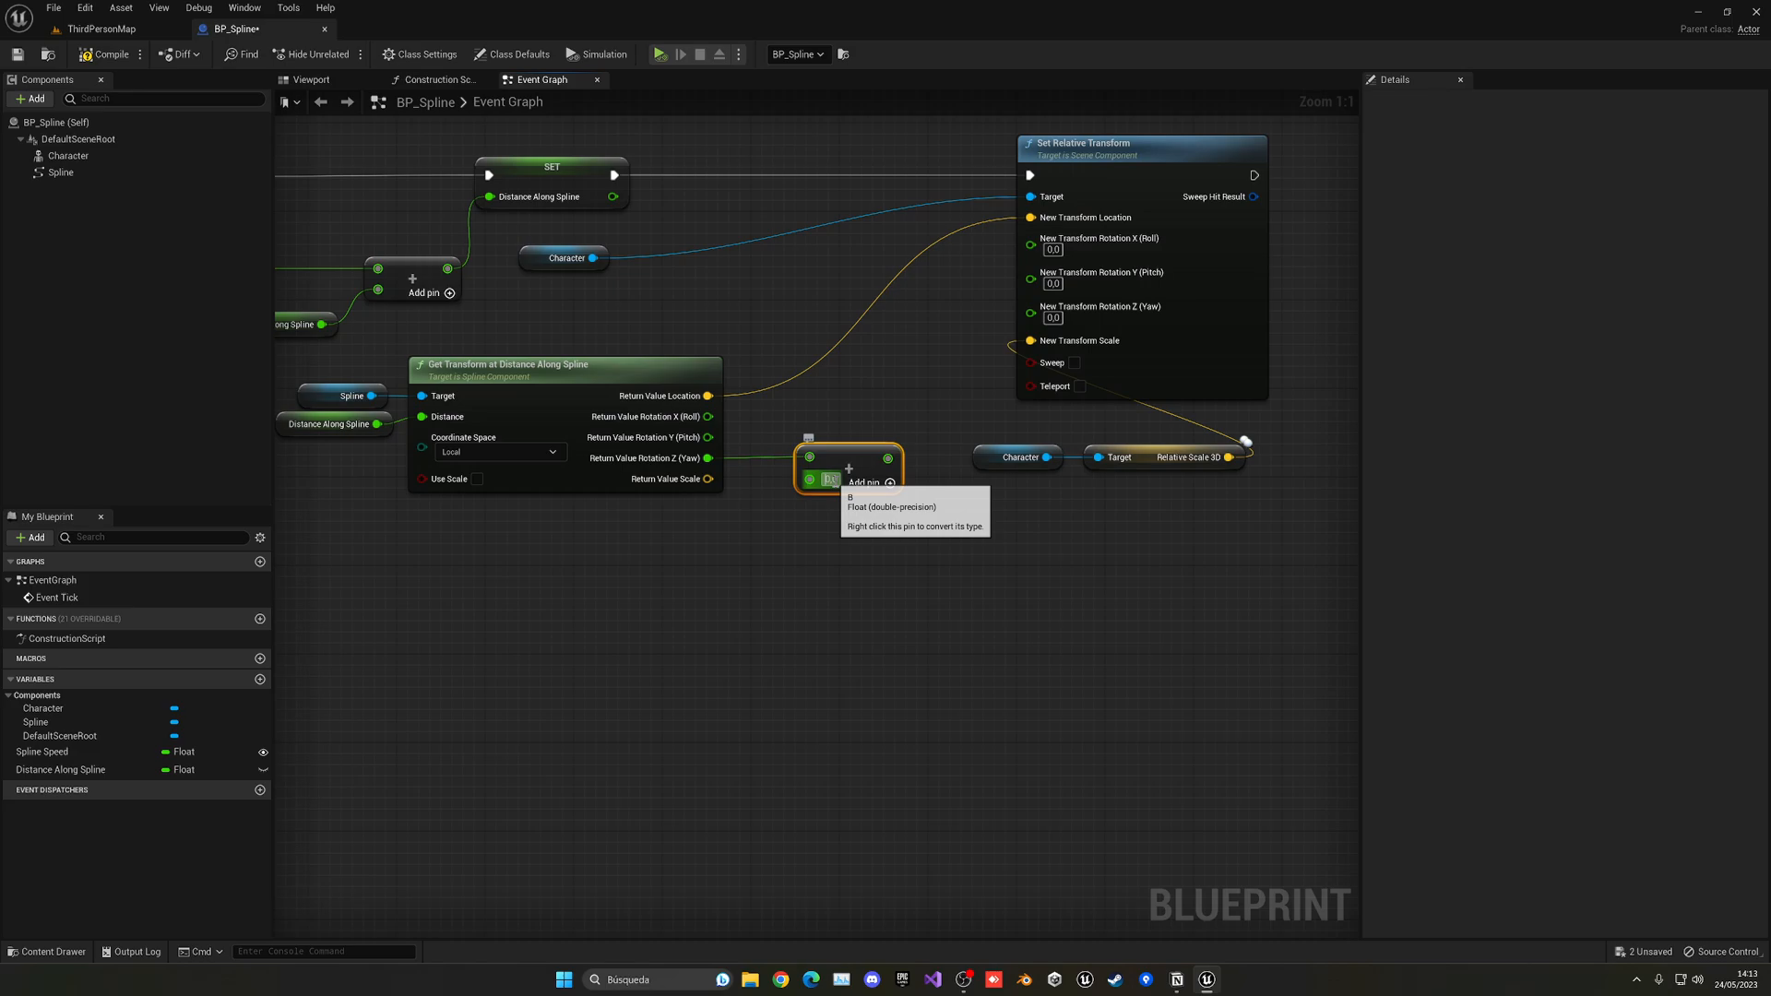
{"action": "type", "text": "-90.0"}
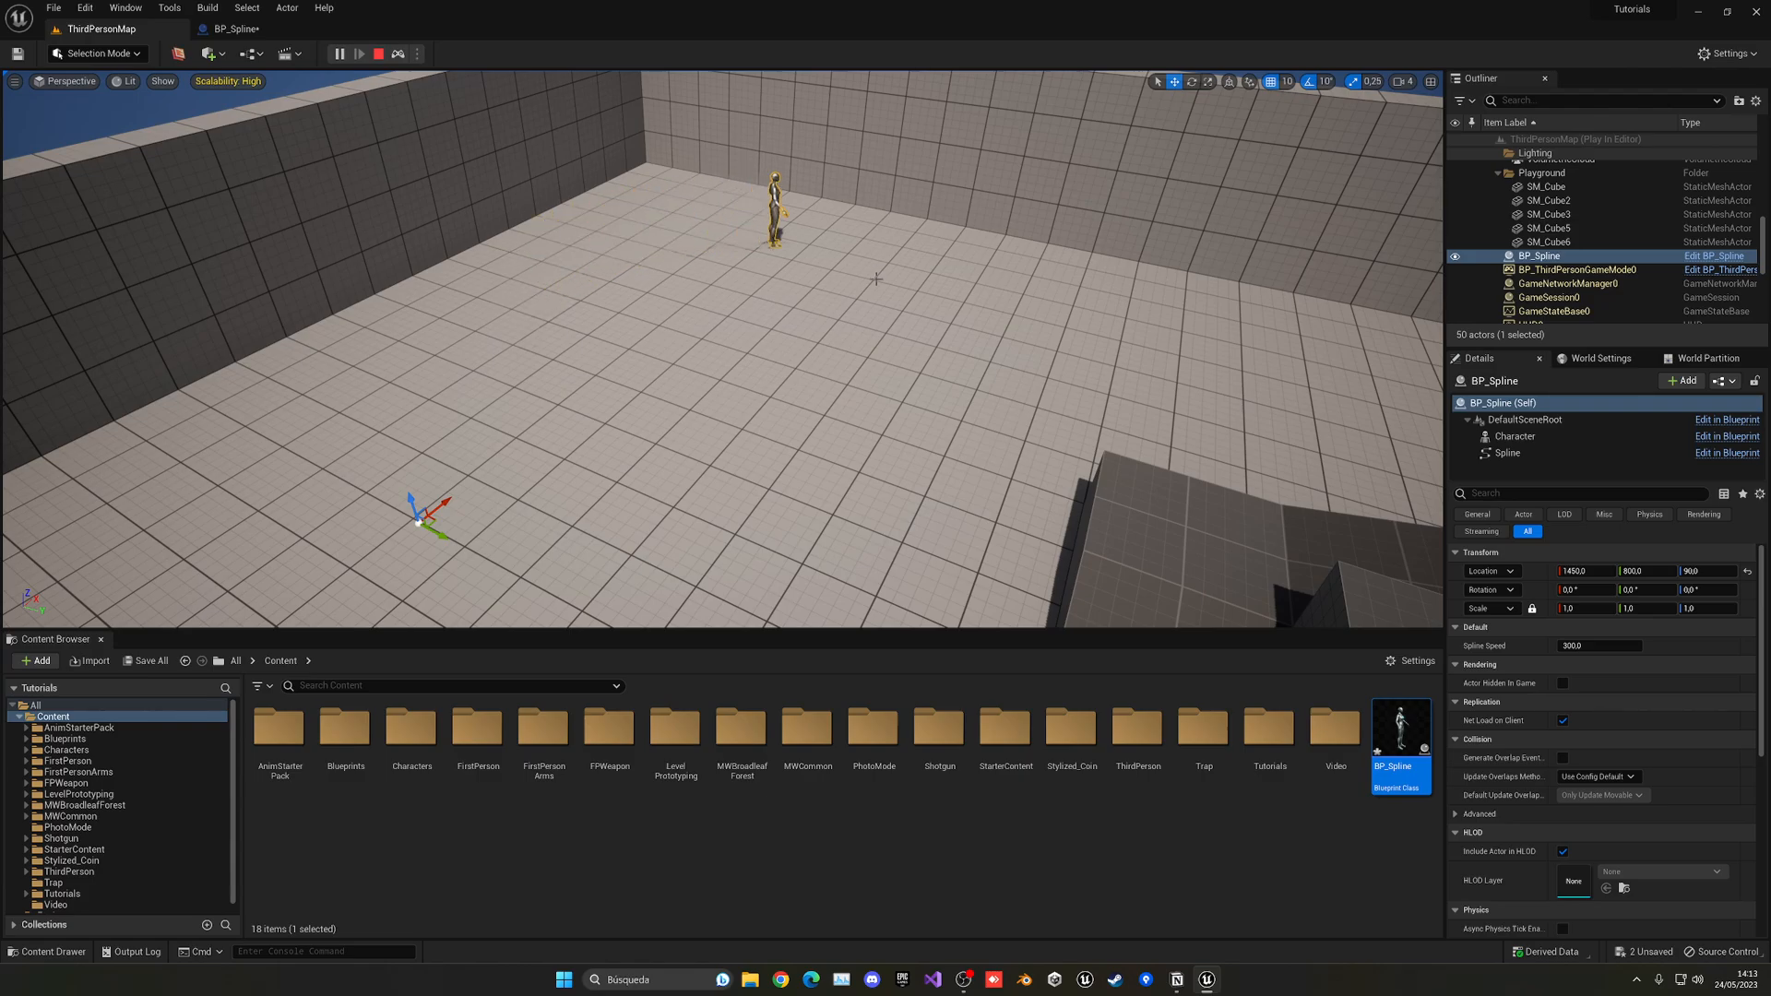
Enable Closed Loop, drag a spline point to reshape the loop, and set Spline Speed to 700
{"action": "left_click", "coordinate": [378, 54]}
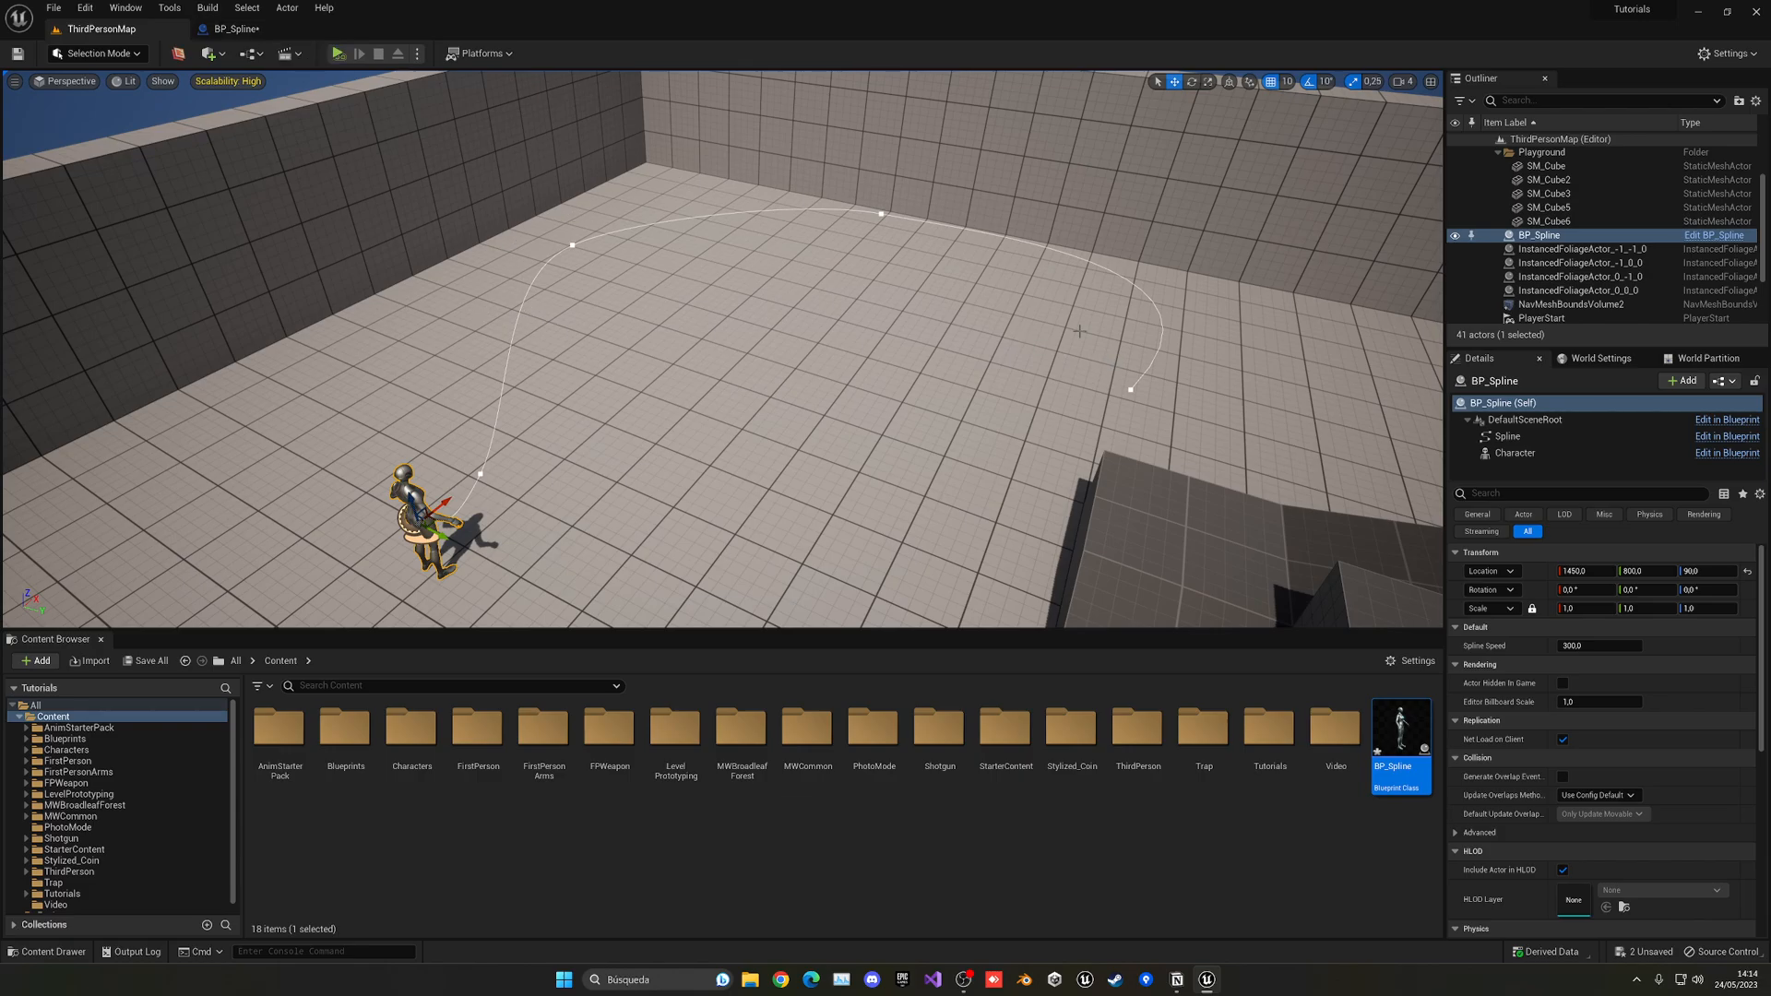
{"action": "mouse_move", "coordinate": [598, 220]}
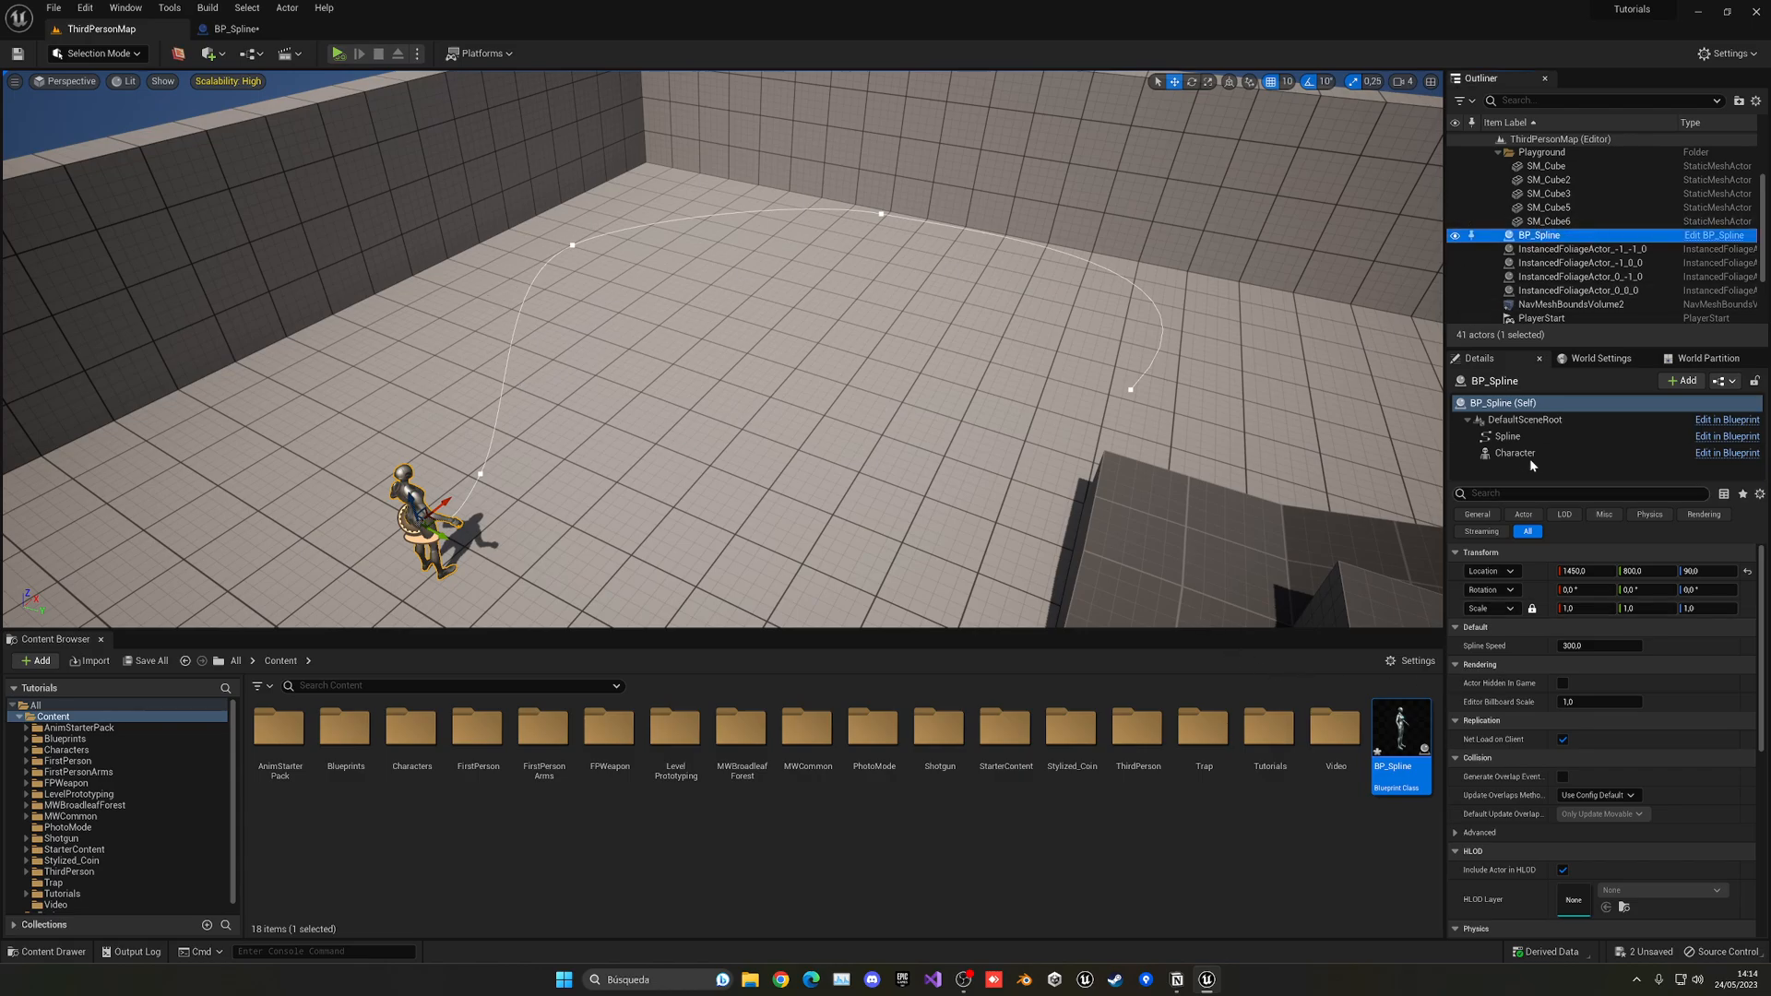
{"action": "left_click", "coordinate": [1508, 437]}
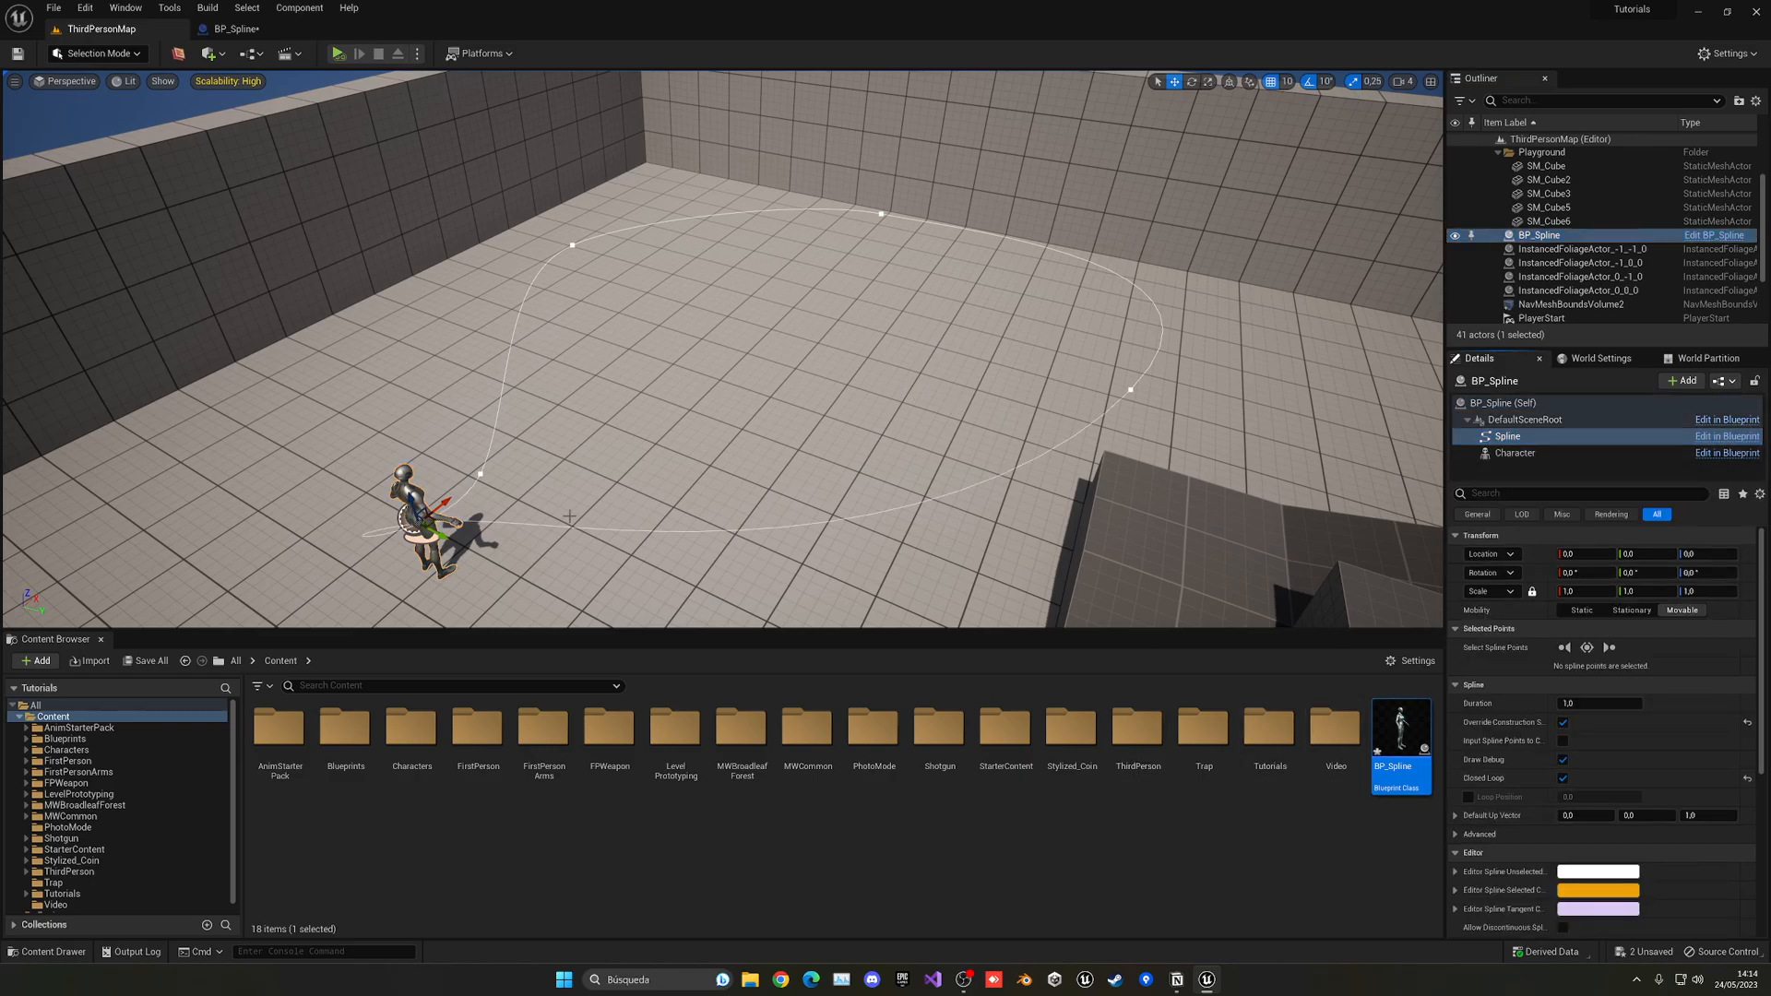
{"action": "left_click", "coordinate": [479, 474]}
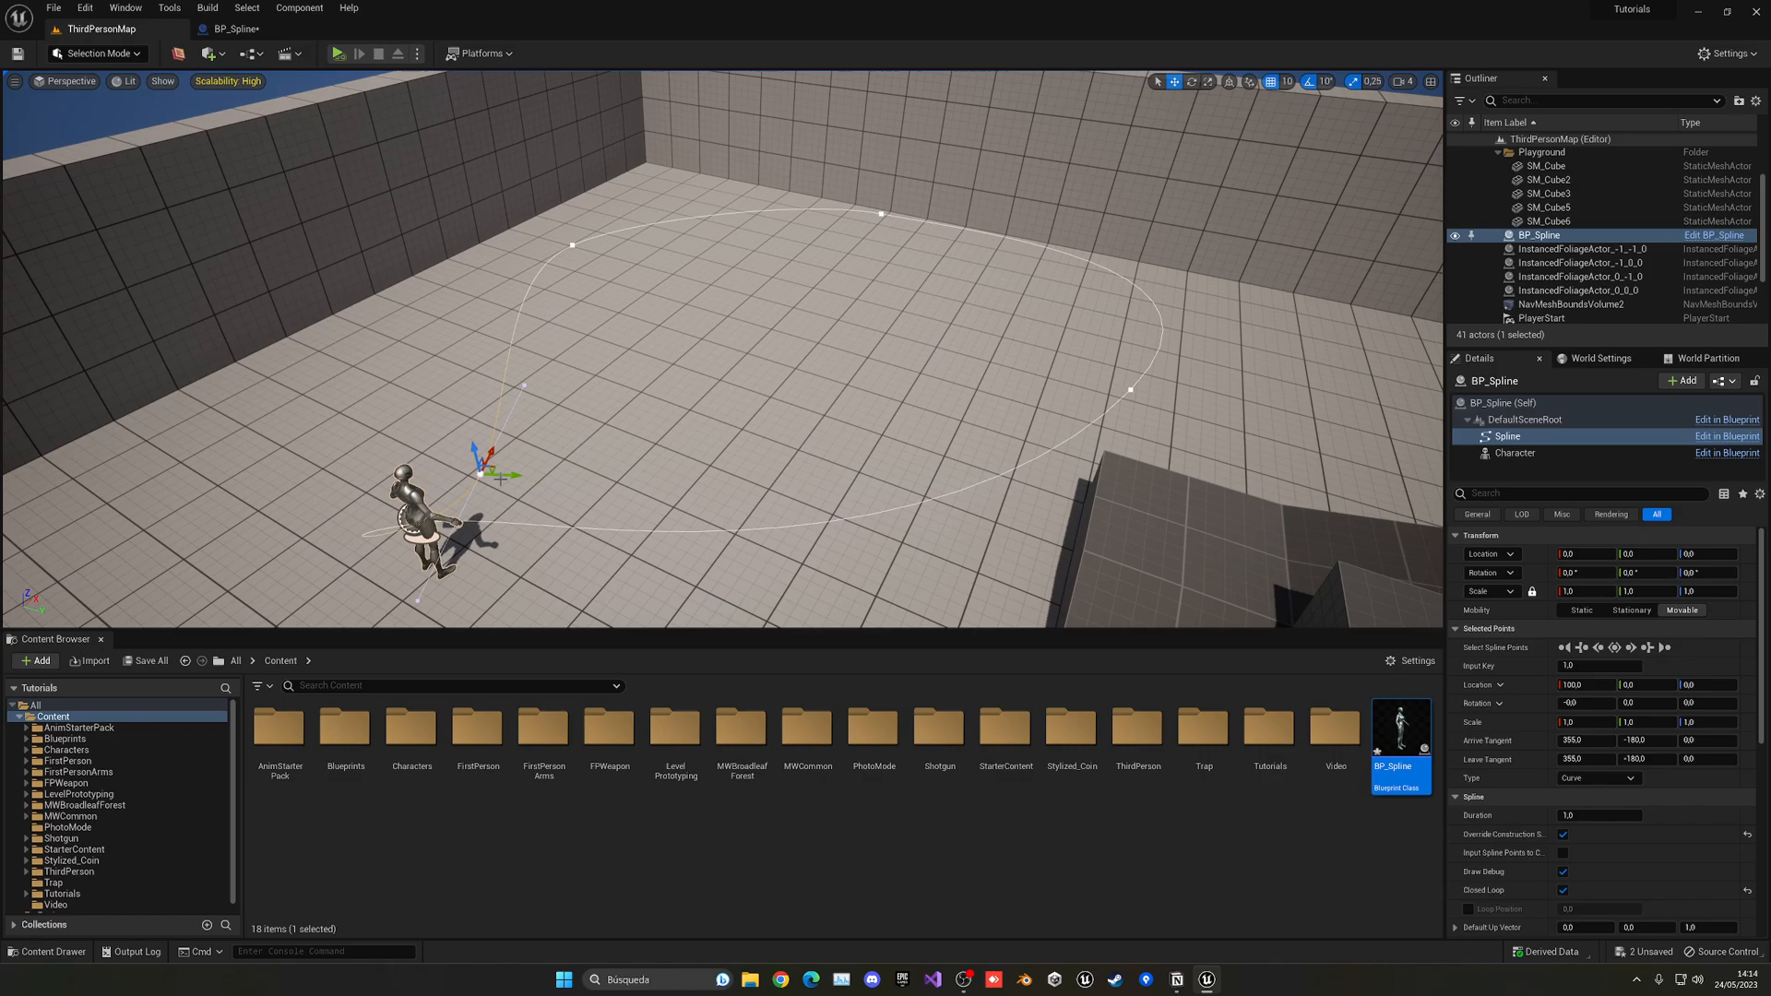
{"action": "left_click_drag", "start_coordinate": [486, 463], "coordinate": [277, 463]}
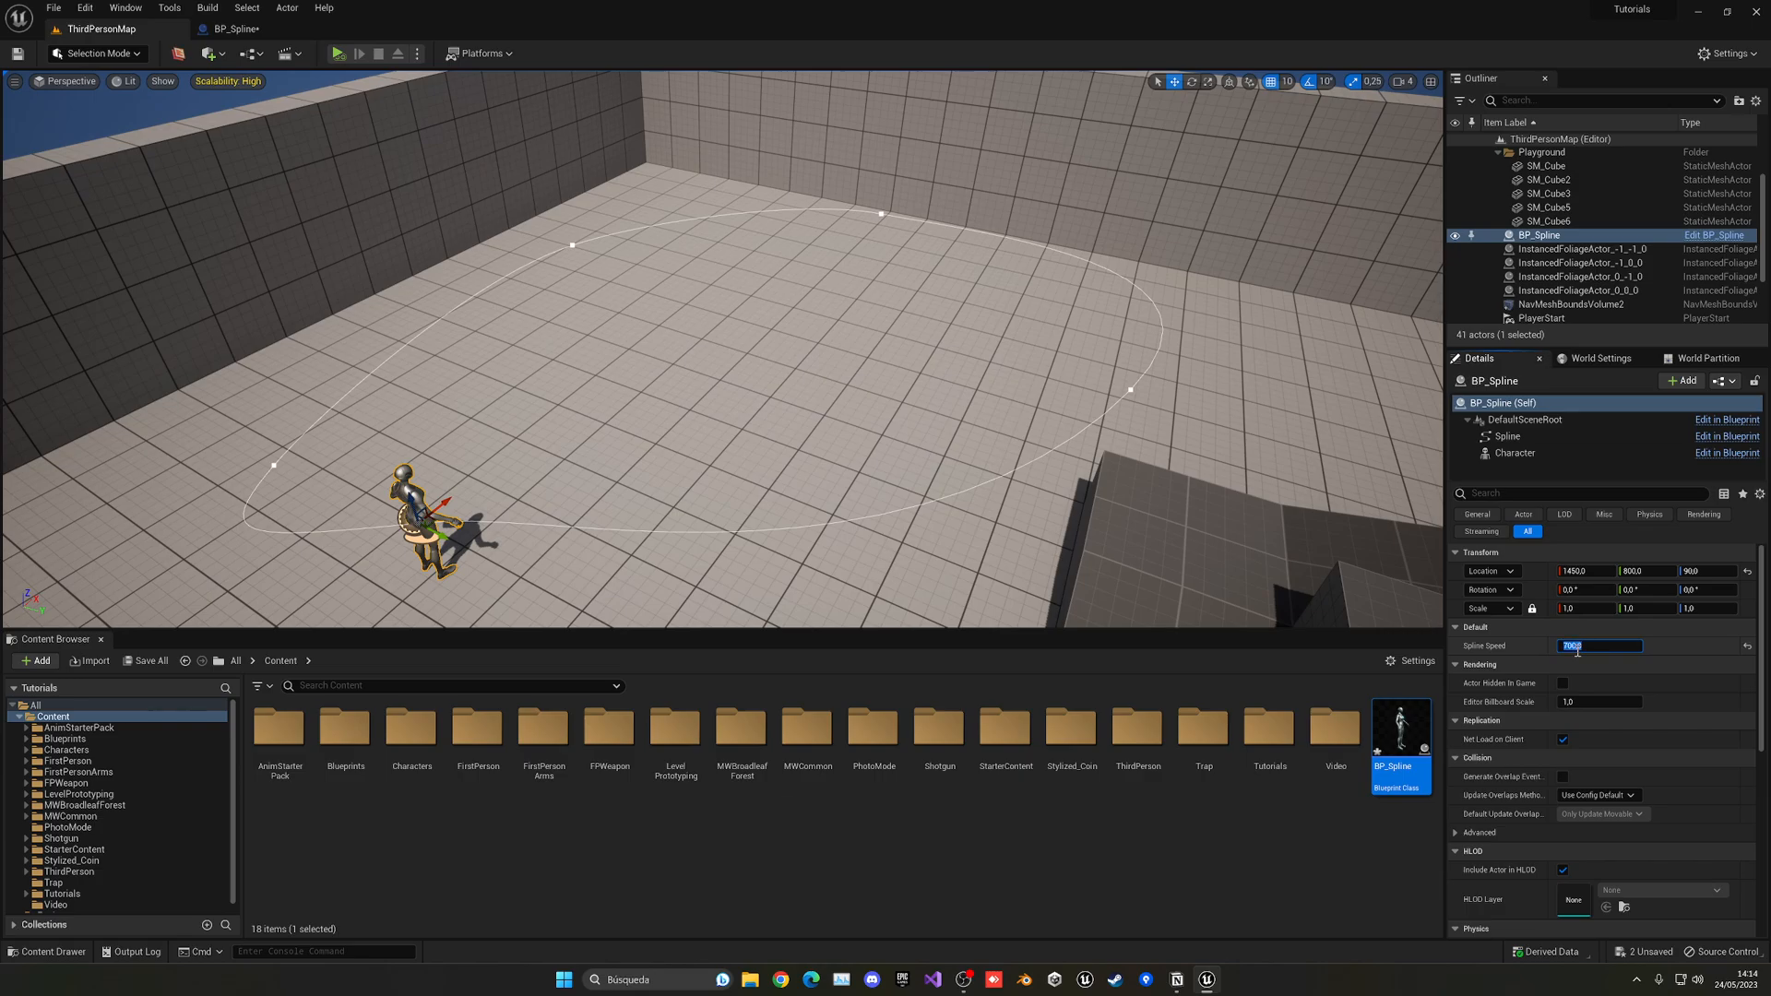
{"action": "left_click", "coordinate": [339, 53]}
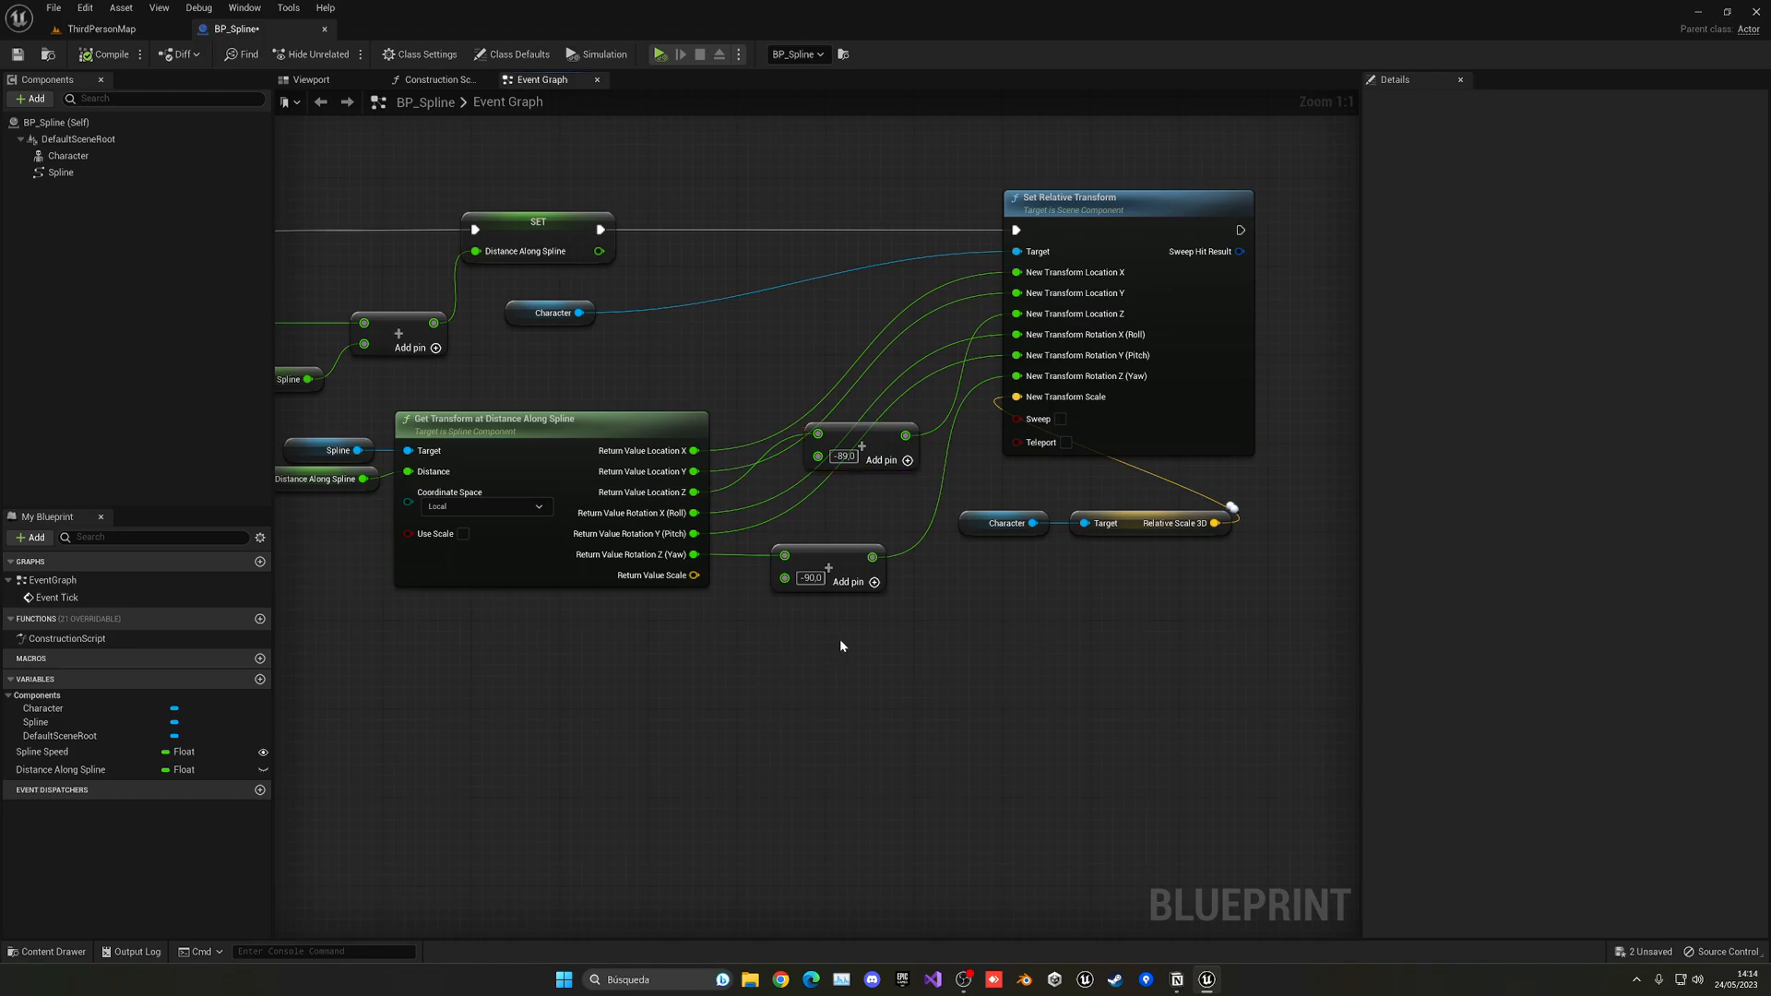
Create a loop? boolean variable and add a greater-than comparison node
{"action": "left_click", "coordinate": [32, 538]}
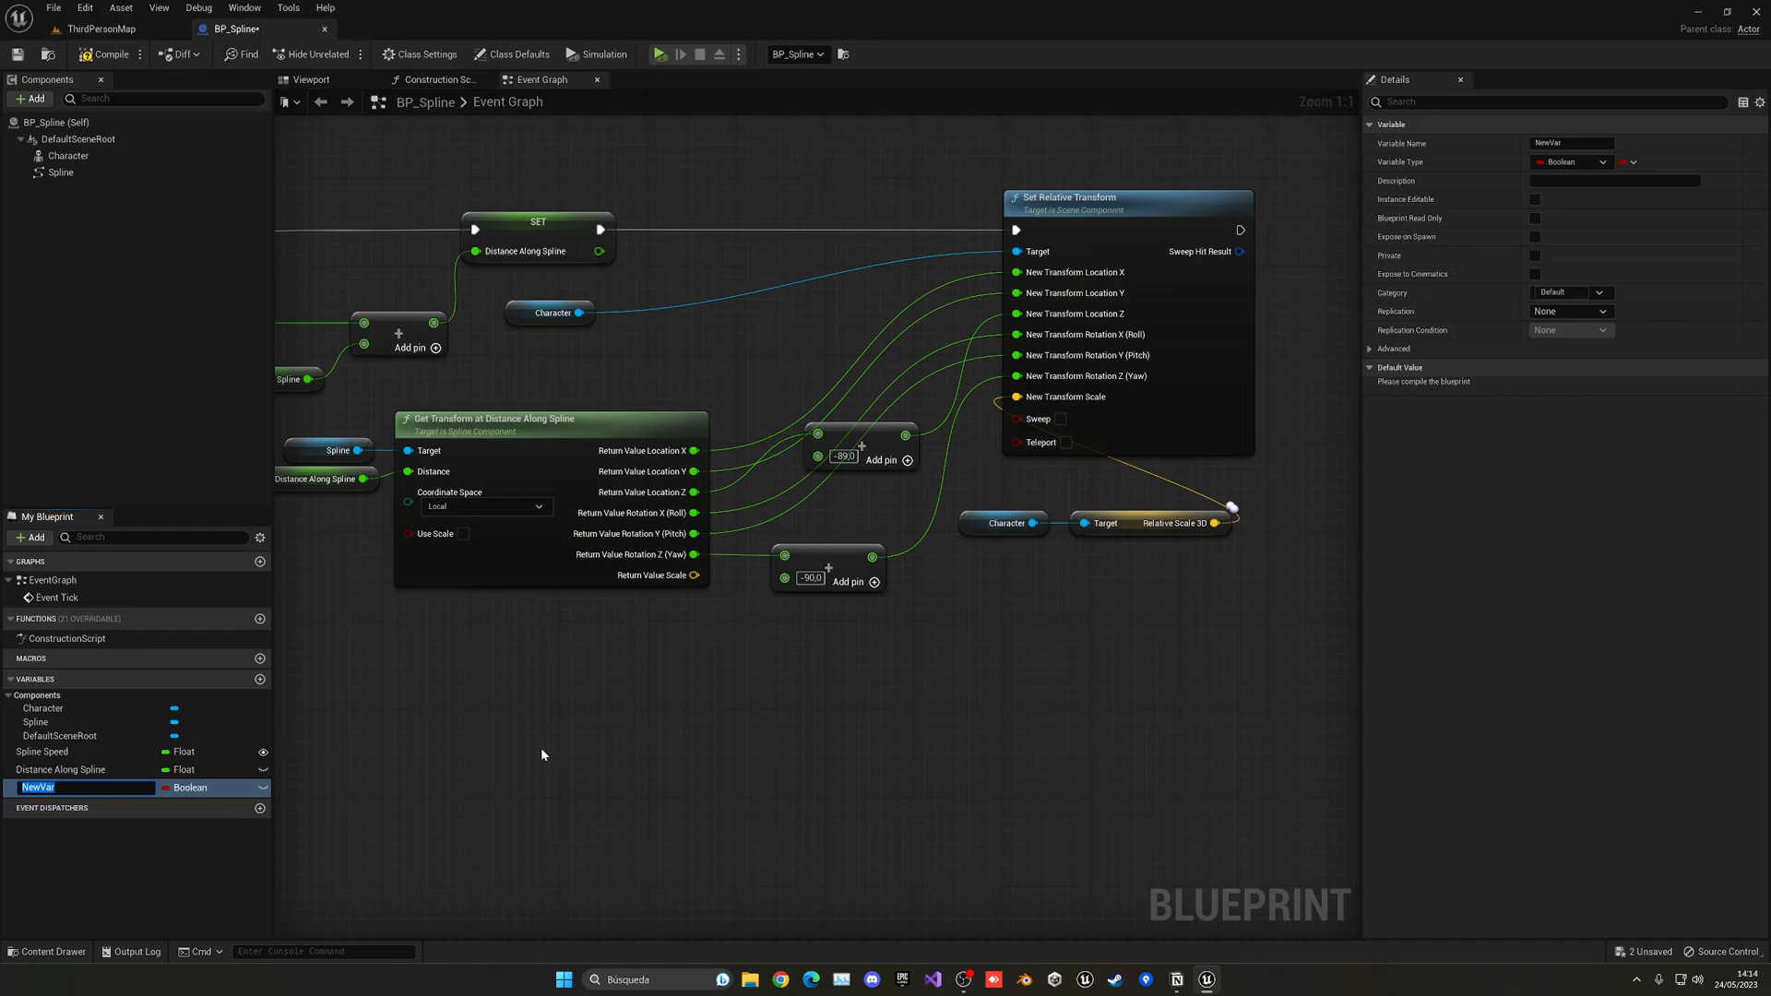
{"action": "type", "text": "loop?"}
{"action": "type", "text": ">"}
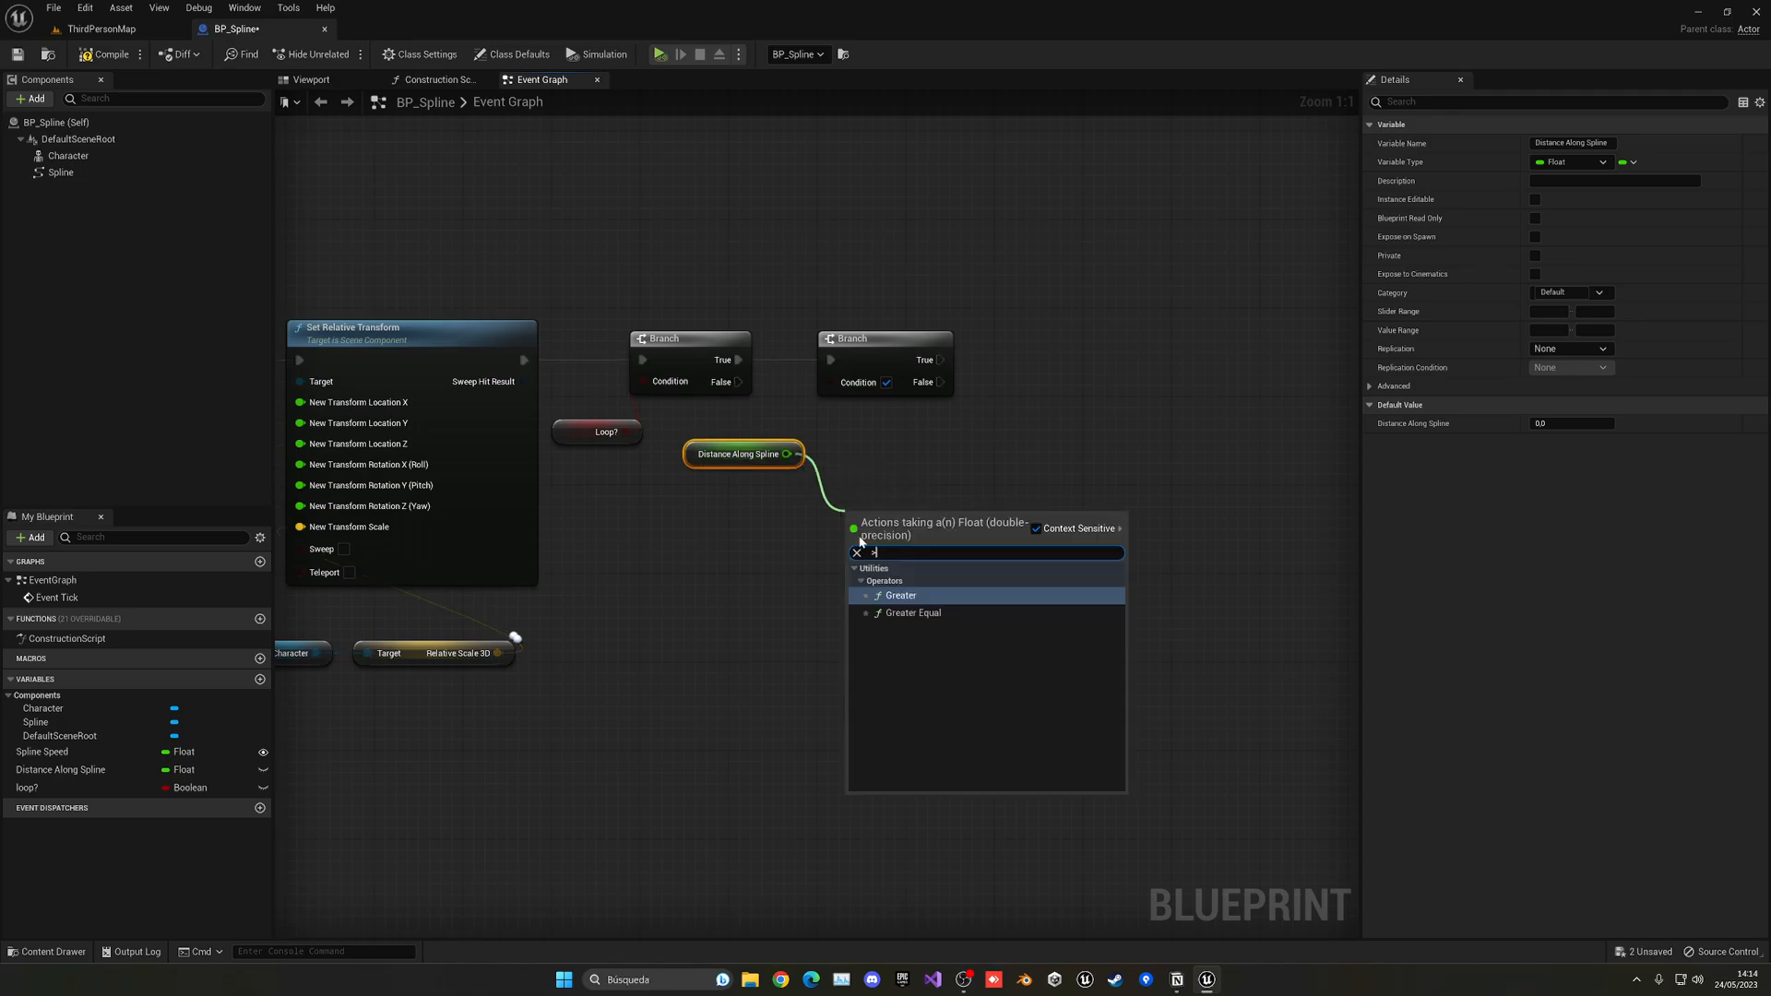
{"action": "left_click", "coordinate": [899, 595]}
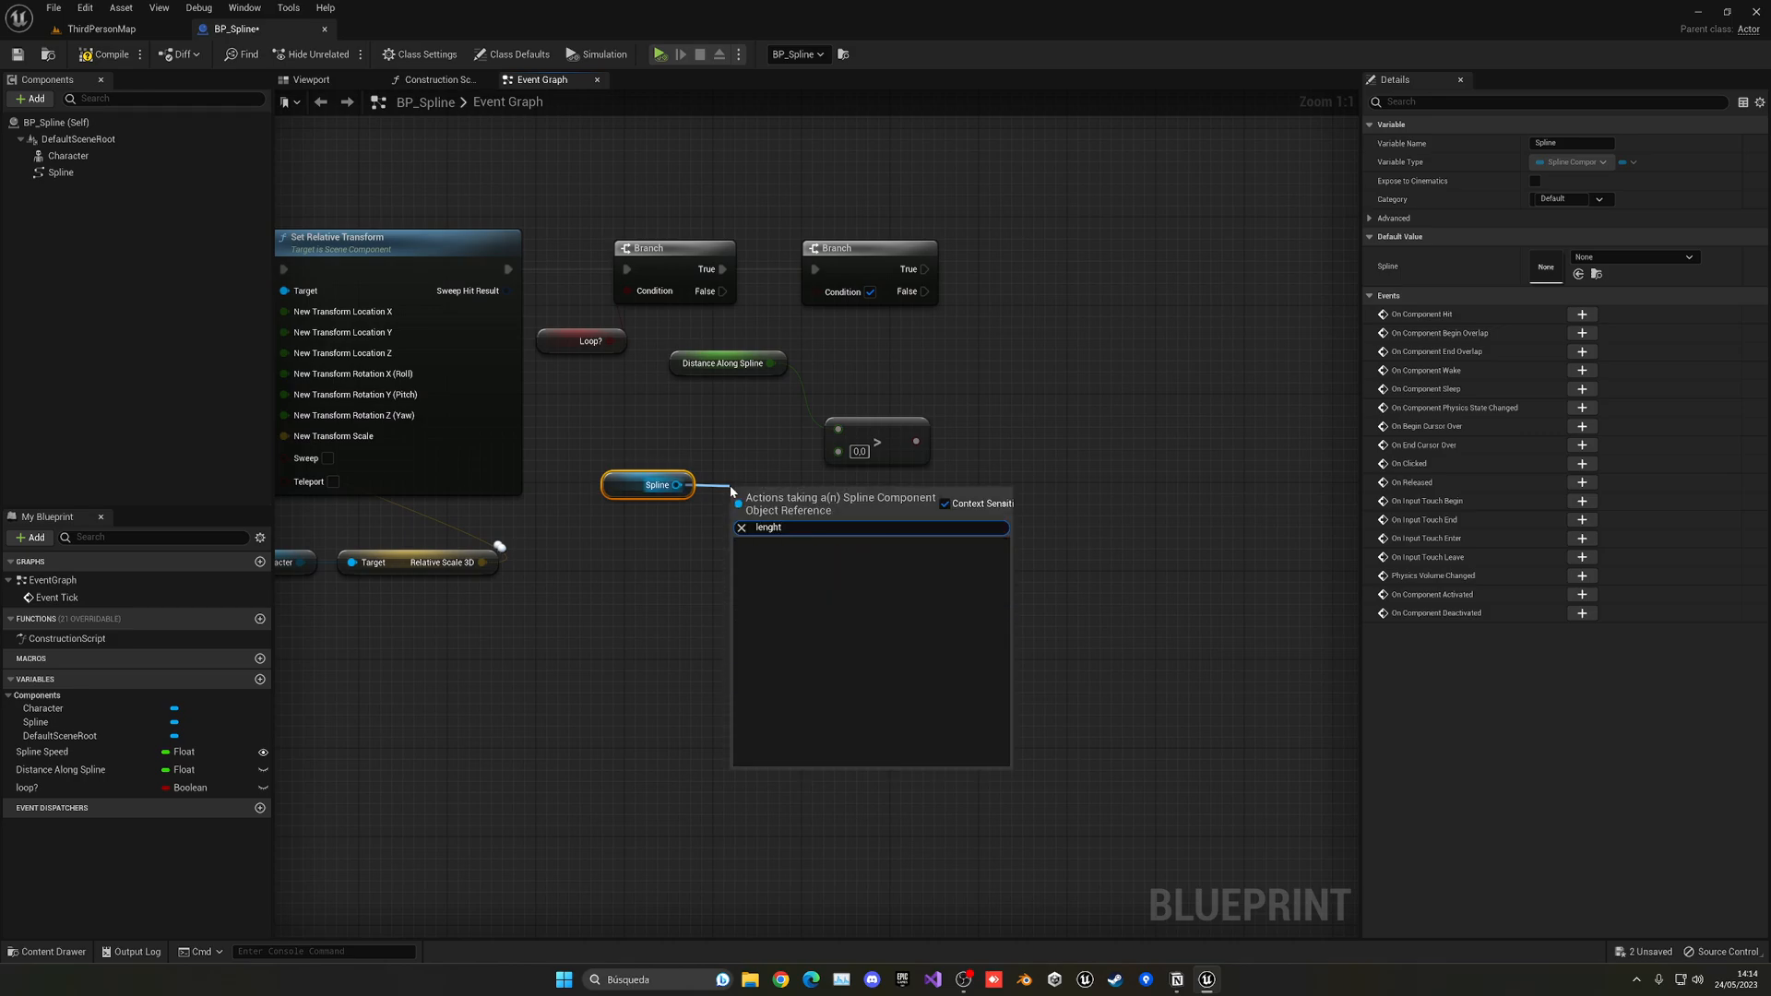
Compare distance against Get Spline Length, reset Distance Along Spline to 0, and play-test
{"action": "type", "text": "length"}
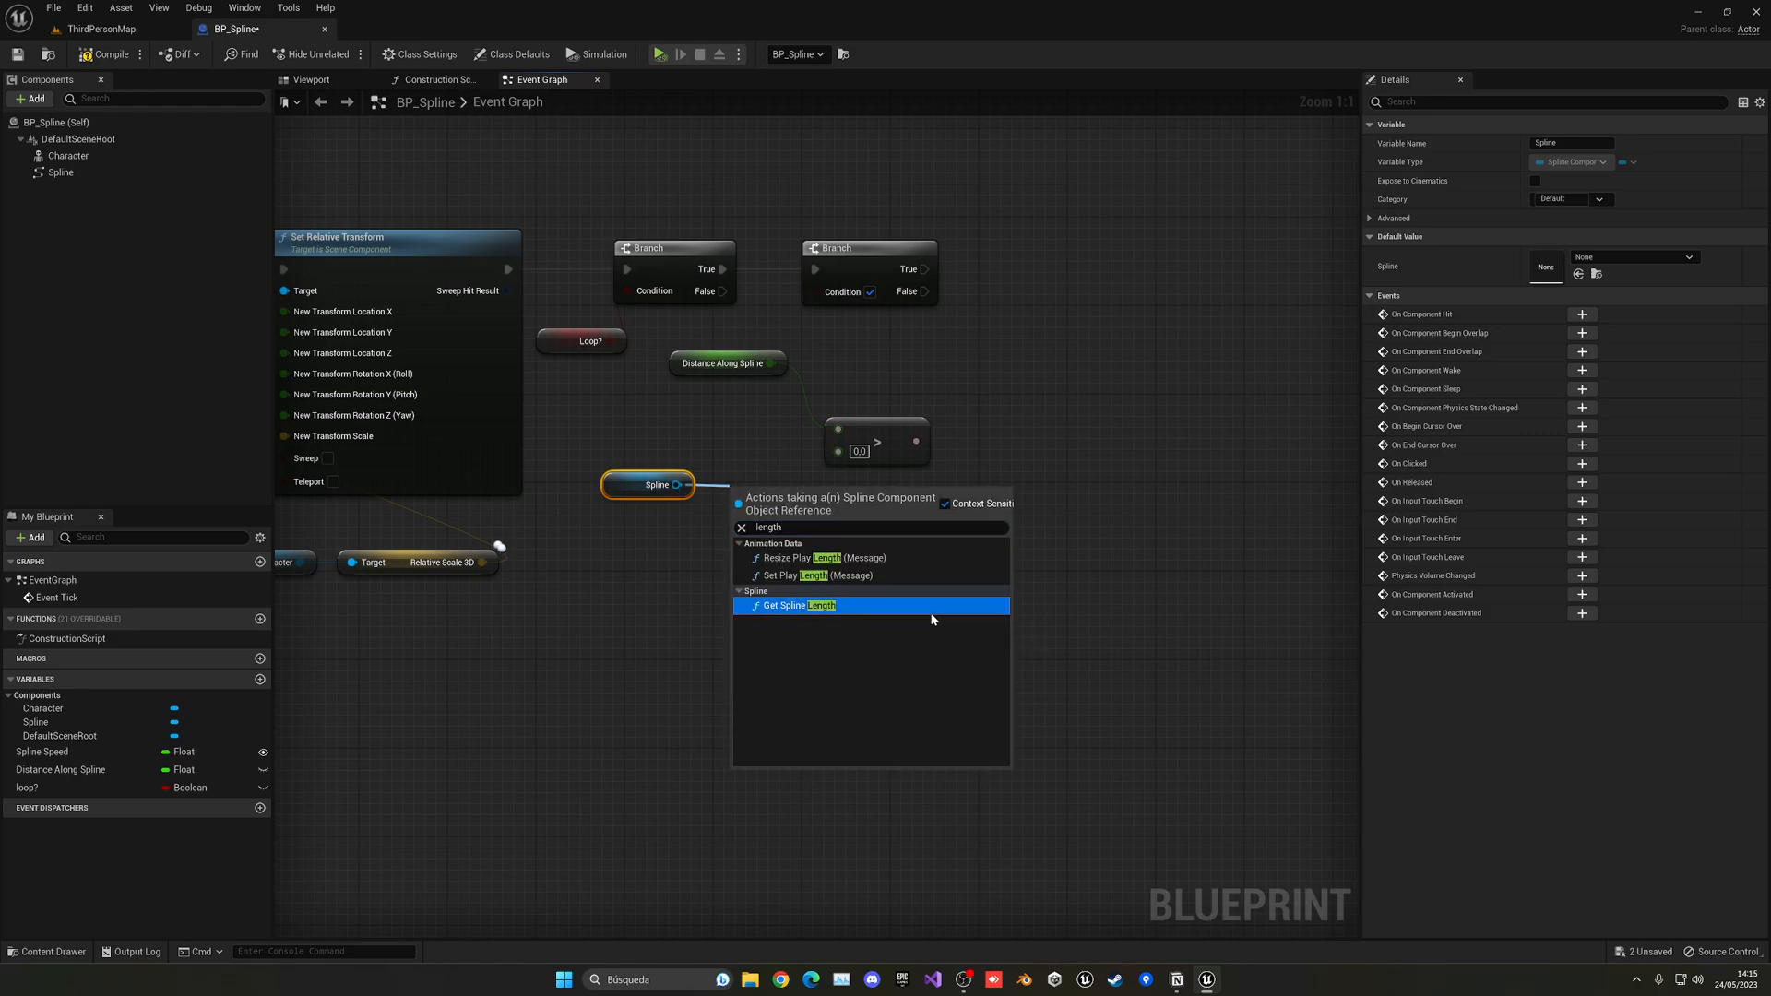
{"action": "left_click", "coordinate": [794, 605]}
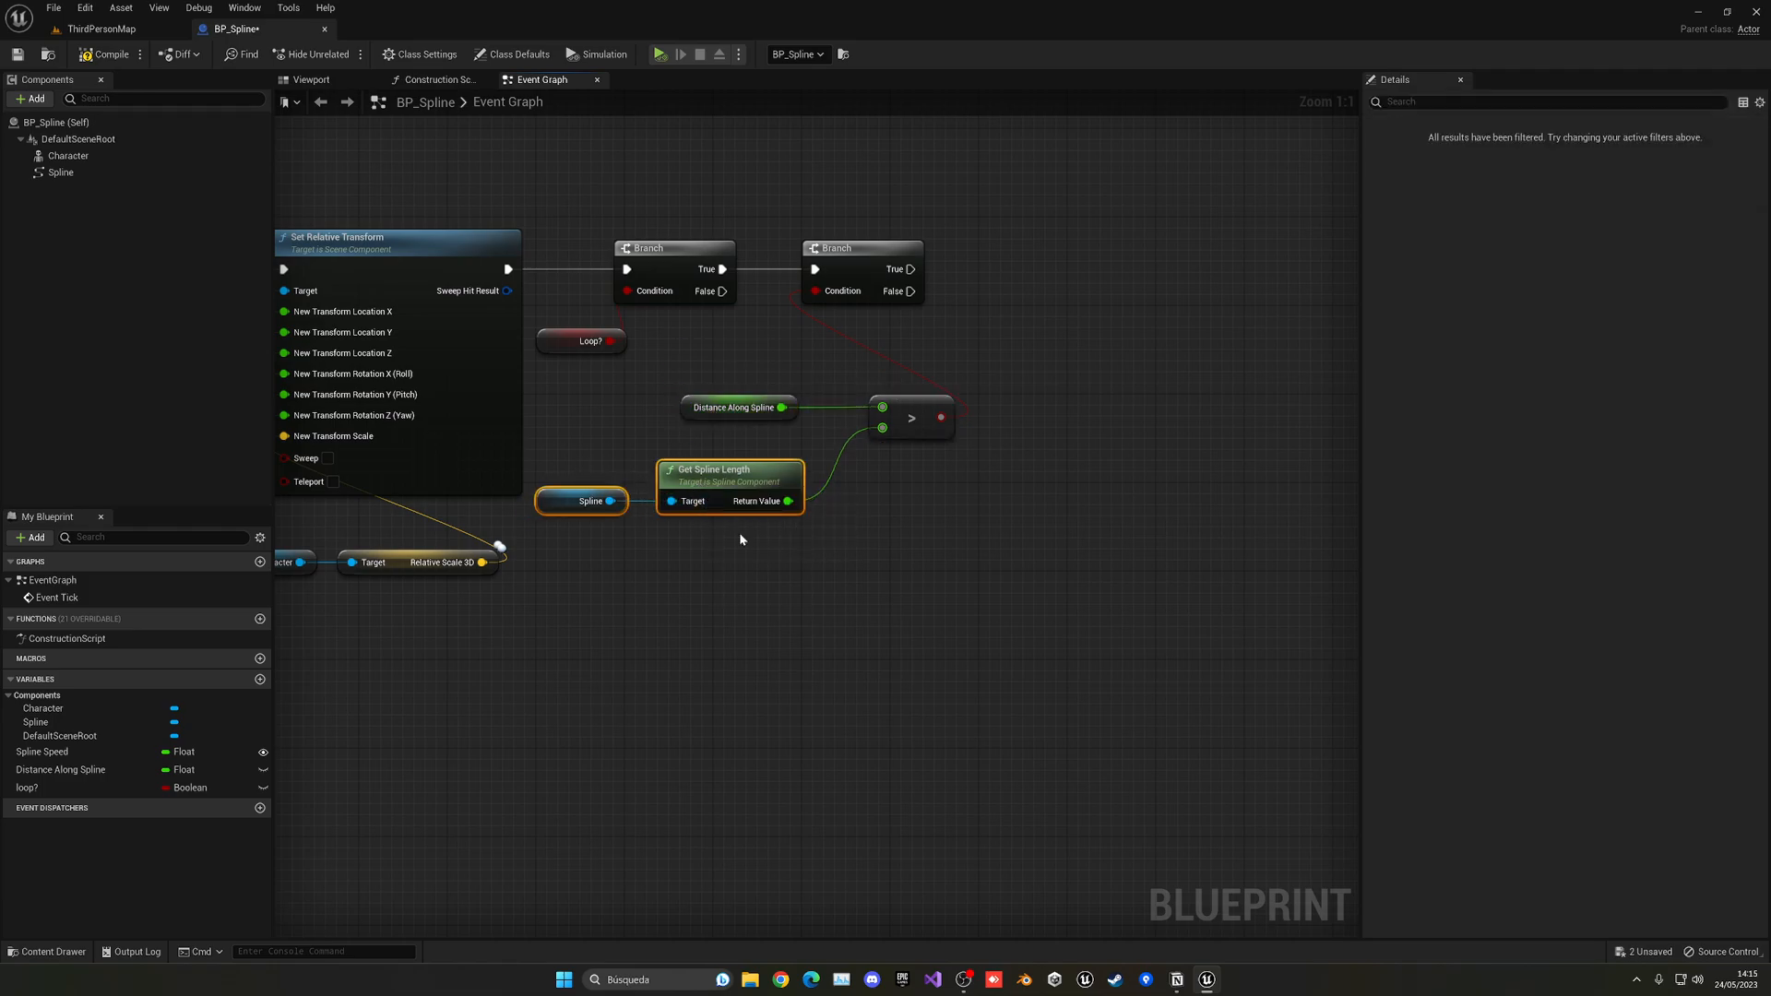
{"action": "left_click", "coordinate": [60, 770]}
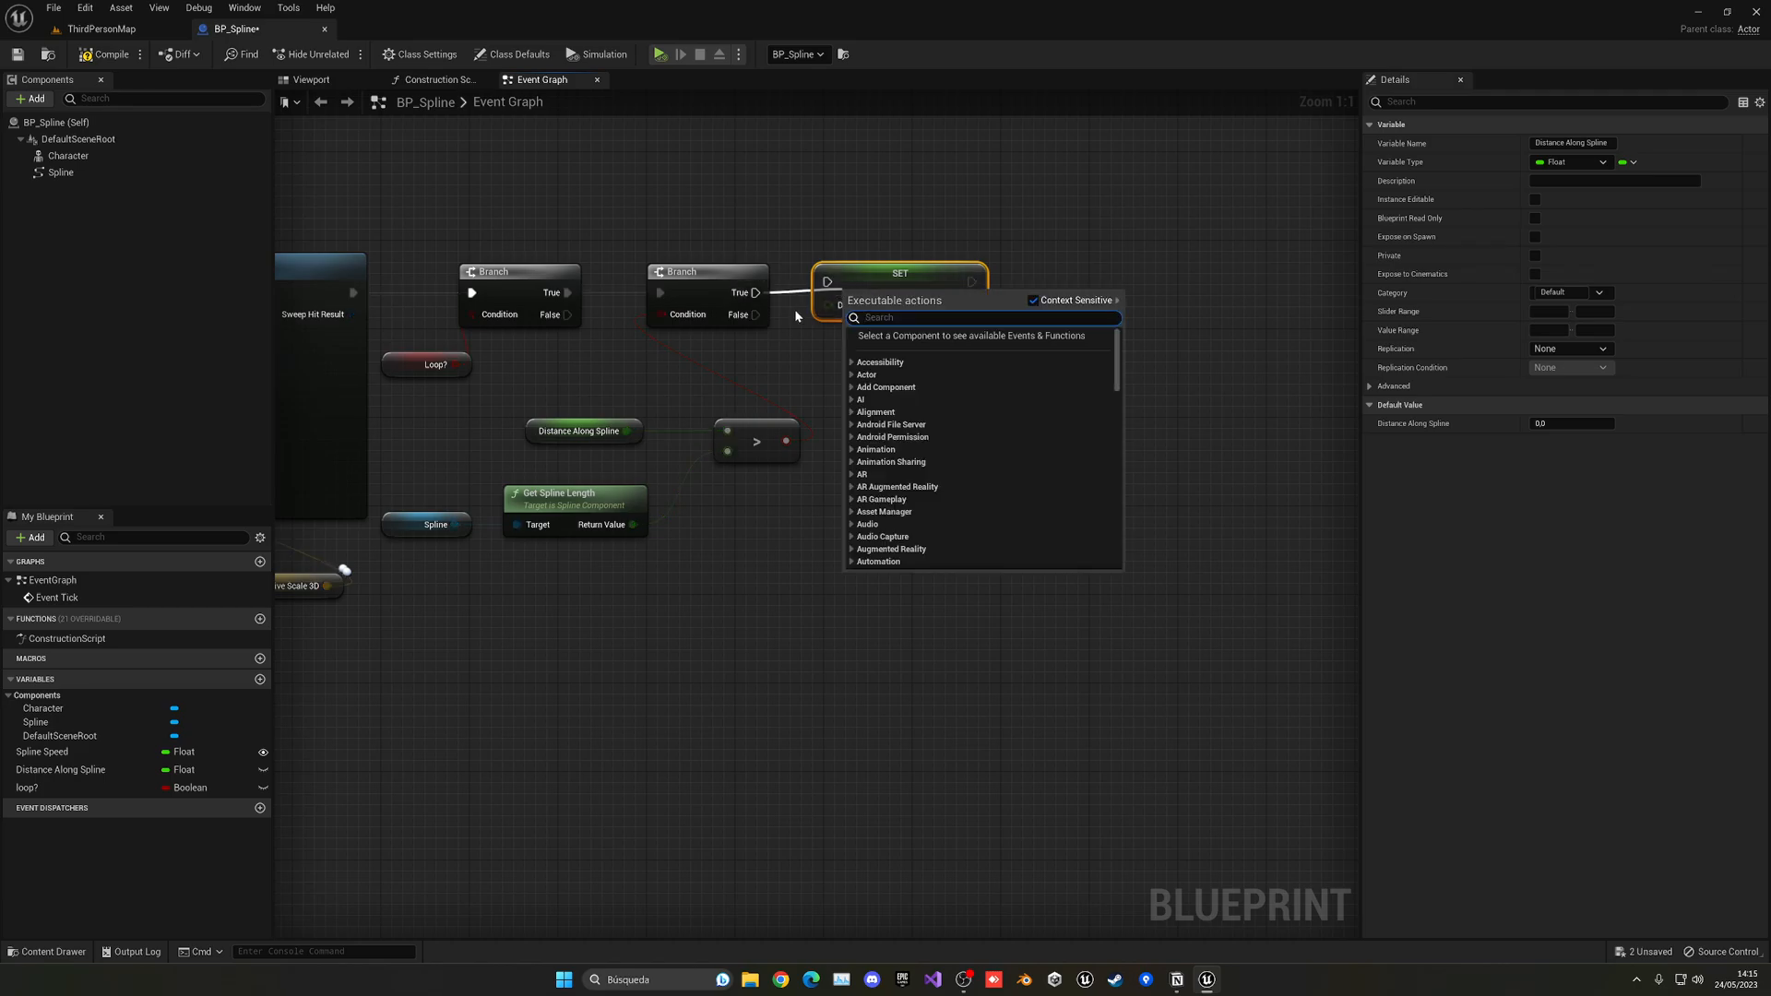
{"action": "left_click", "coordinate": [830, 433]}
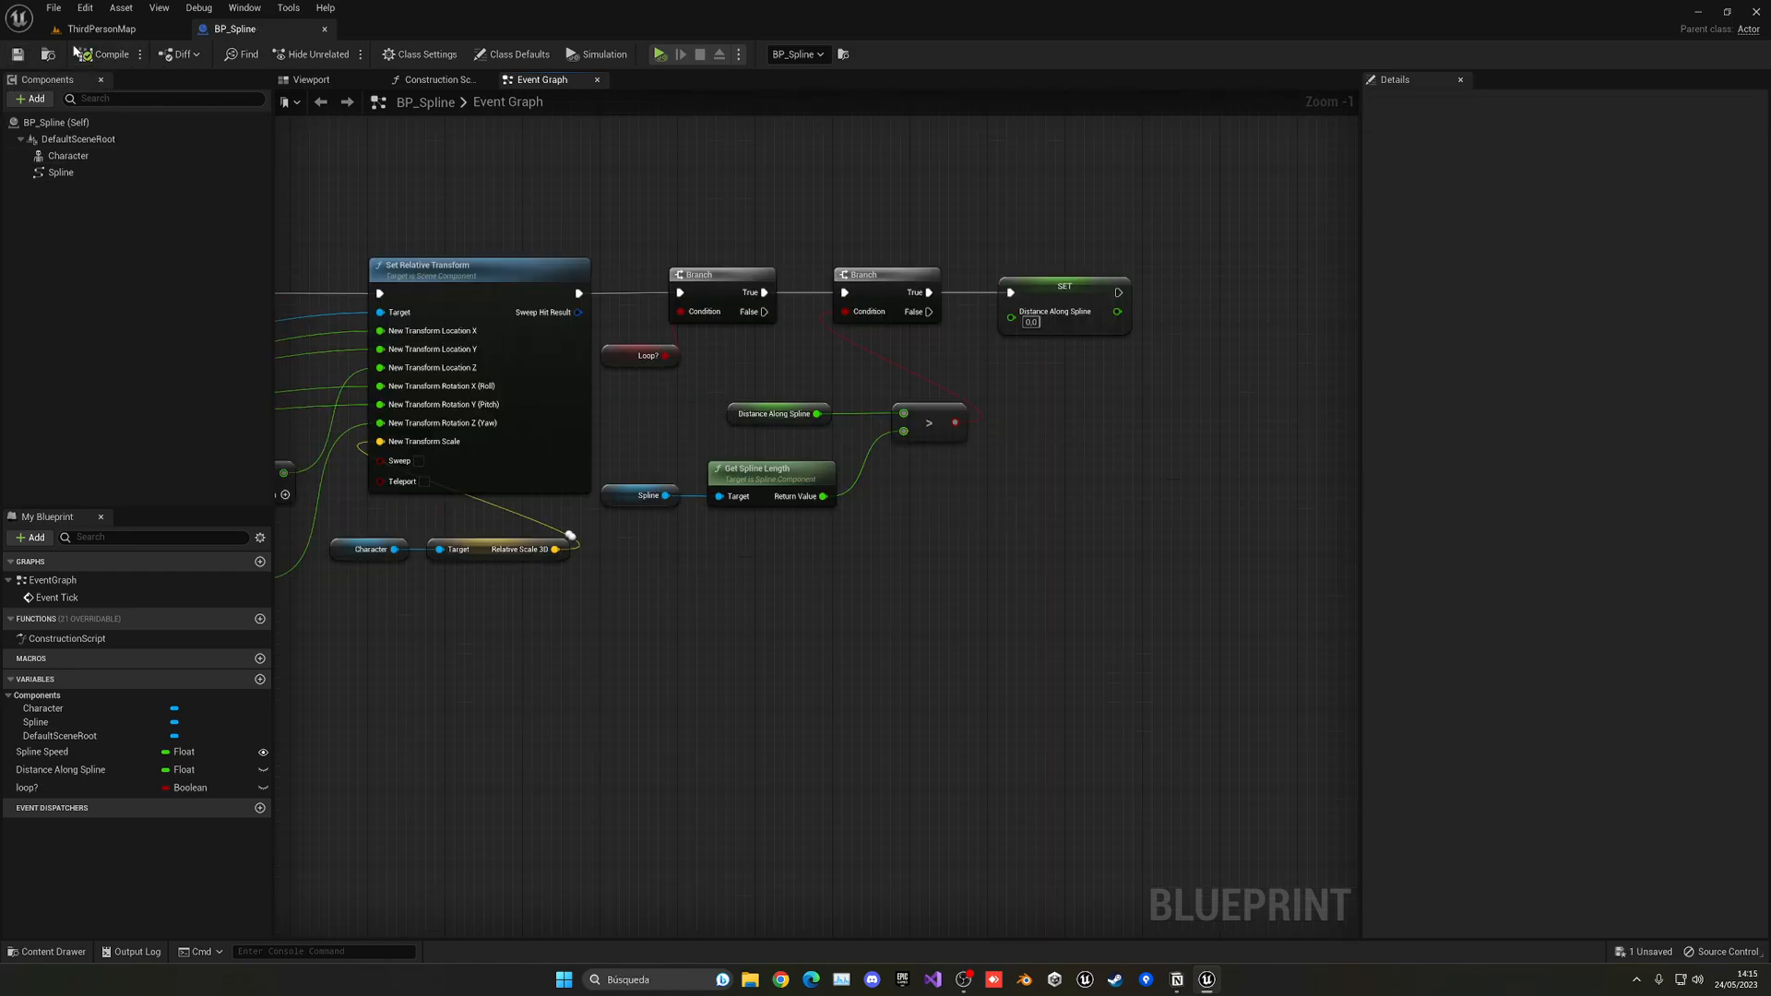
{"action": "left_click", "coordinate": [107, 29]}
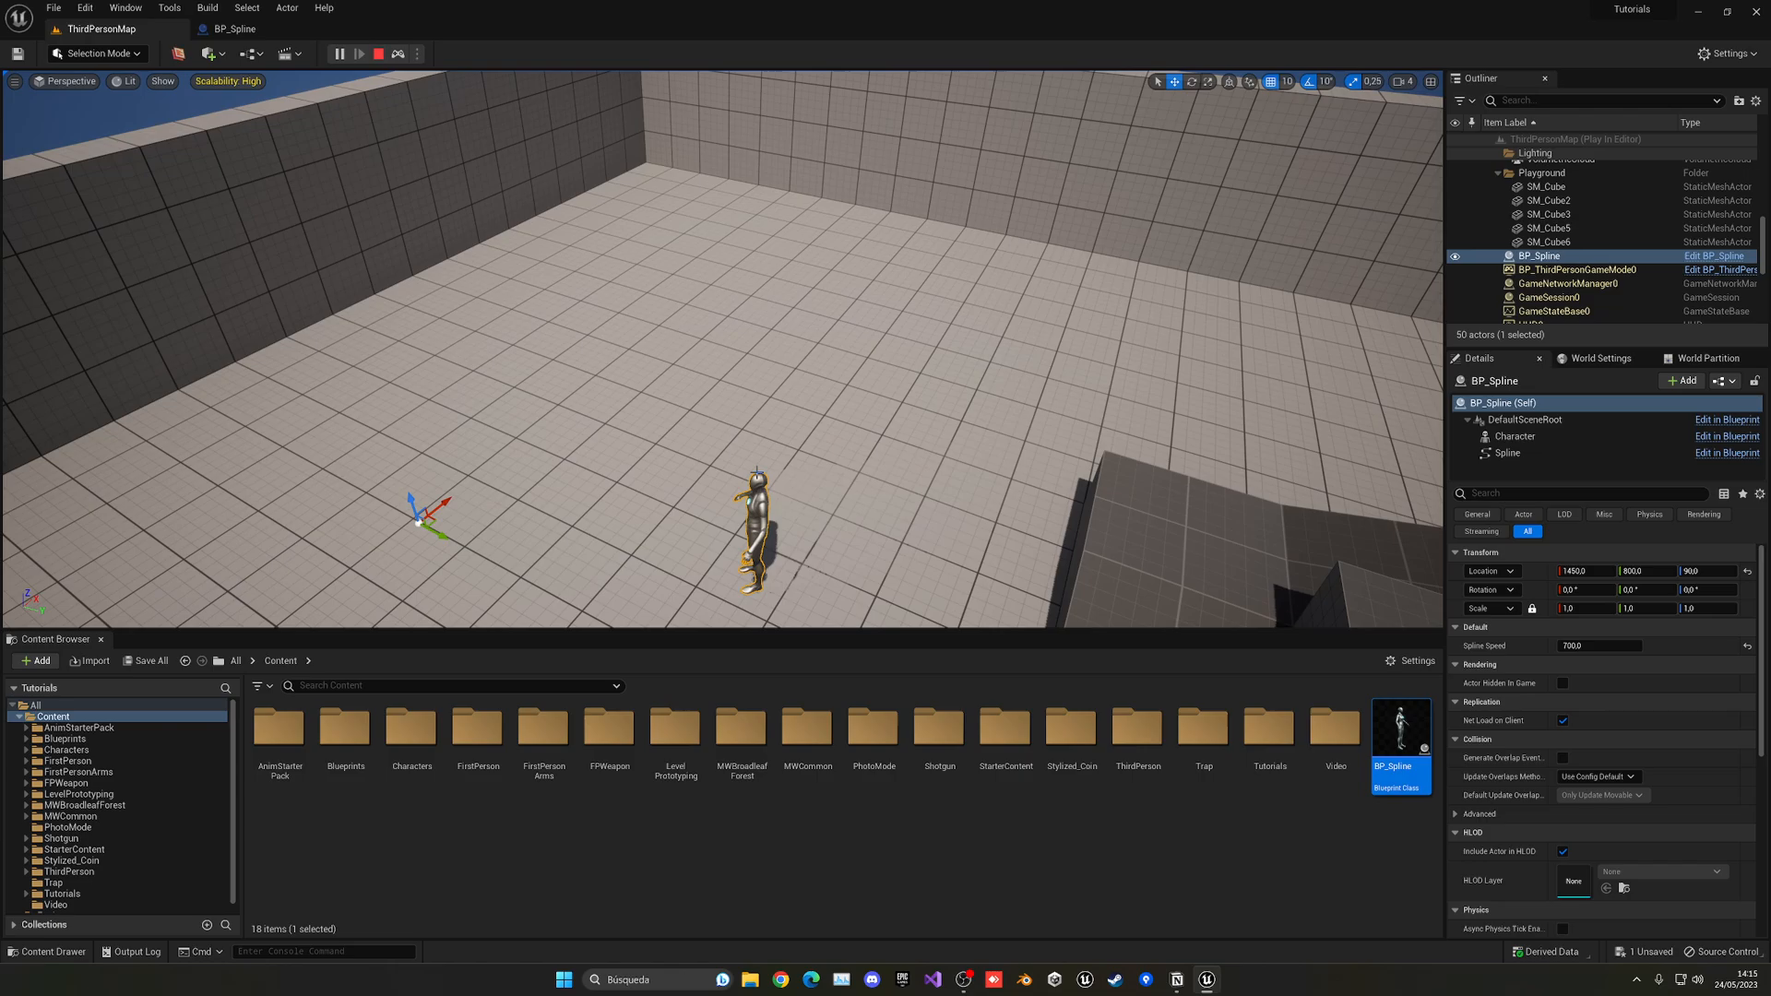
Make loop? instance-editable, enable it on the placed BP_Spline actor, and play-test
{"action": "left_click", "coordinate": [397, 54]}
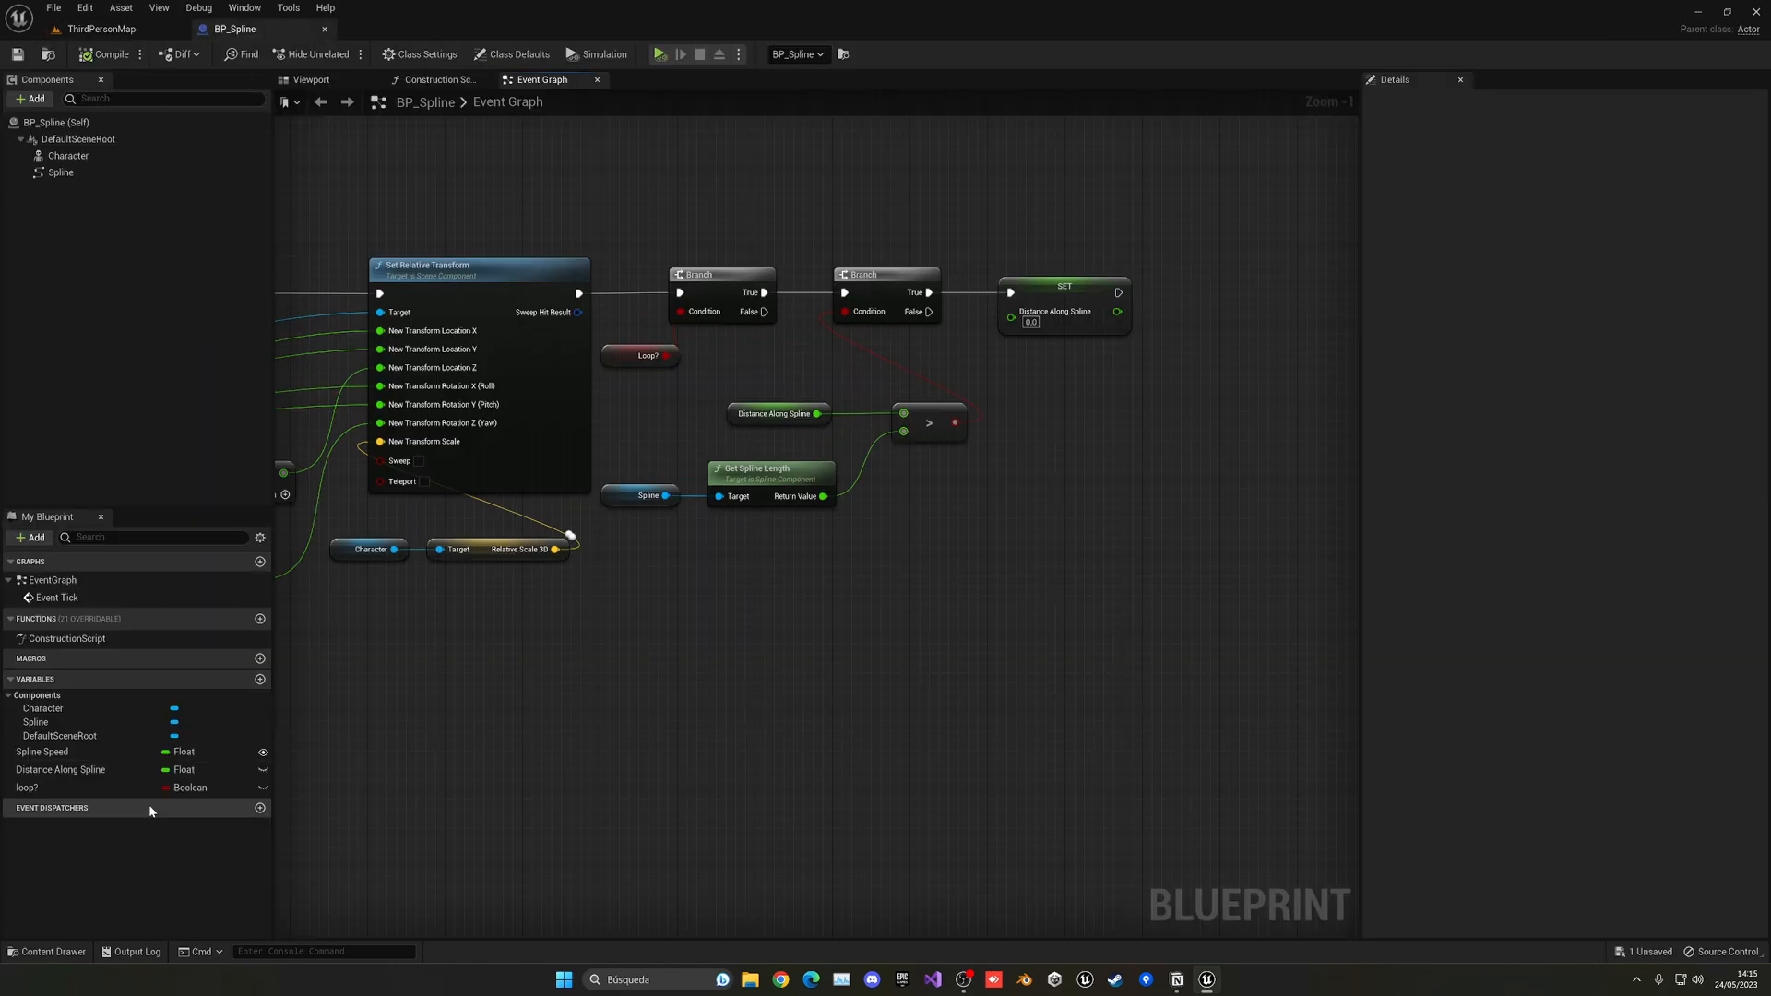
{"action": "left_click", "coordinate": [27, 787]}
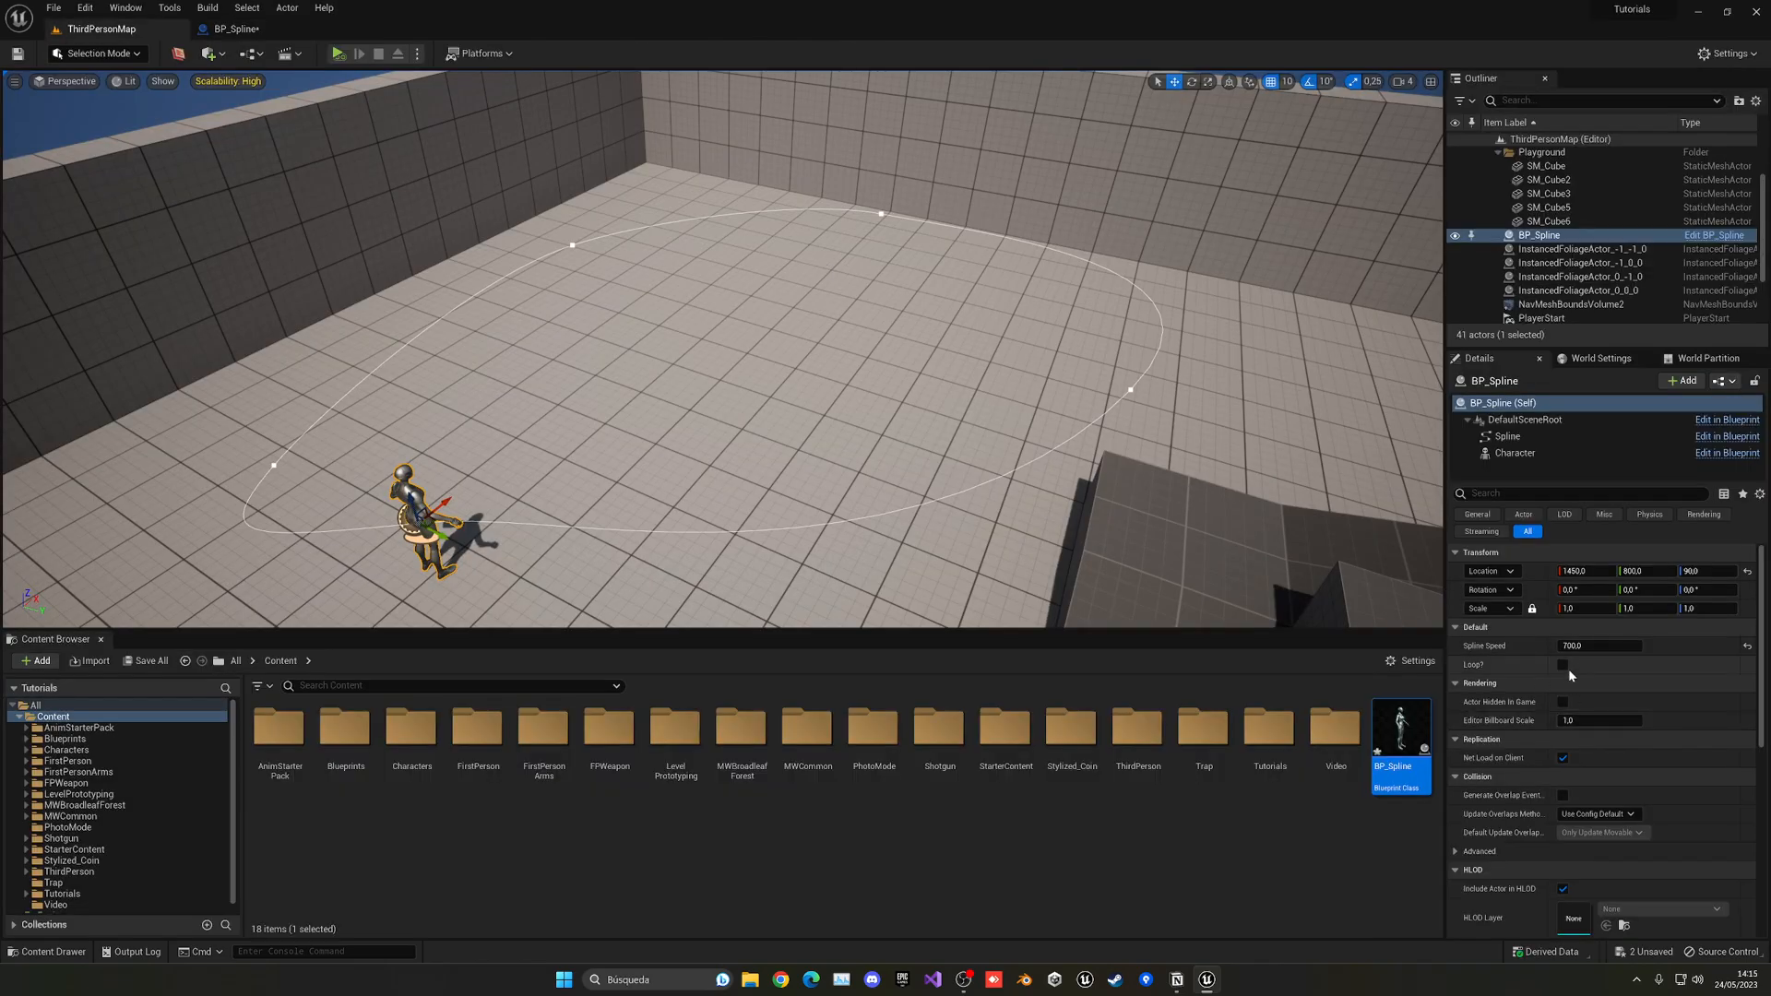
{"action": "left_click", "coordinate": [338, 54]}
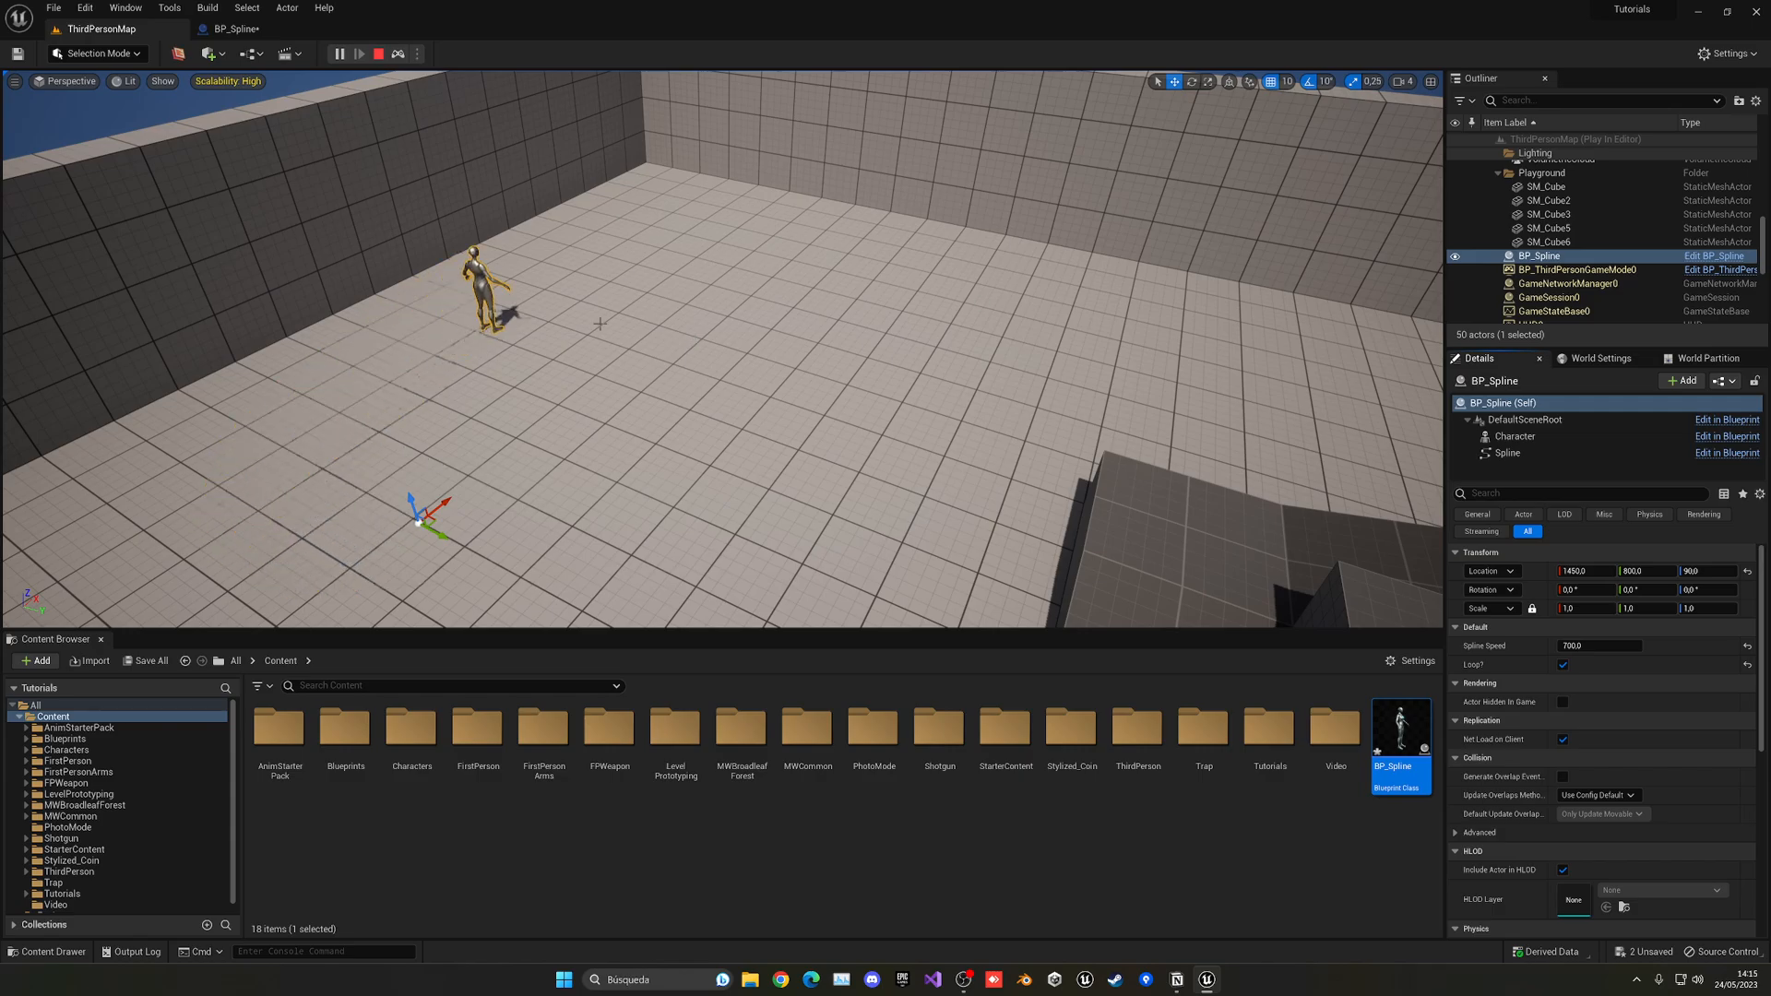
{"action": "left_click", "coordinate": [378, 54]}
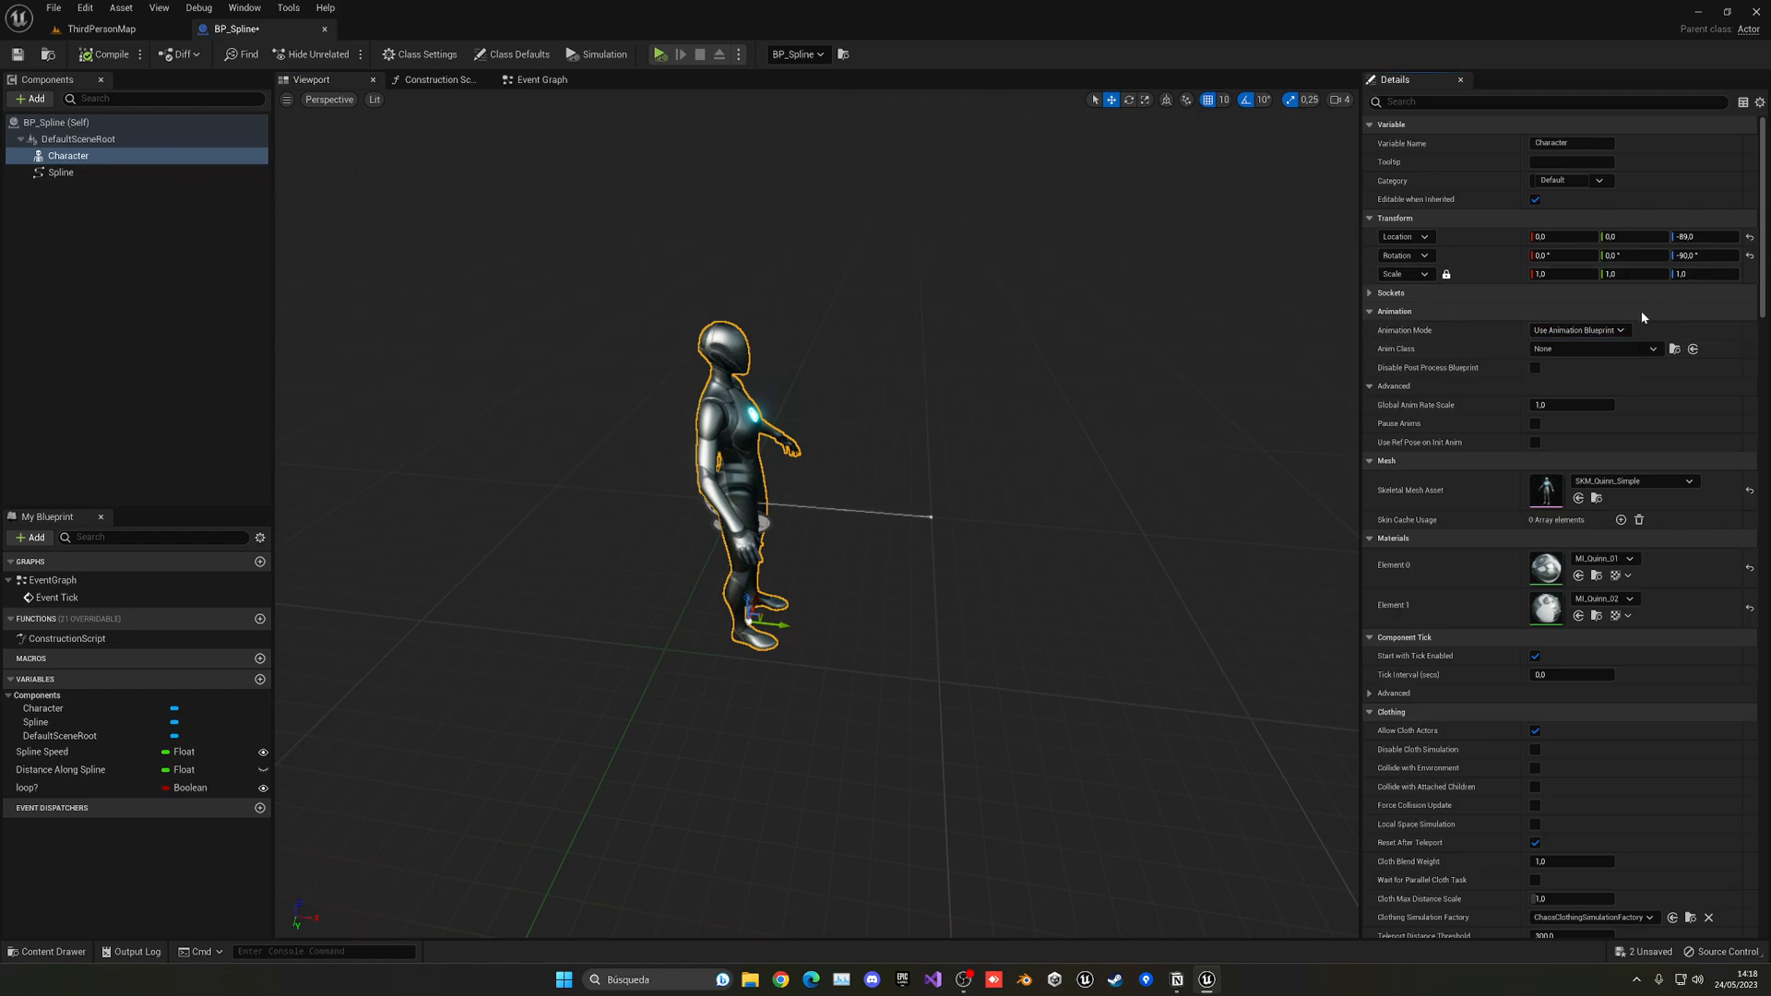
Set the Character to Use Animation Asset with the forward run animation
{"action": "left_click", "coordinate": [1654, 358]}
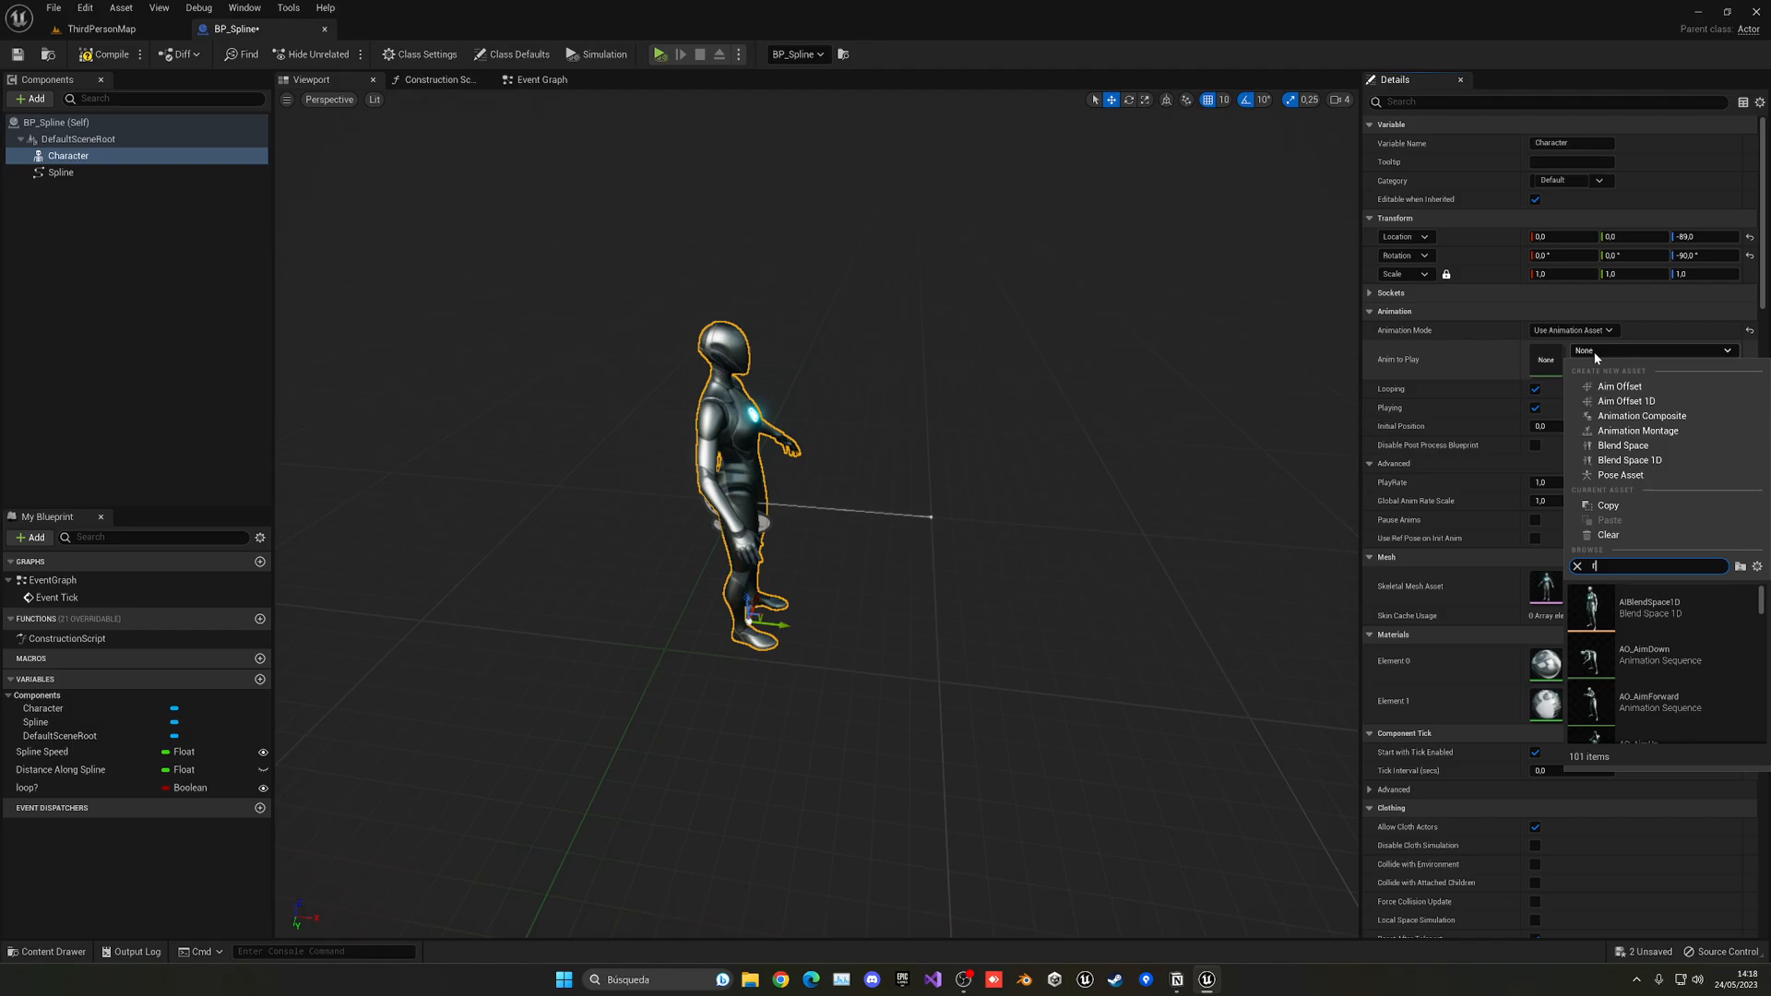
{"action": "type", "text": "run"}
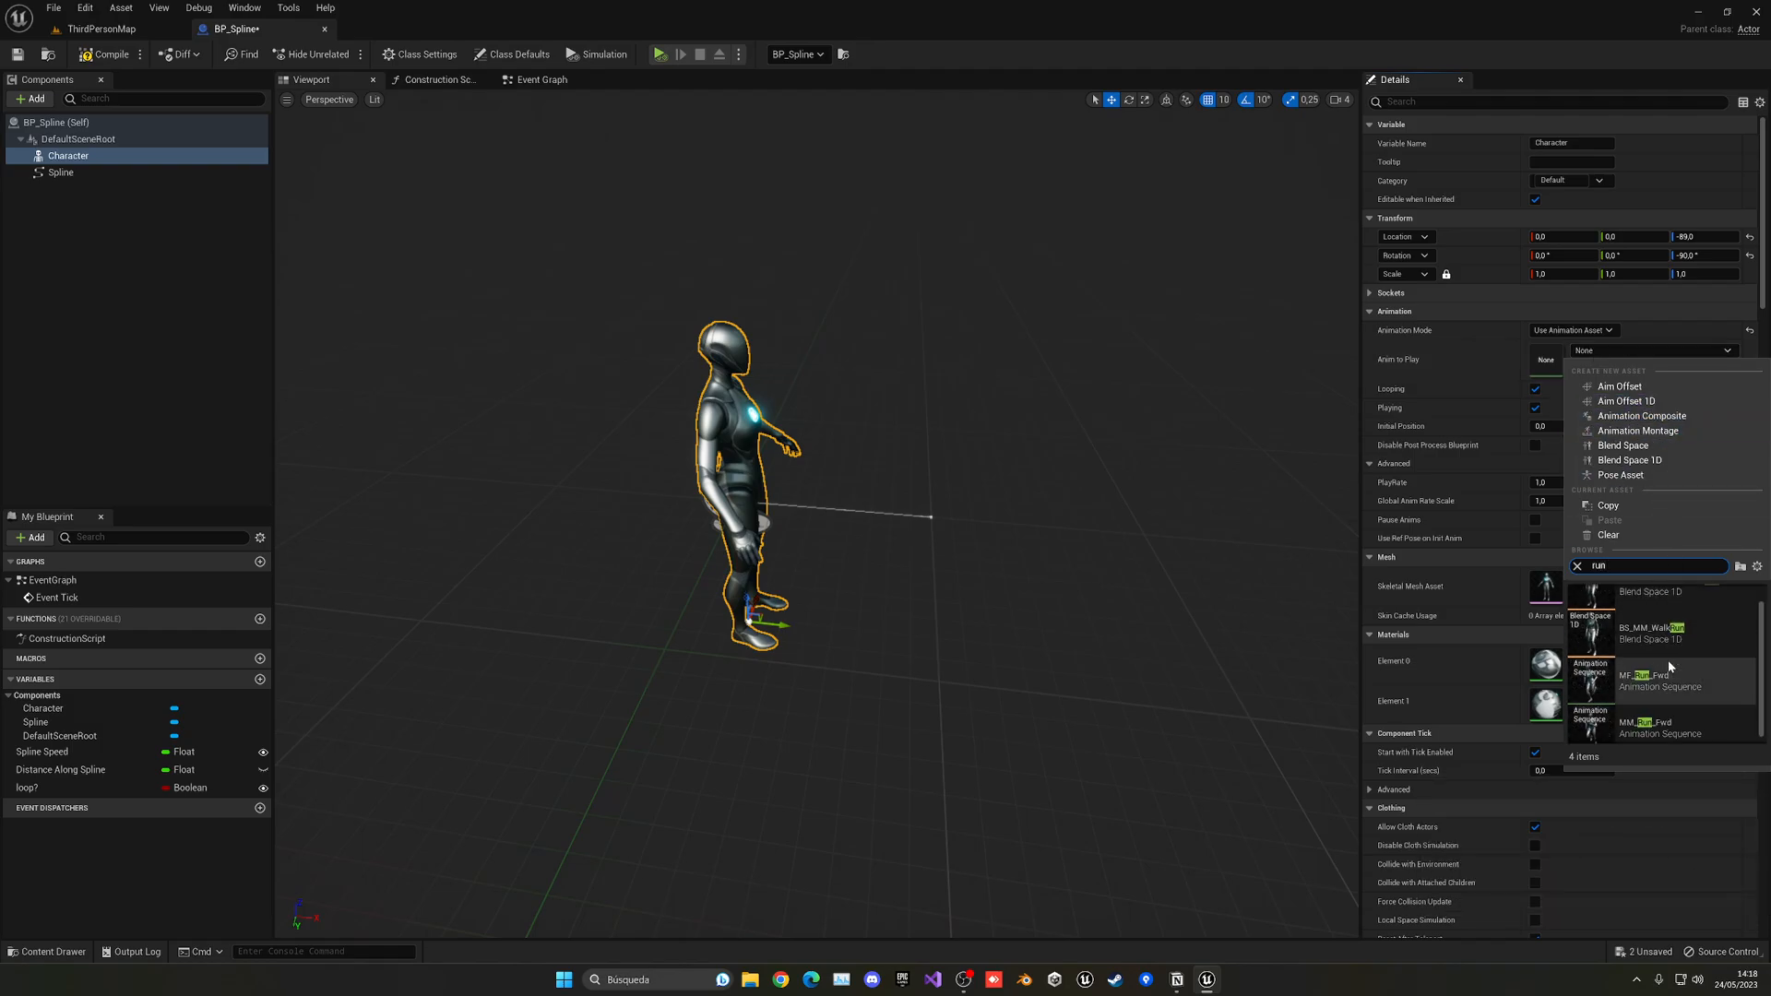
{"action": "left_click", "coordinate": [1650, 726]}
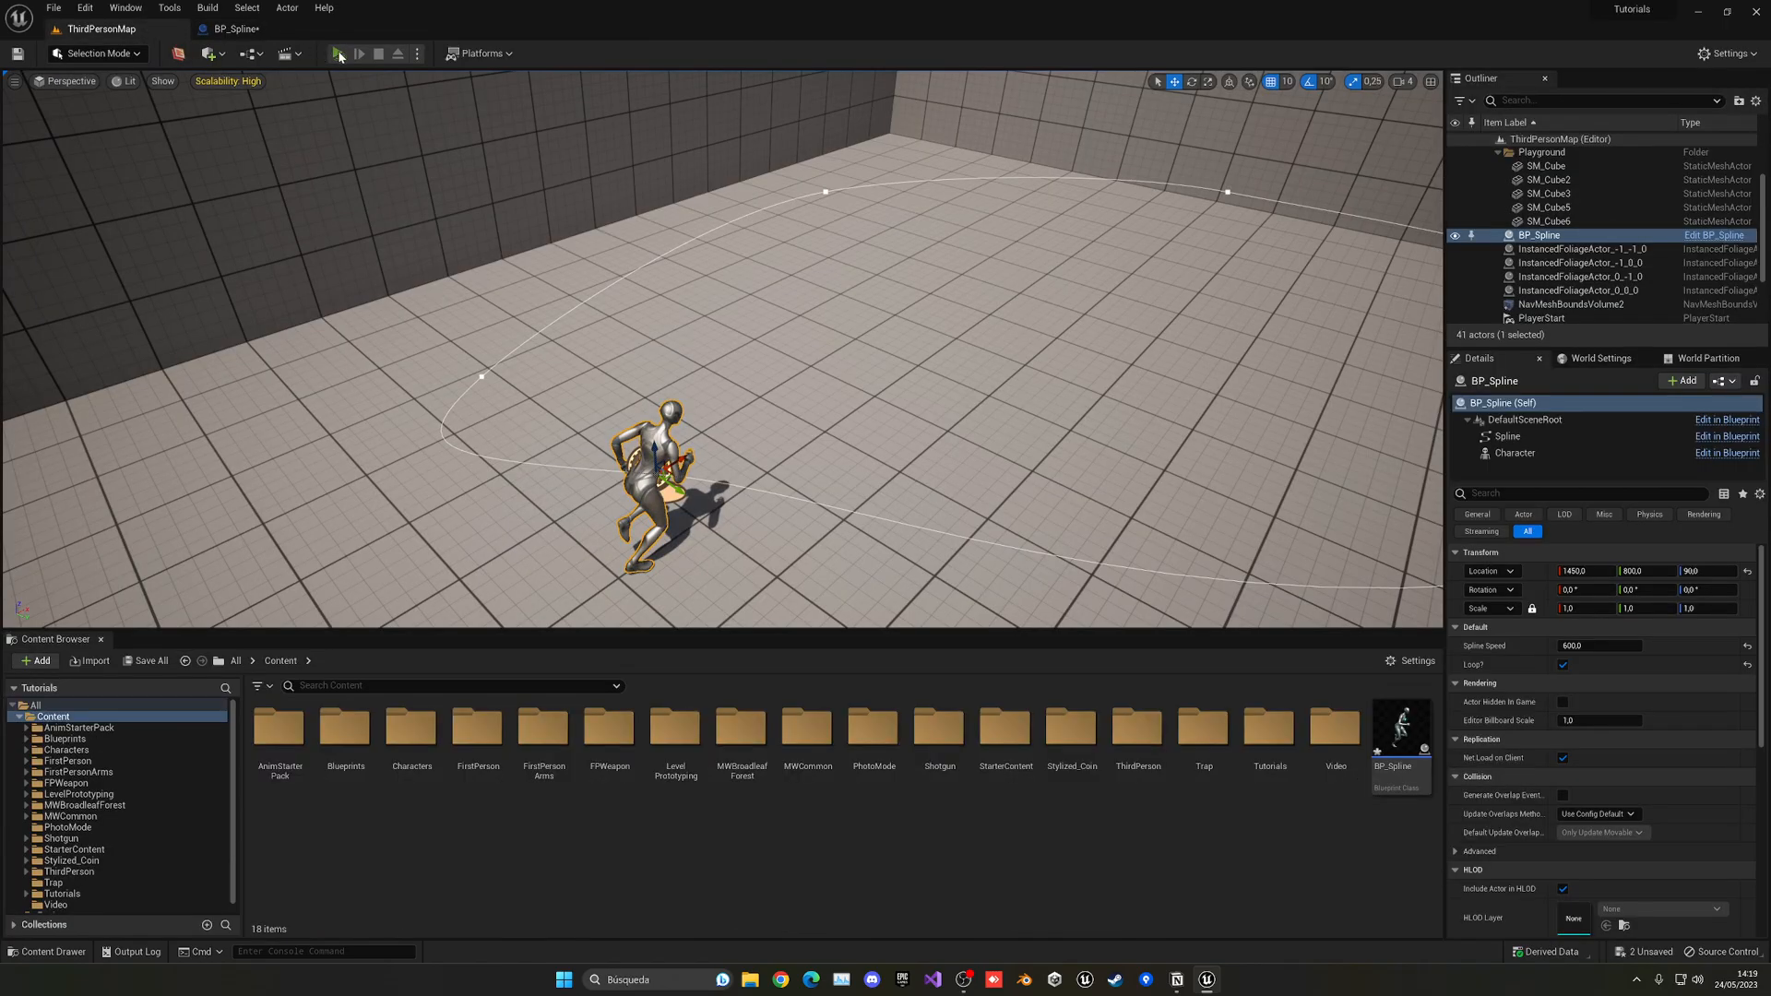
Play the level and watch the character run around the looped spline
{"action": "left_click", "coordinate": [341, 53]}
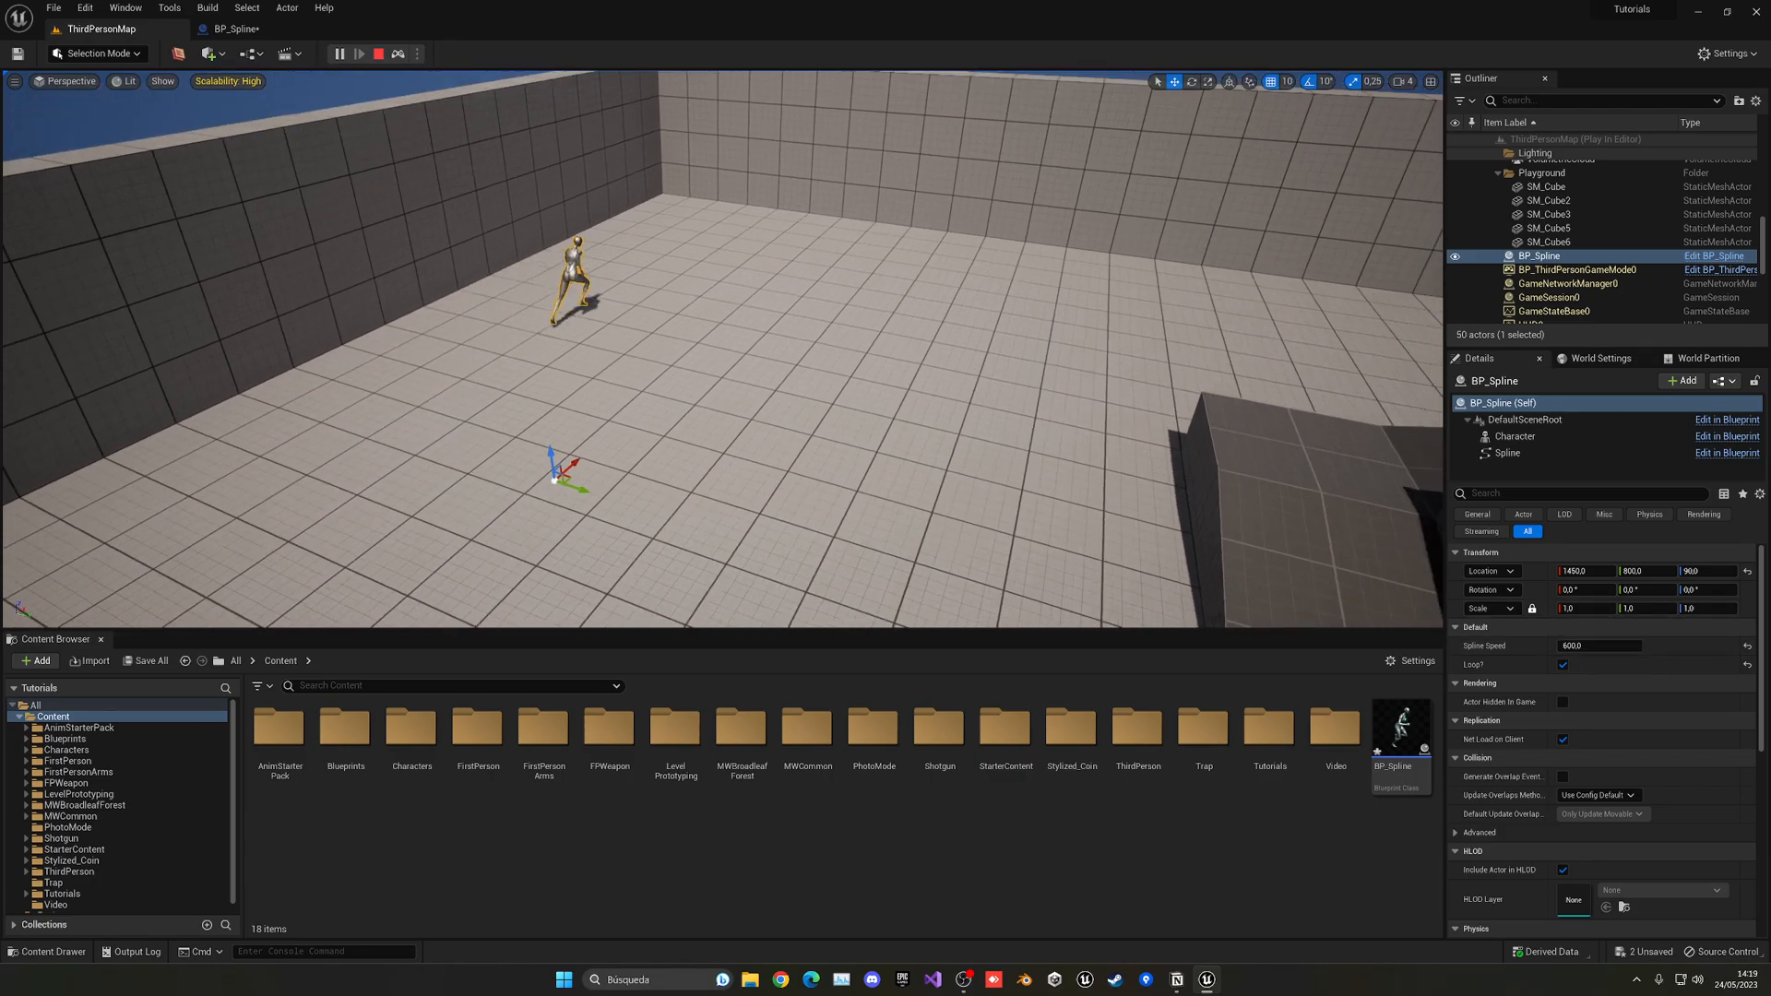
{"action": "left_click", "coordinate": [1549, 242]}
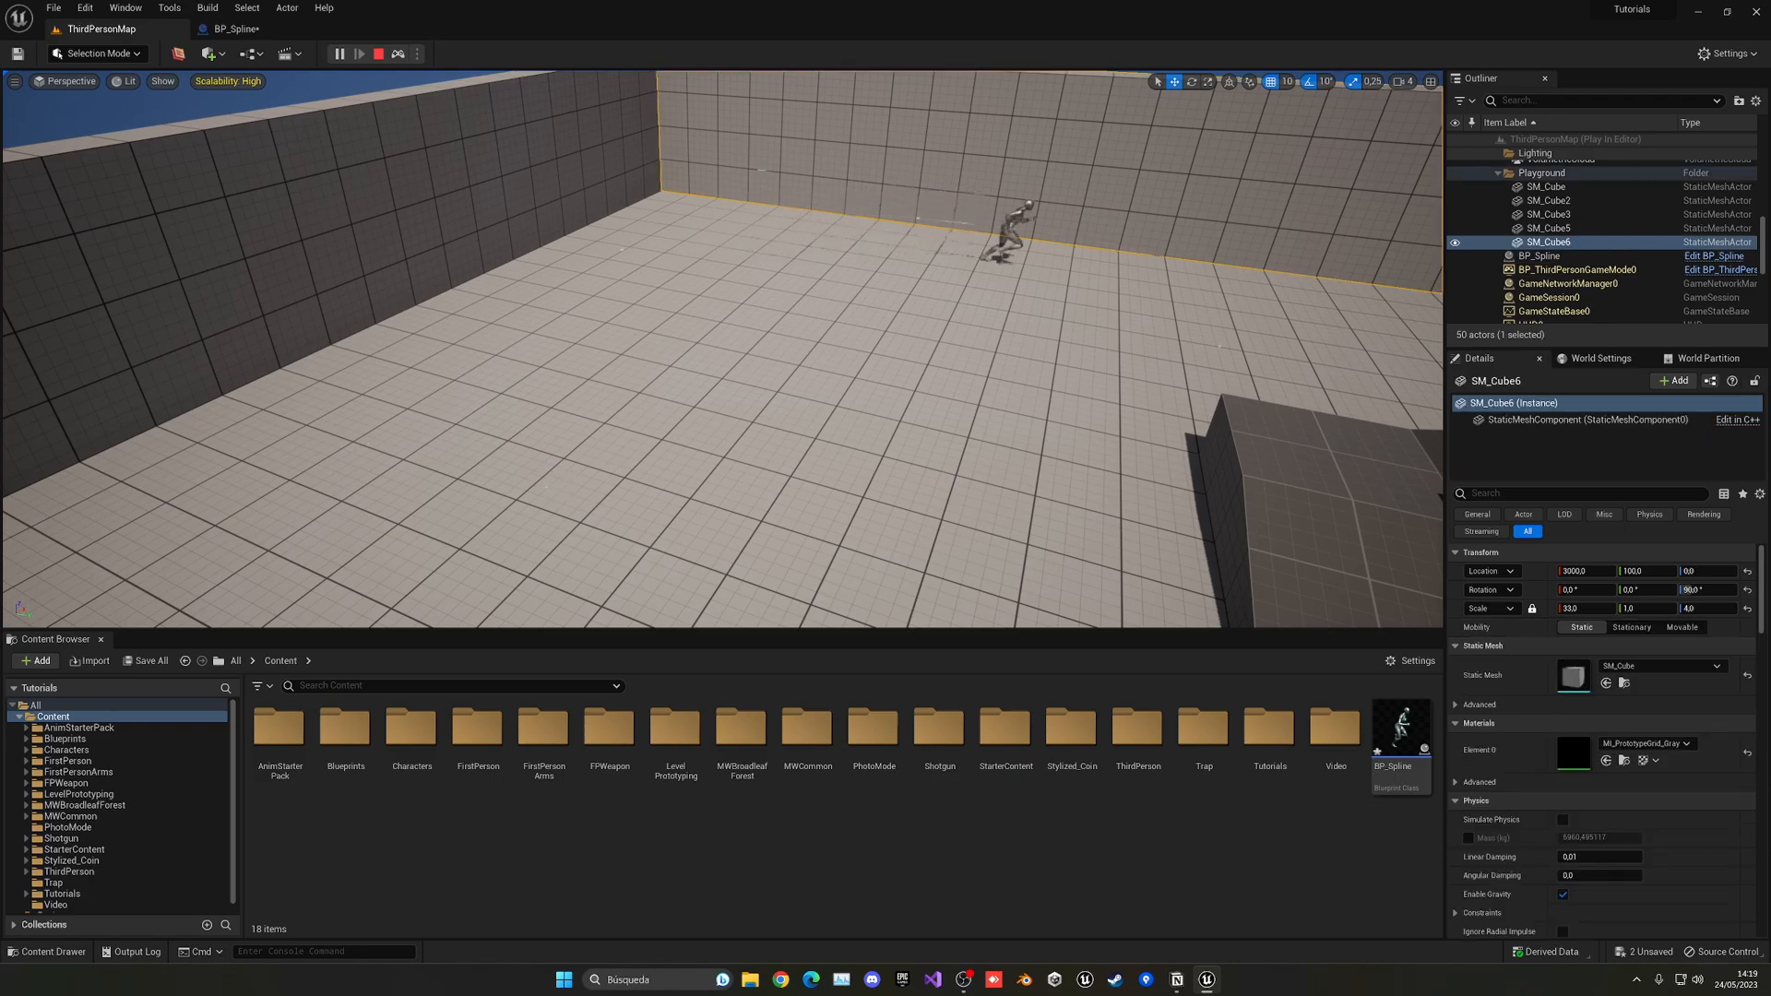